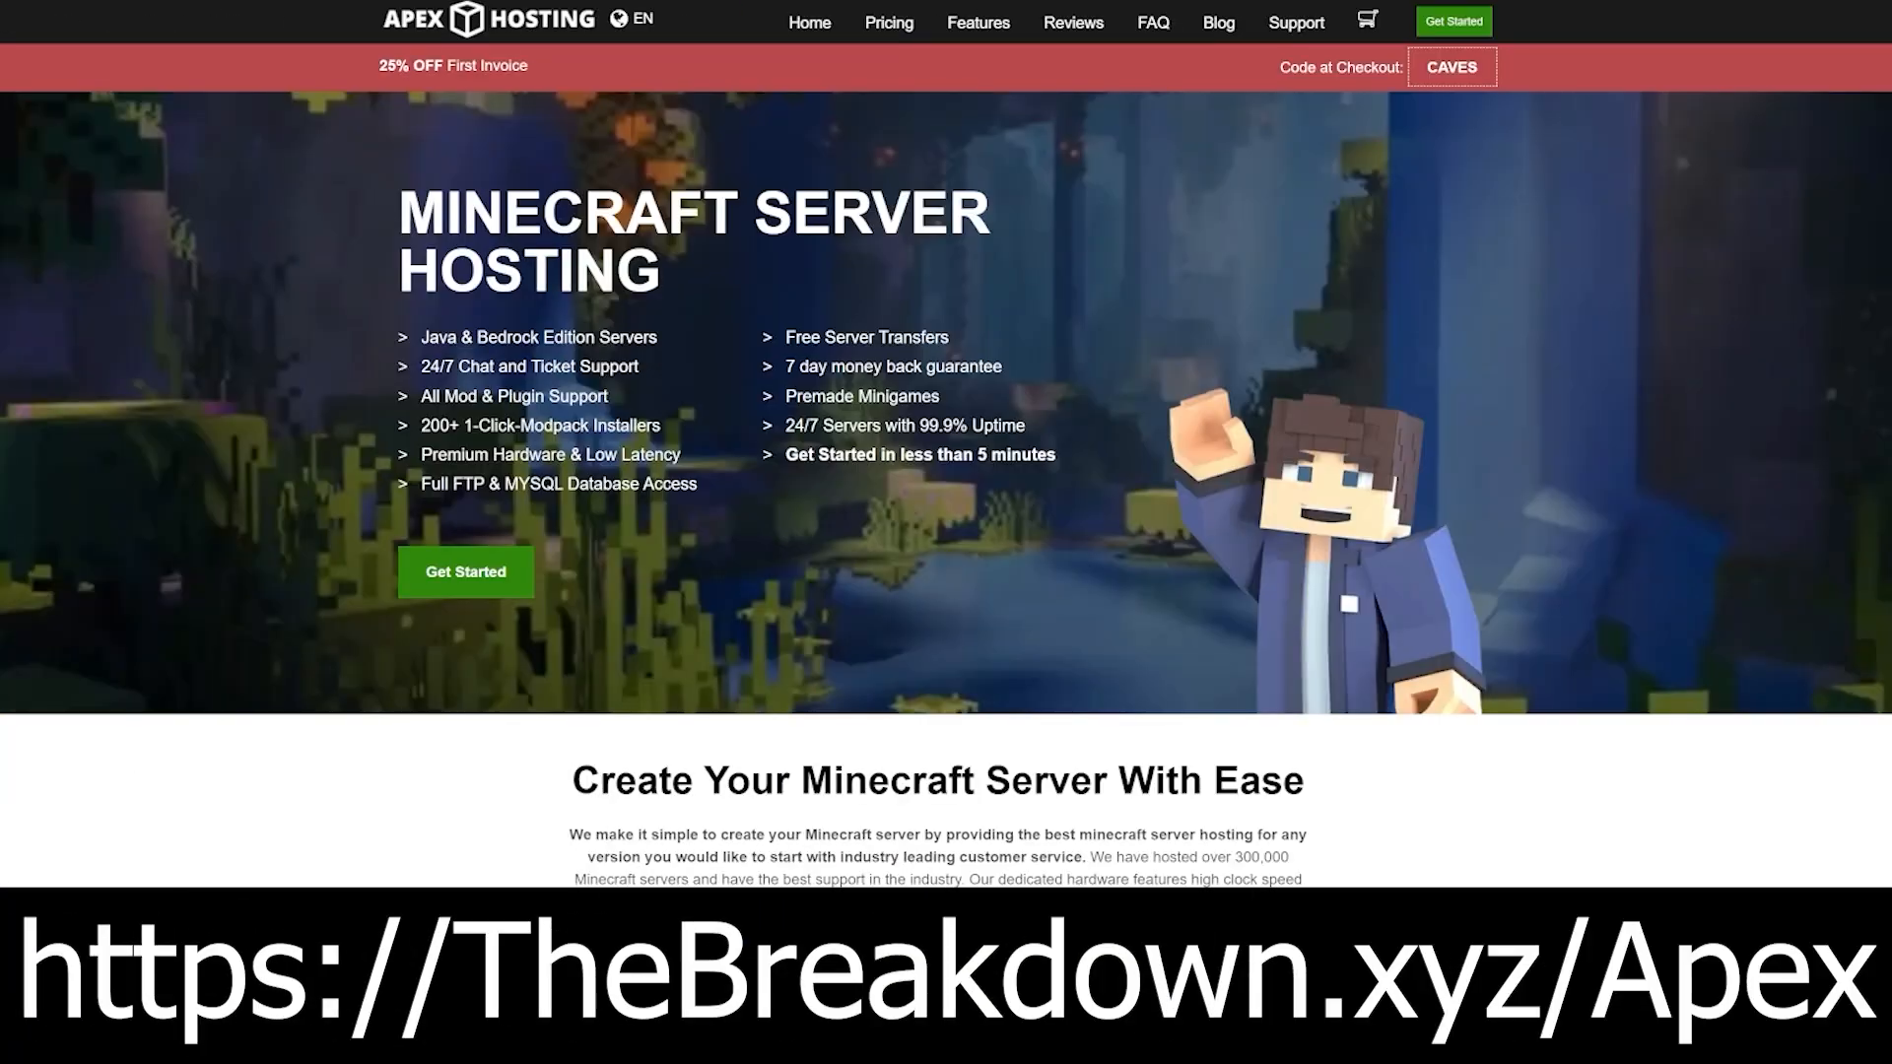
{"action": "mouse_move", "coordinate": [106, 379]}
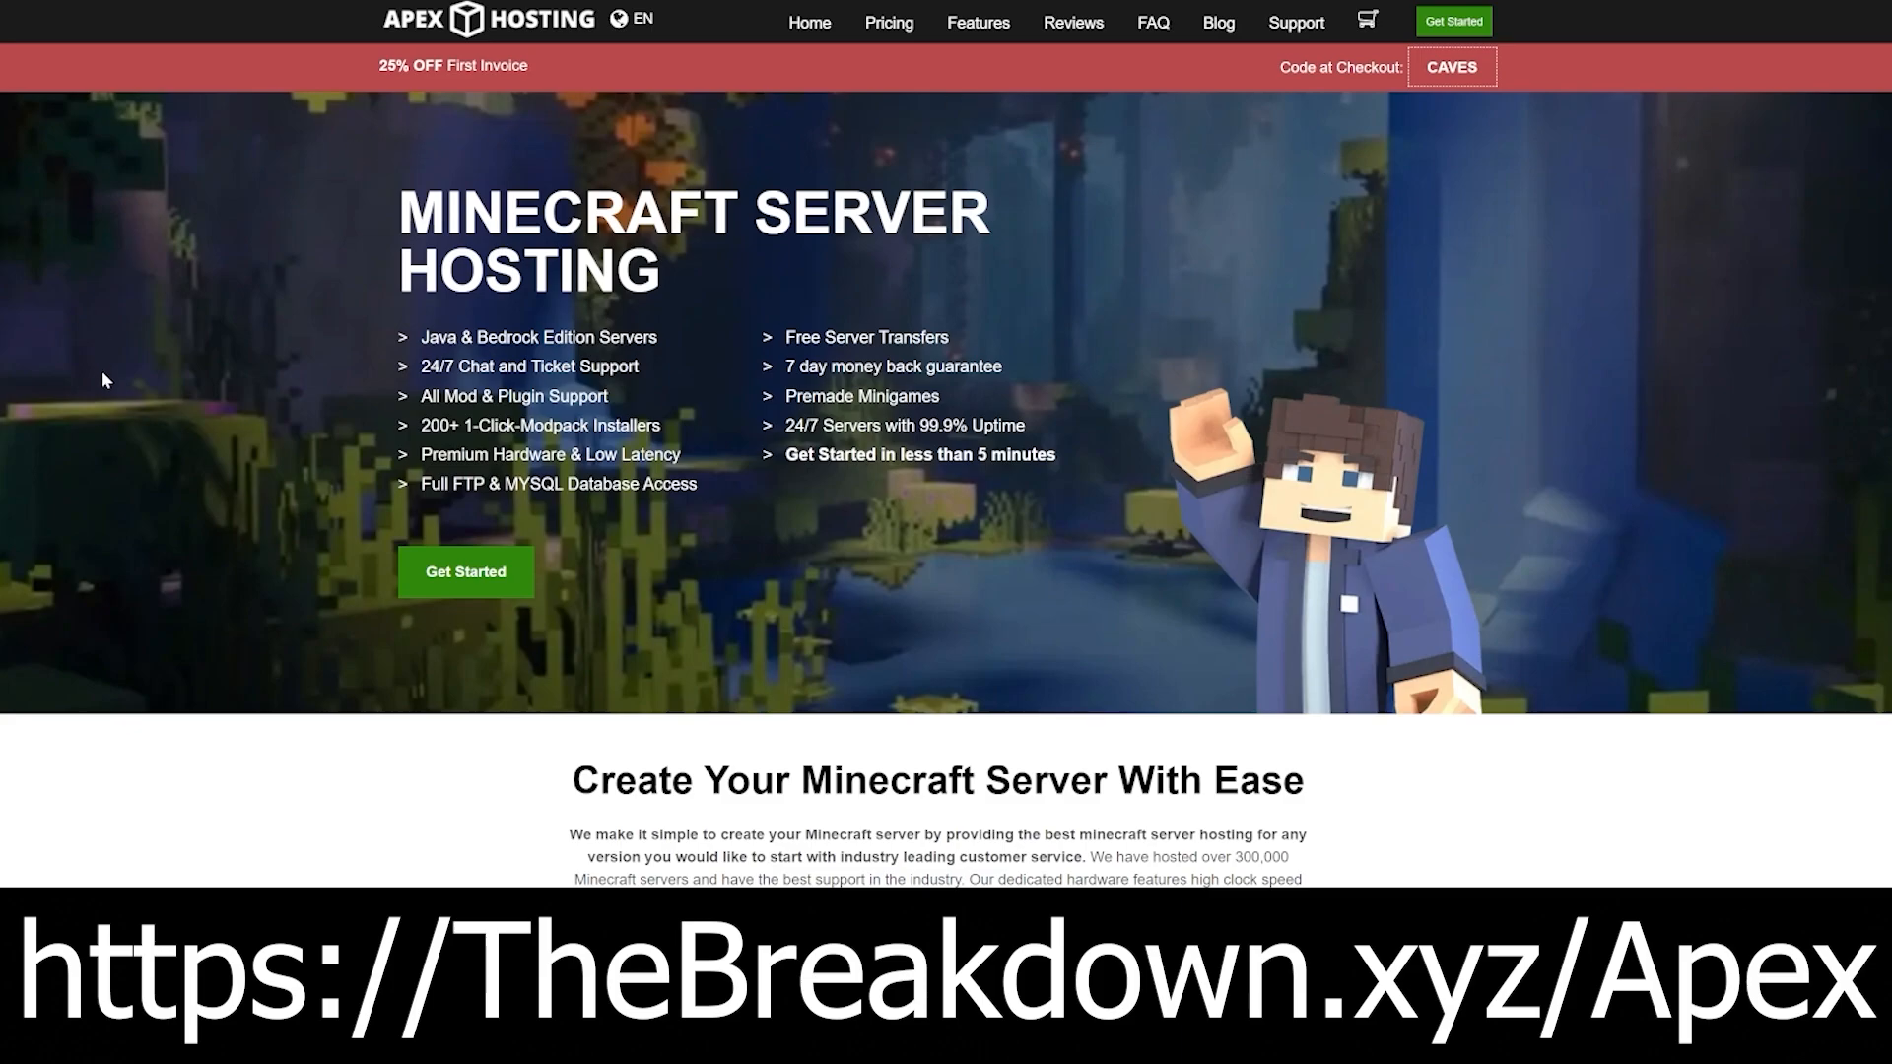
{"action": "mouse_move", "coordinate": [393, 369]}
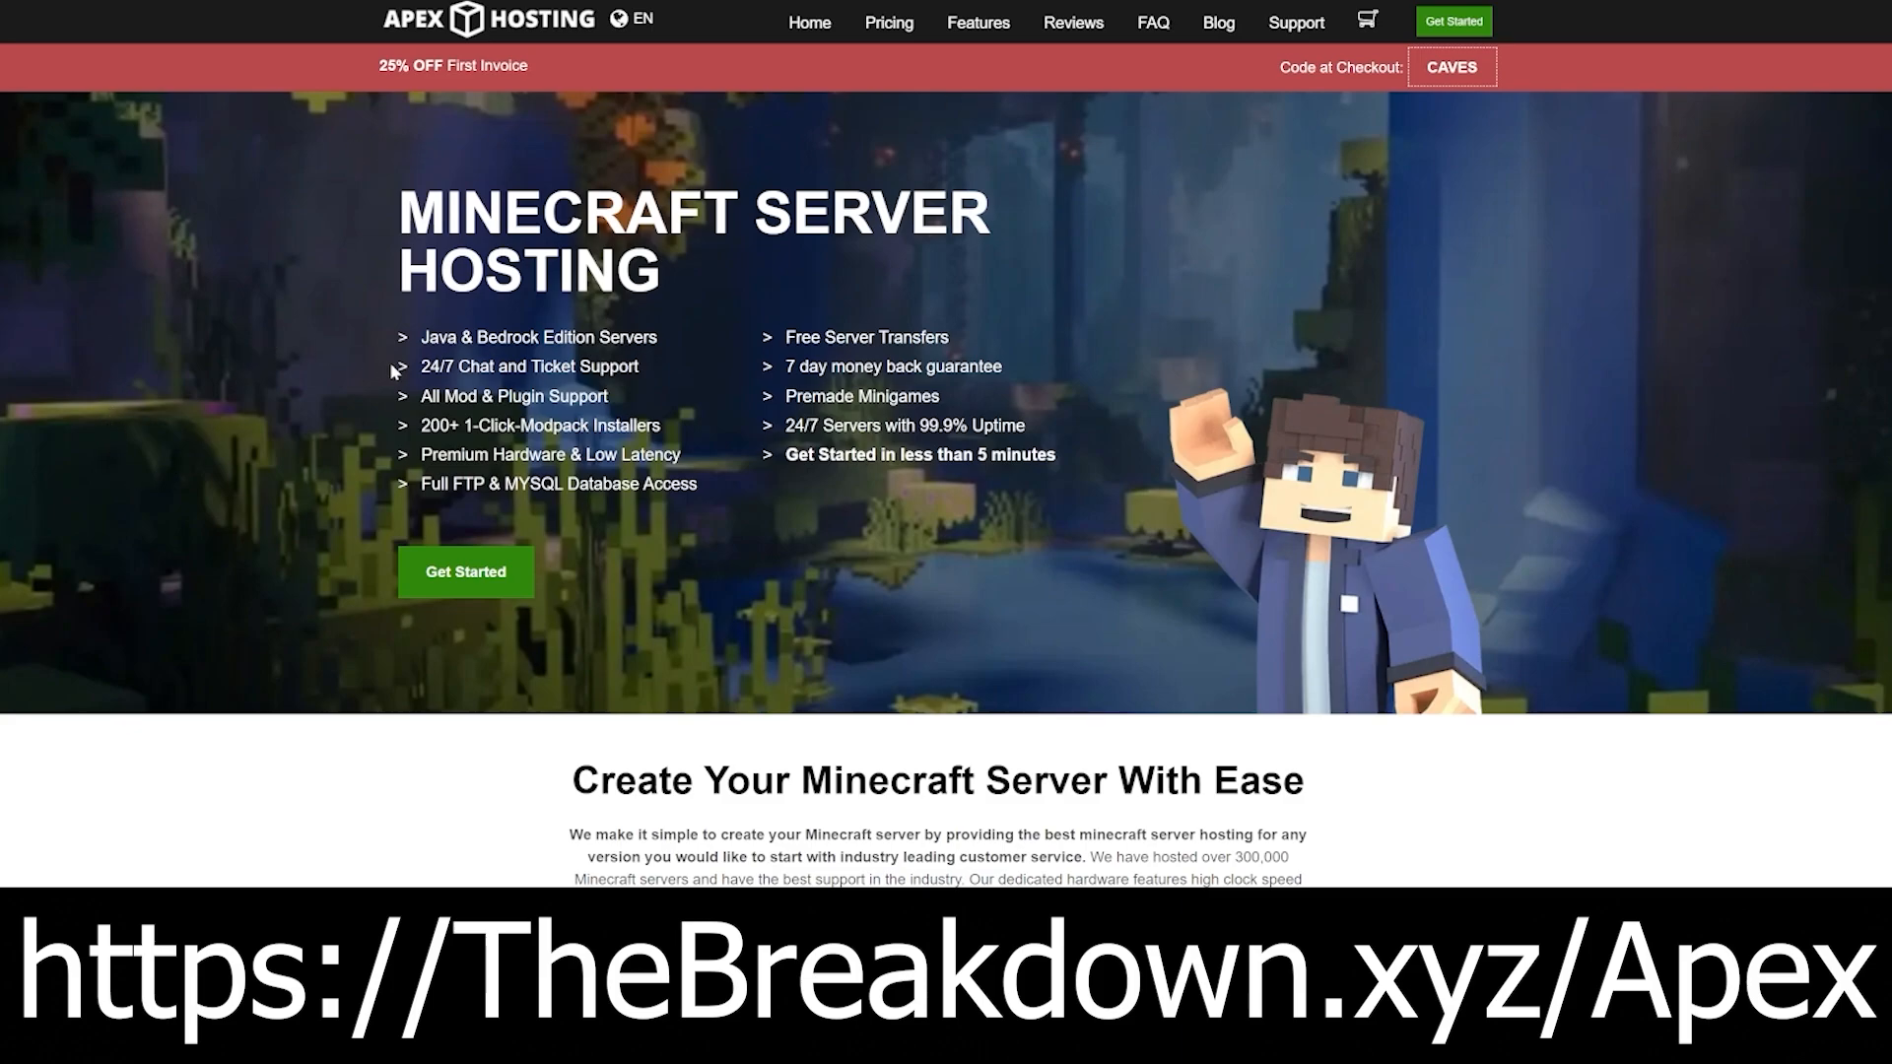
Highlight the five-minute setup and DDoS attack protection claims on the Purpur site.
{"action": "double_click", "coordinate": [528, 365]}
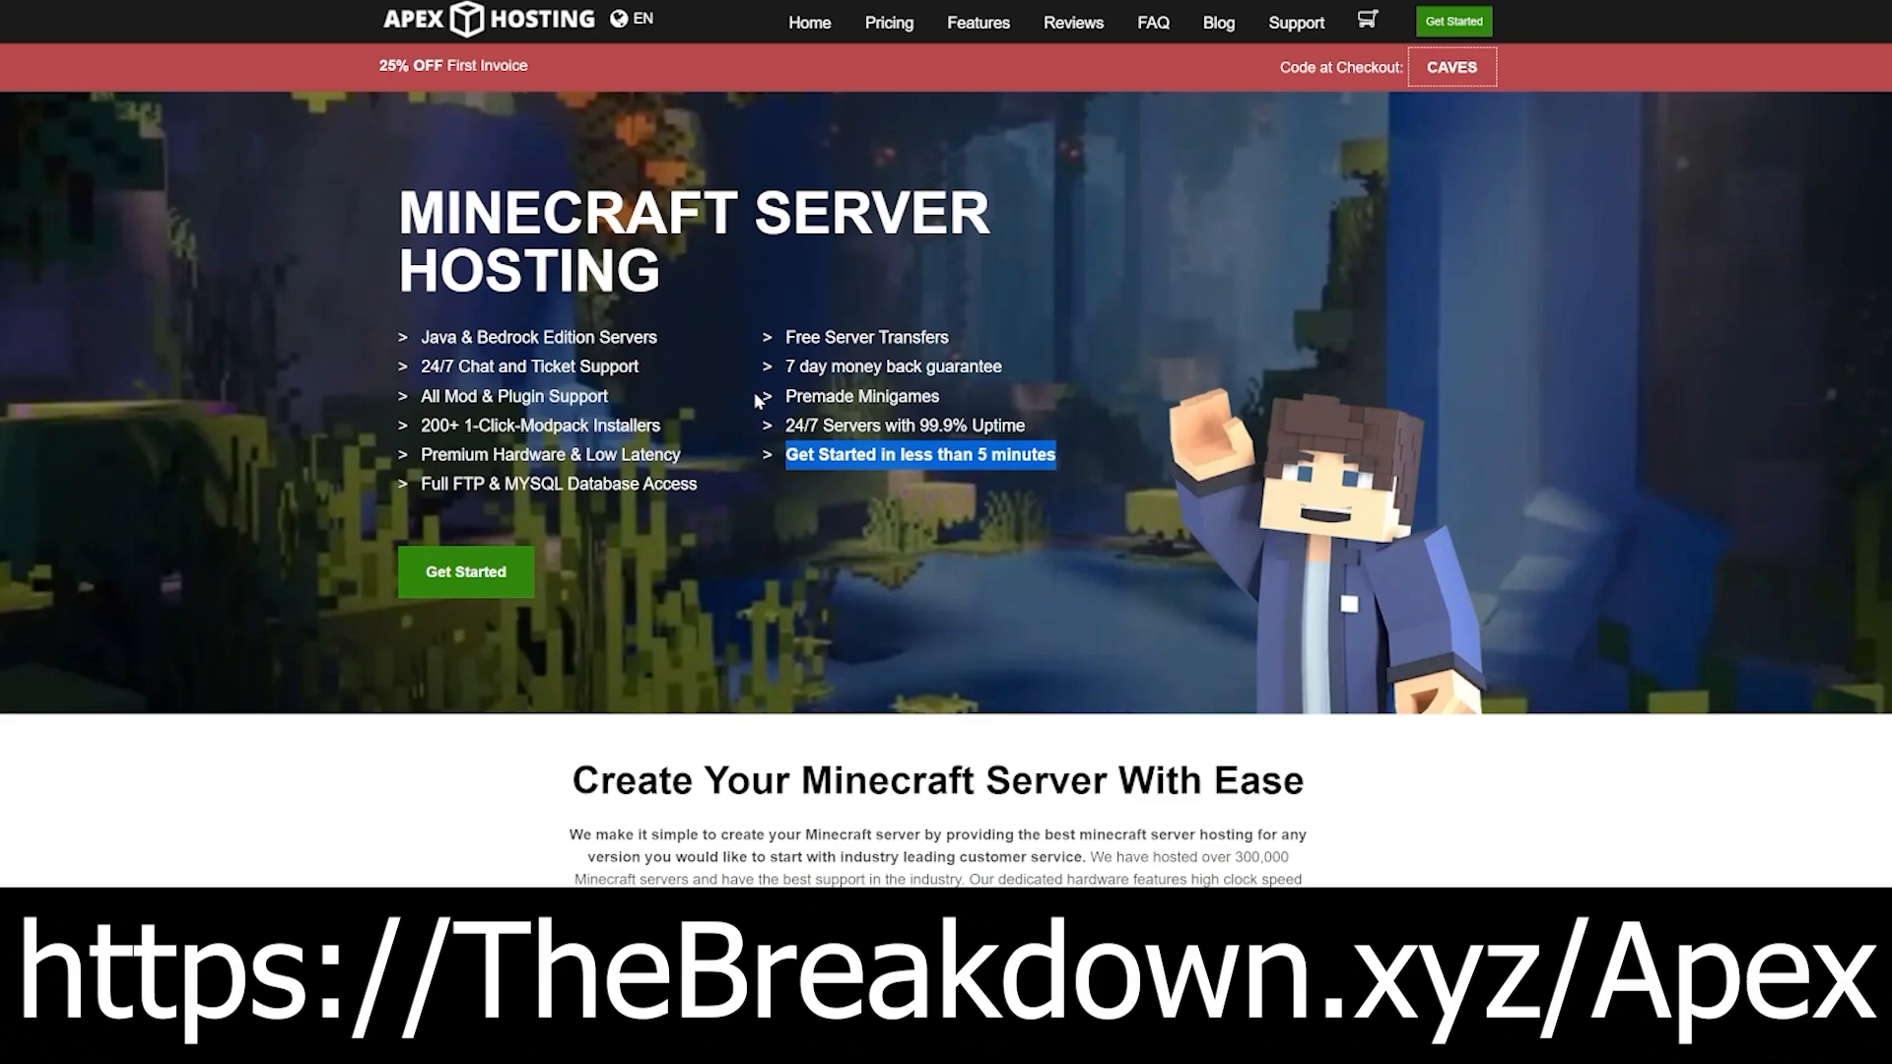
{"action": "scroll", "scroll_direction": "down", "scroll_amount": 3}
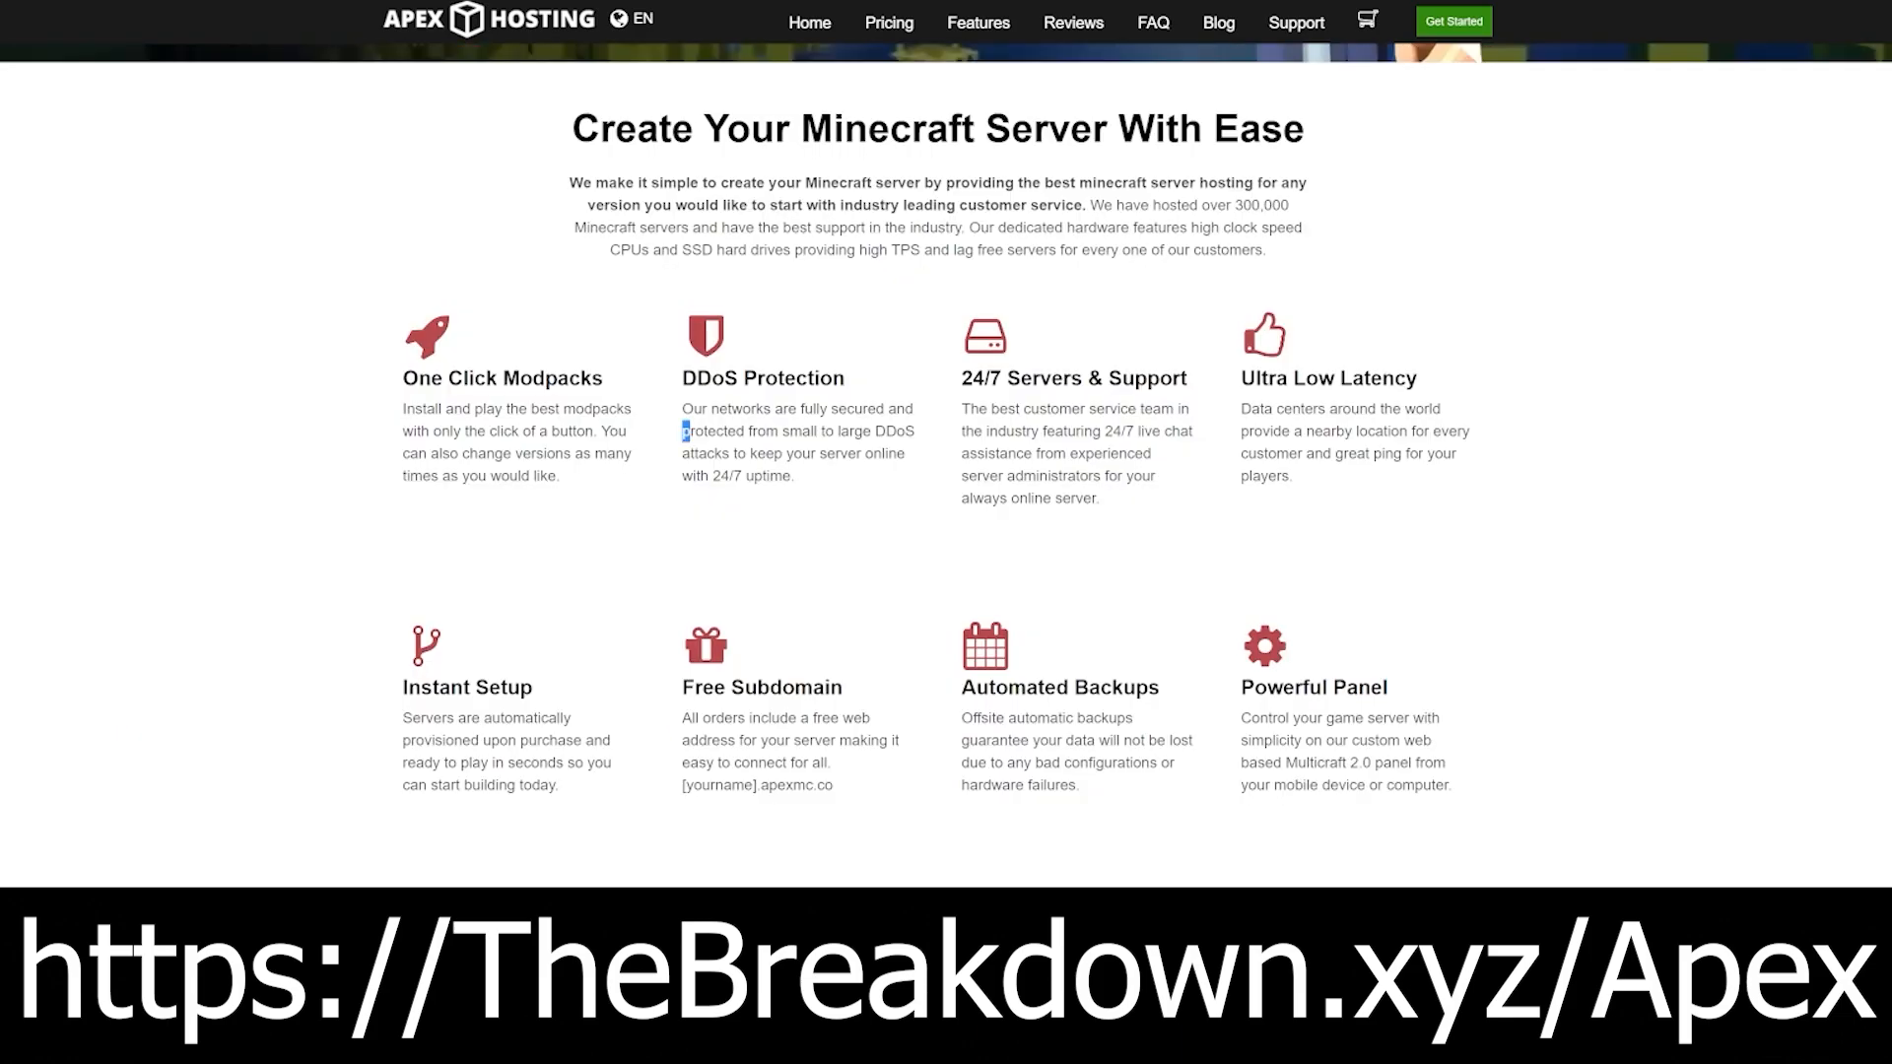
{"action": "left_click_drag", "start_coordinate": [683, 431], "coordinate": [745, 452]}
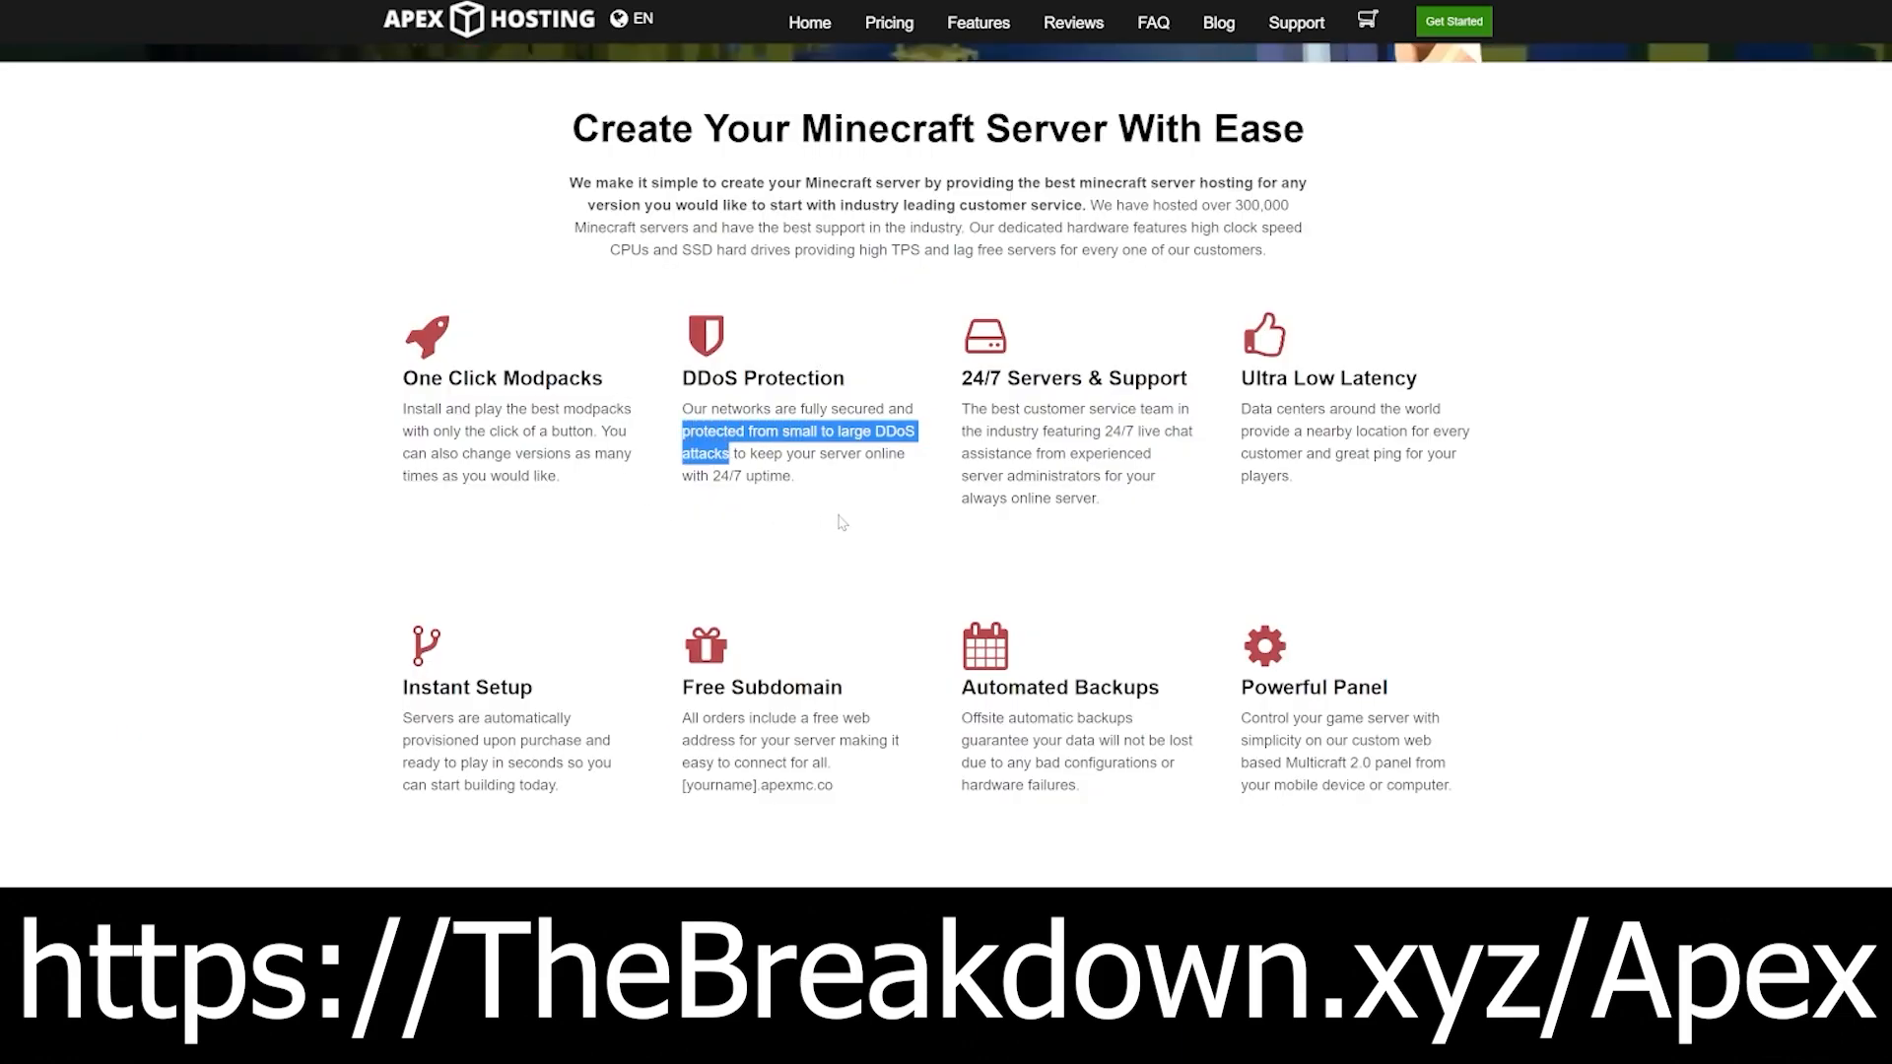
{"action": "mouse_move", "coordinate": [1104, 578]}
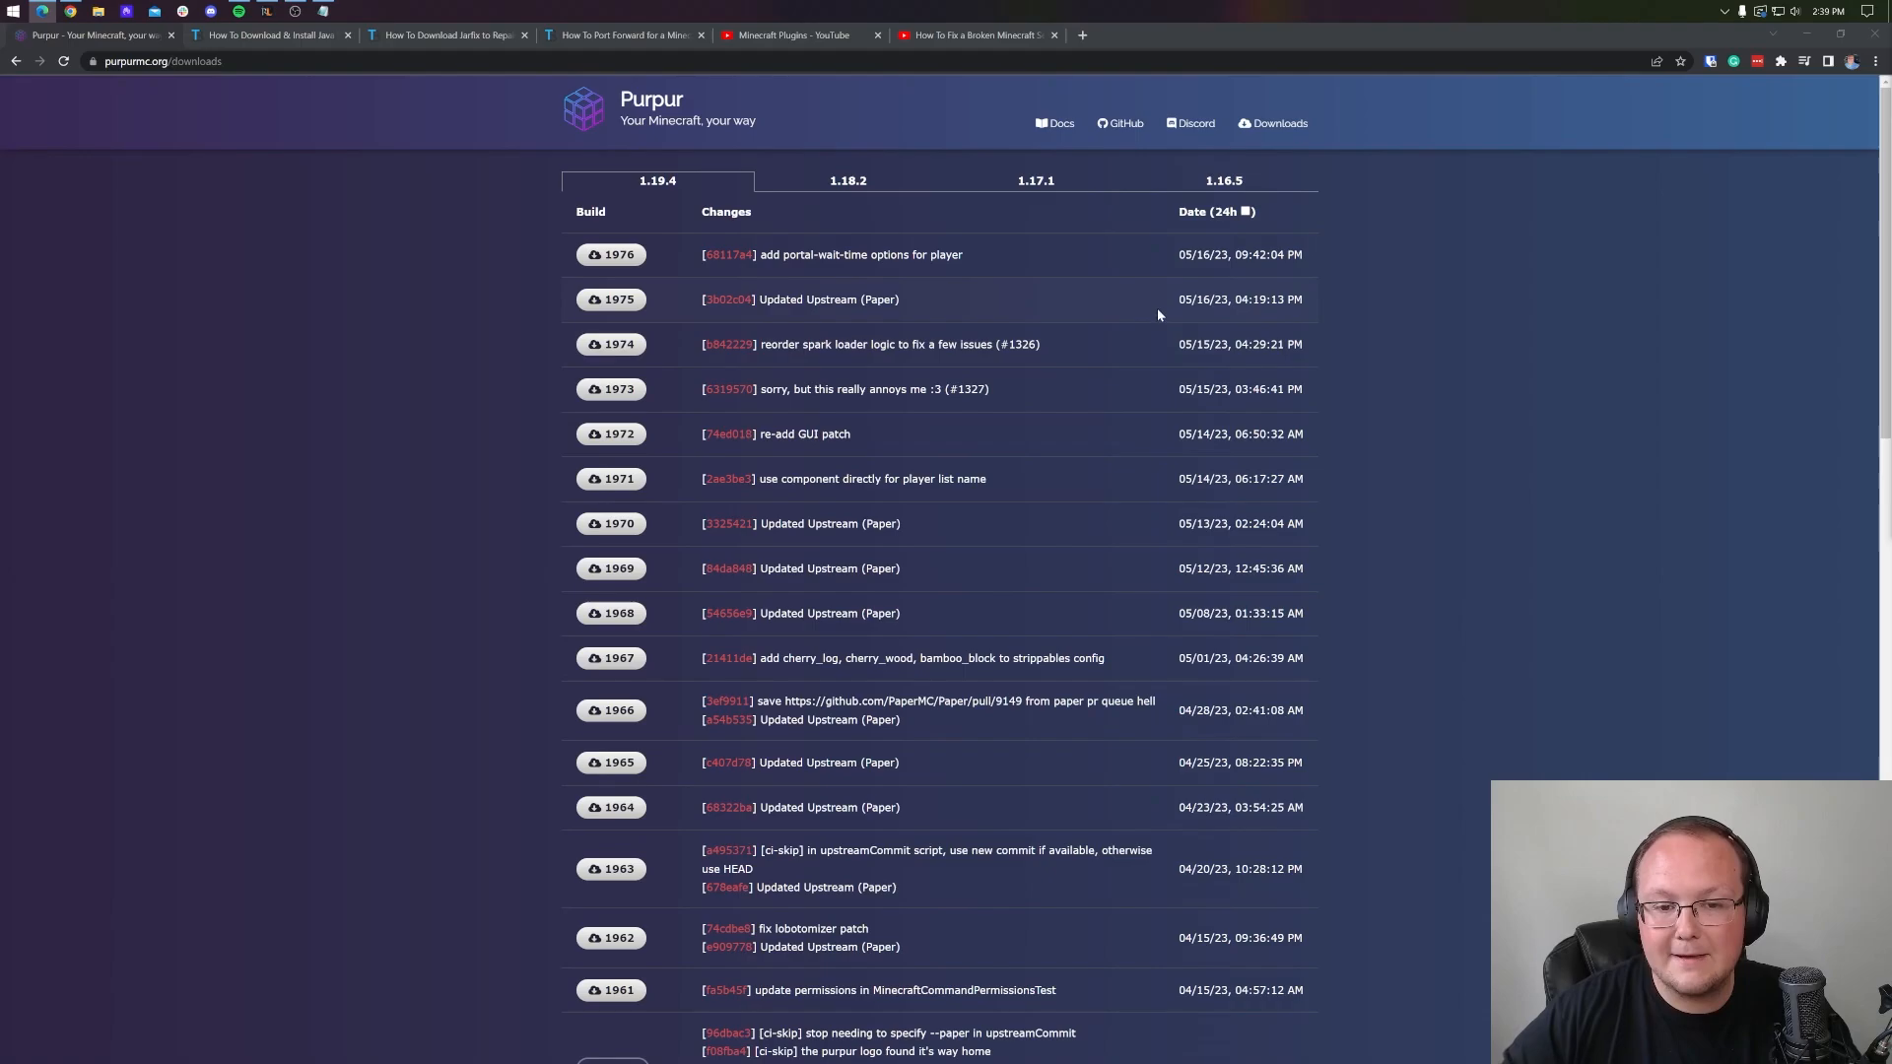
{"action": "mouse_move", "coordinate": [1165, 301]}
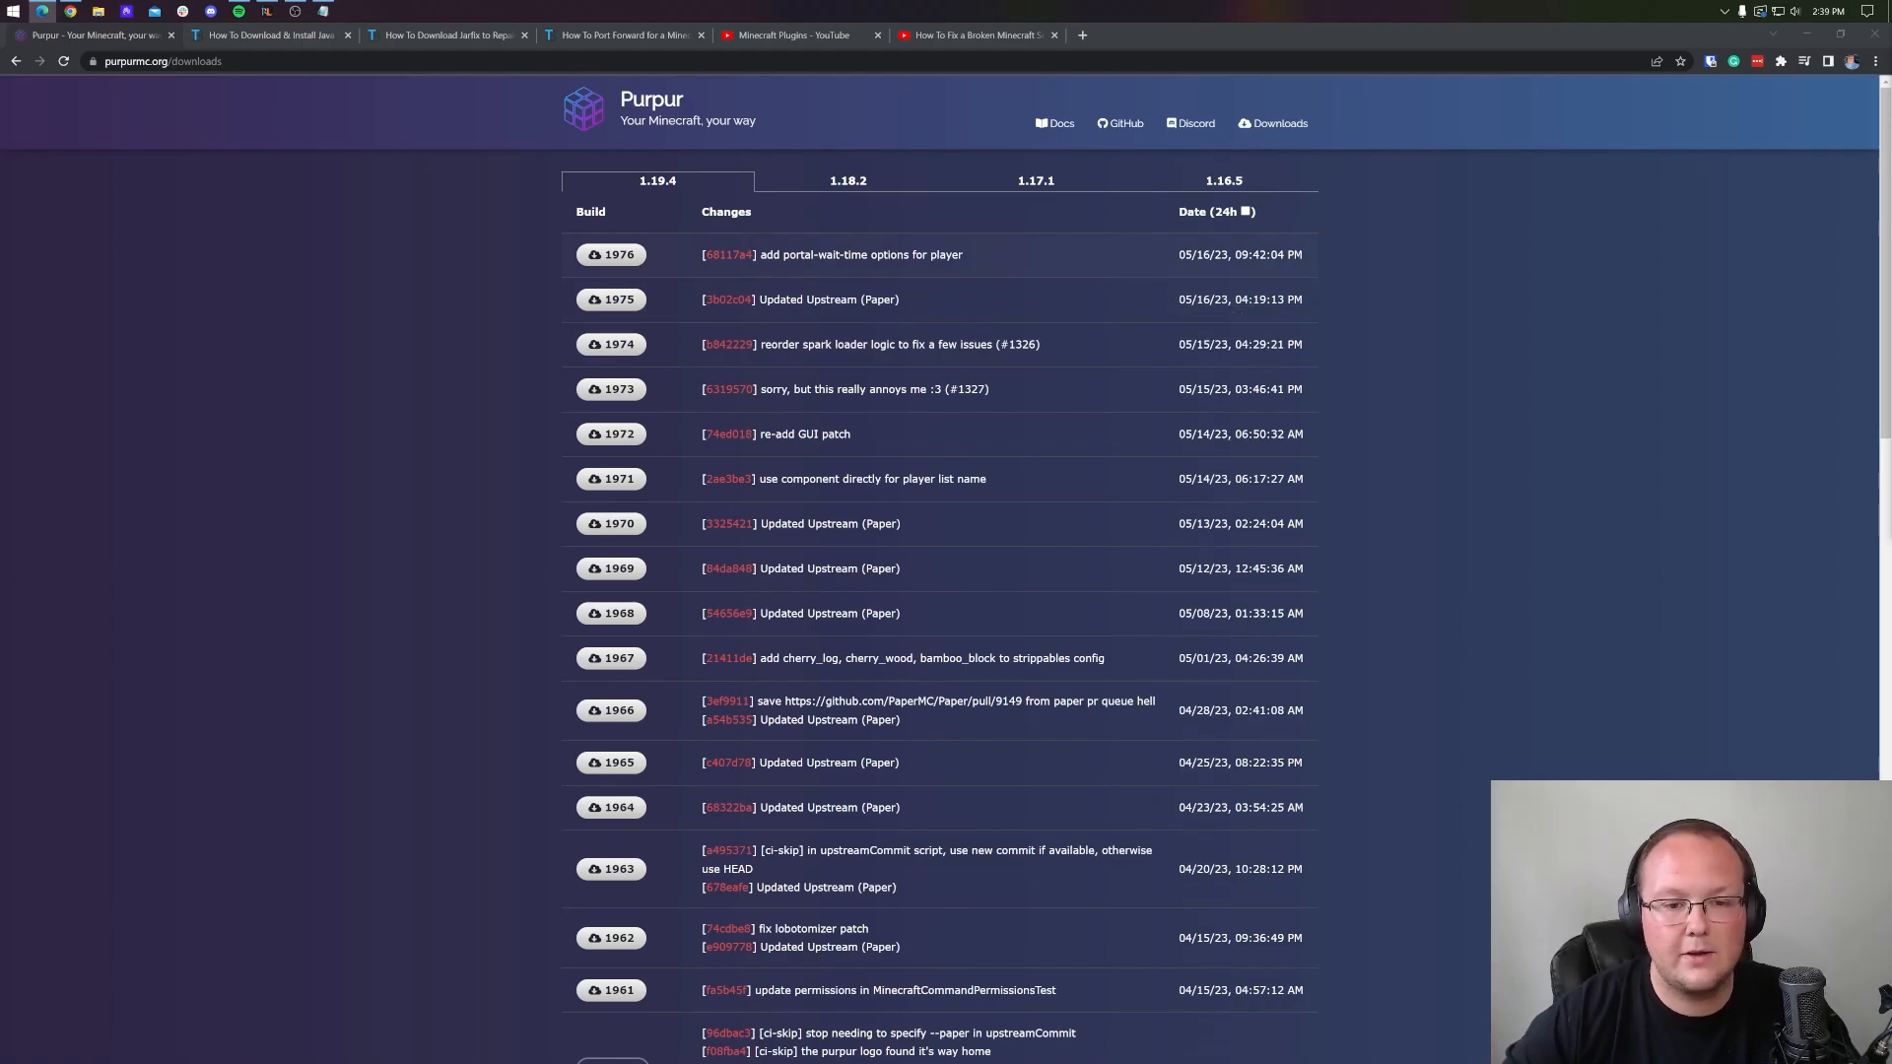
Download the 1.19.4 build 1976 Purpur server jar.
{"action": "scroll", "scroll_direction": "down", "scroll_amount": 3}
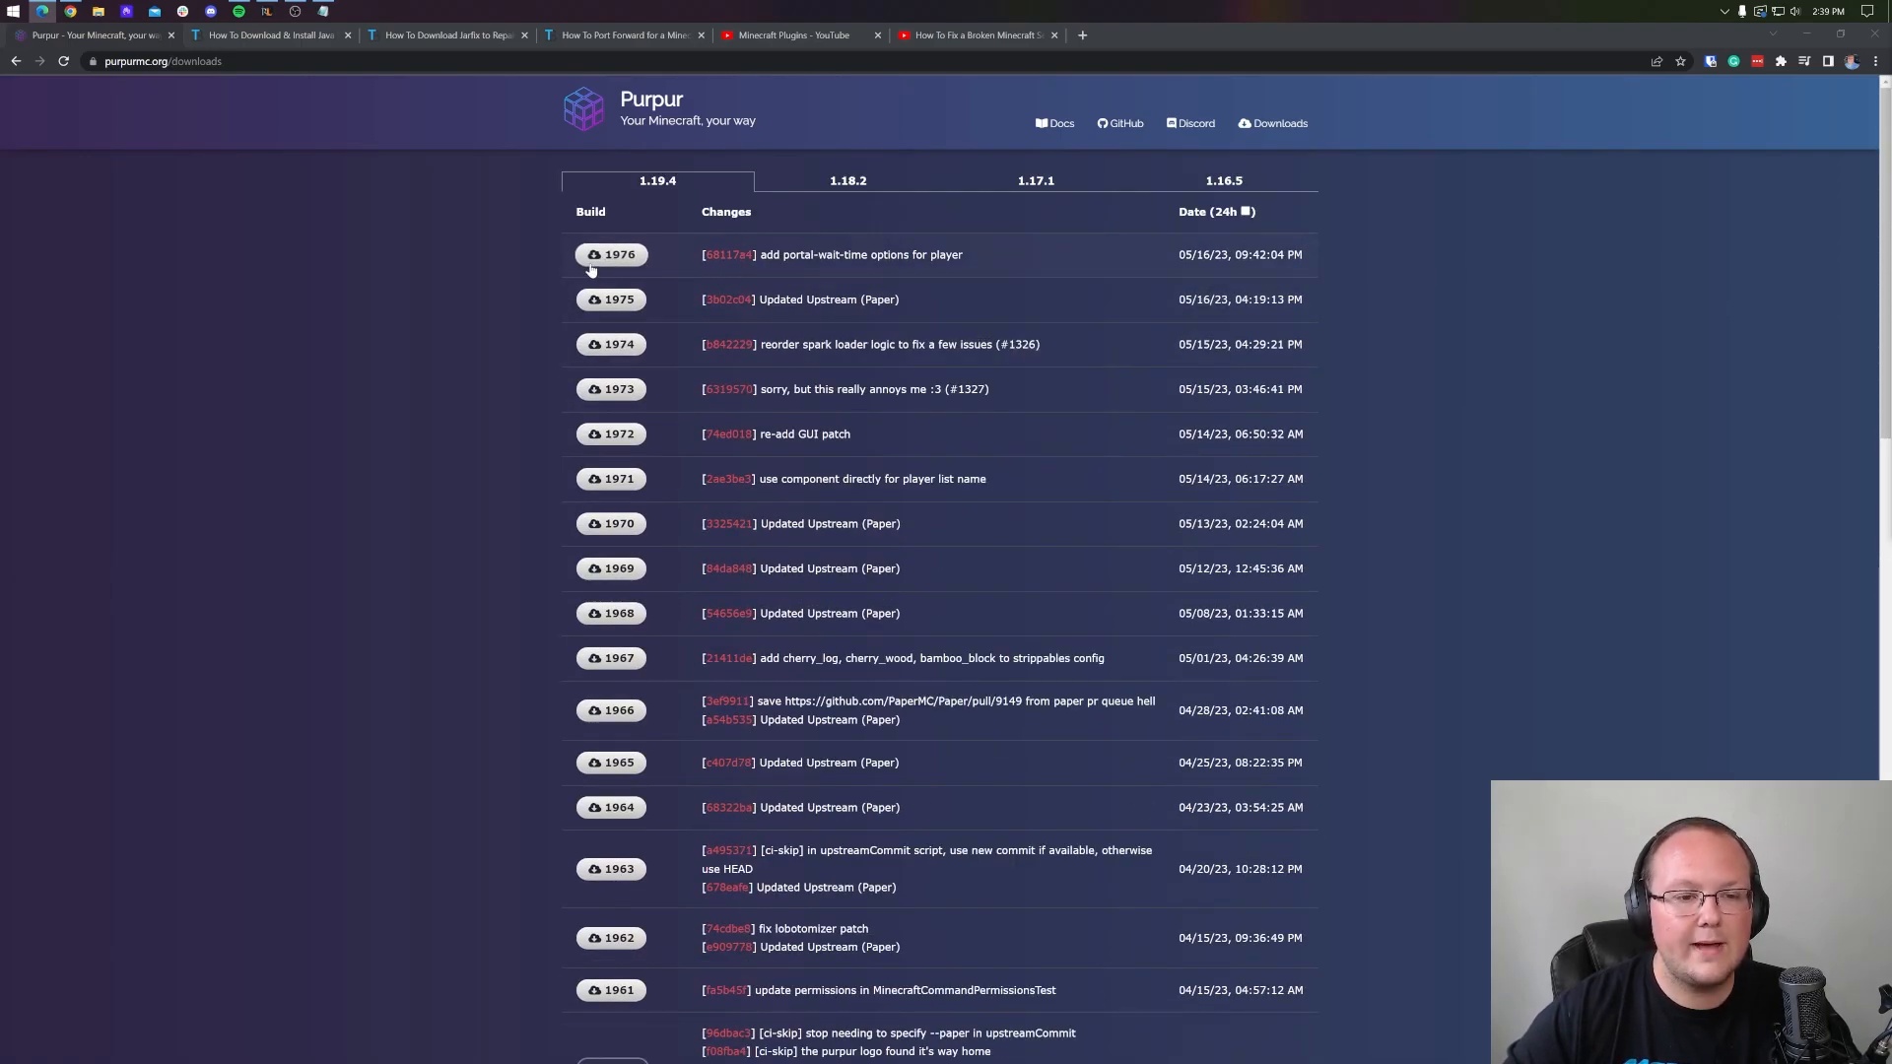
{"action": "mouse_move", "coordinate": [618, 264]}
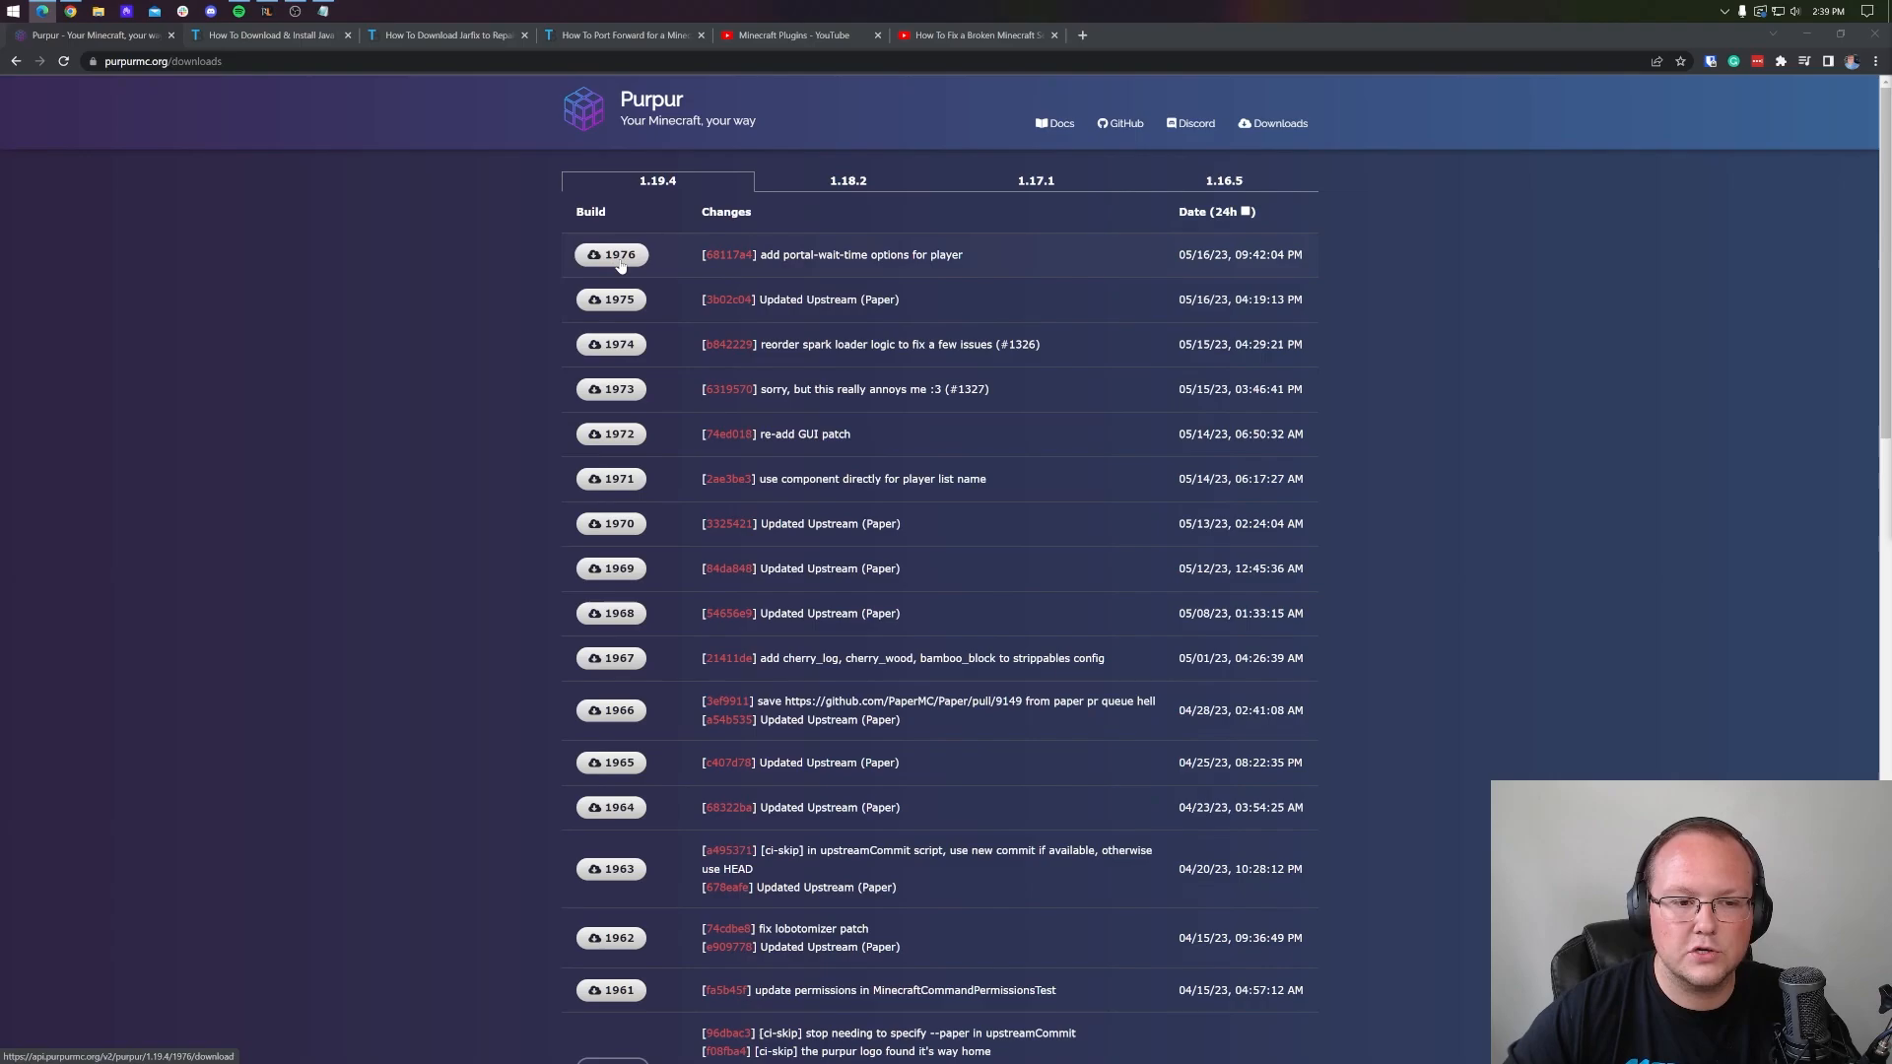
{"action": "left_click", "coordinate": [611, 254]}
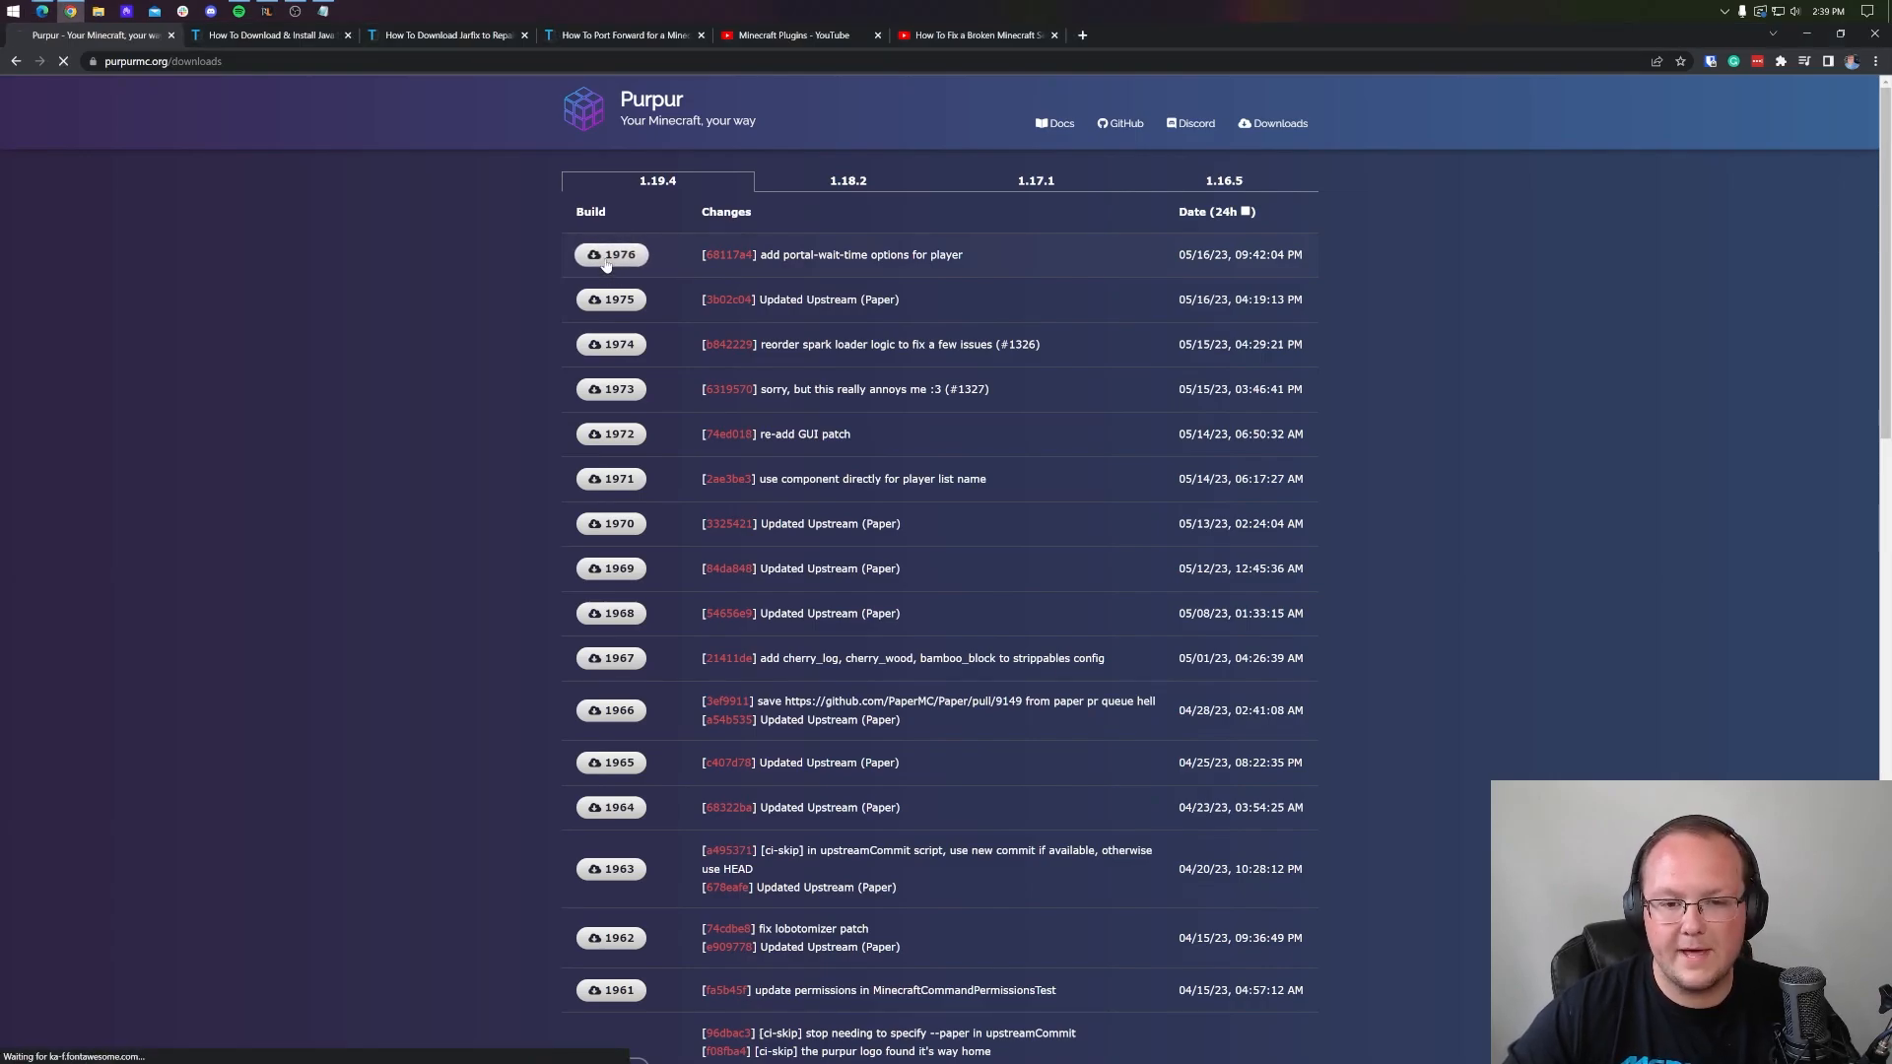
{"action": "left_click", "coordinate": [609, 254]}
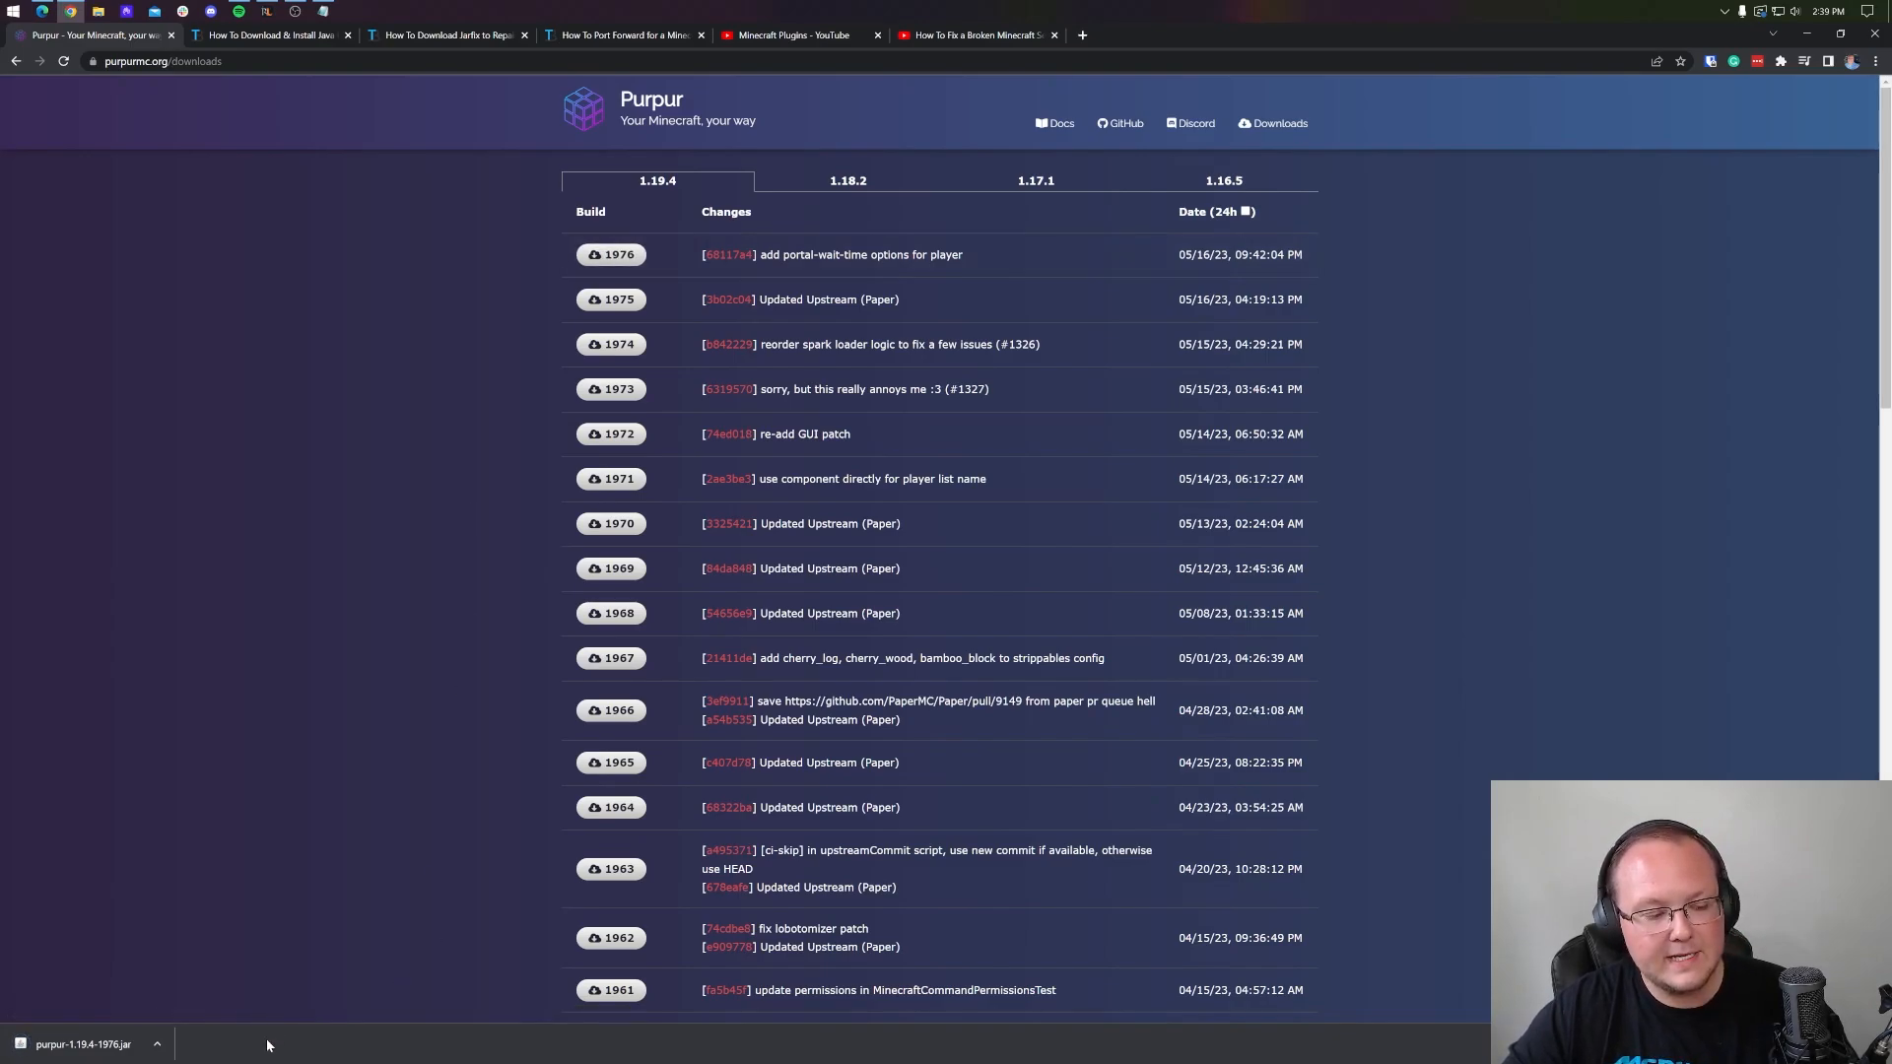
{"action": "mouse_move", "coordinate": [289, 672]}
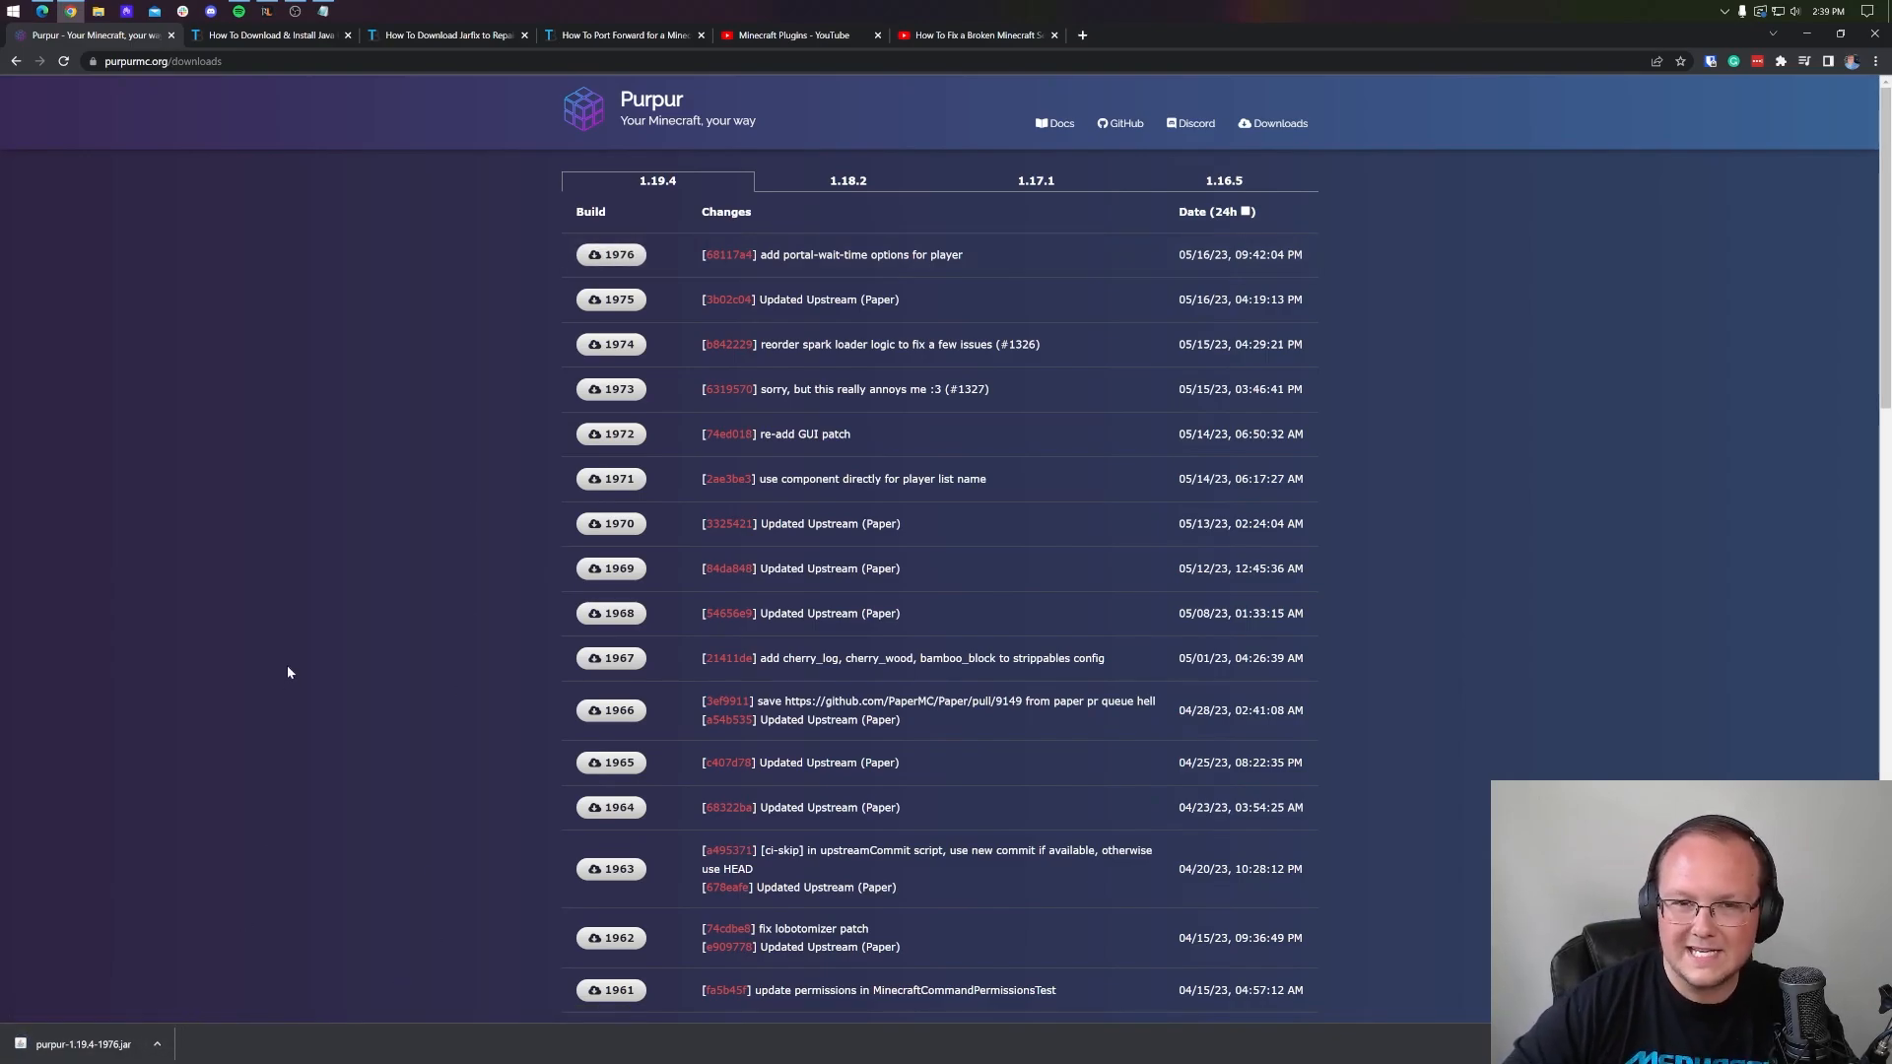
{"action": "mouse_move", "coordinate": [363, 142]}
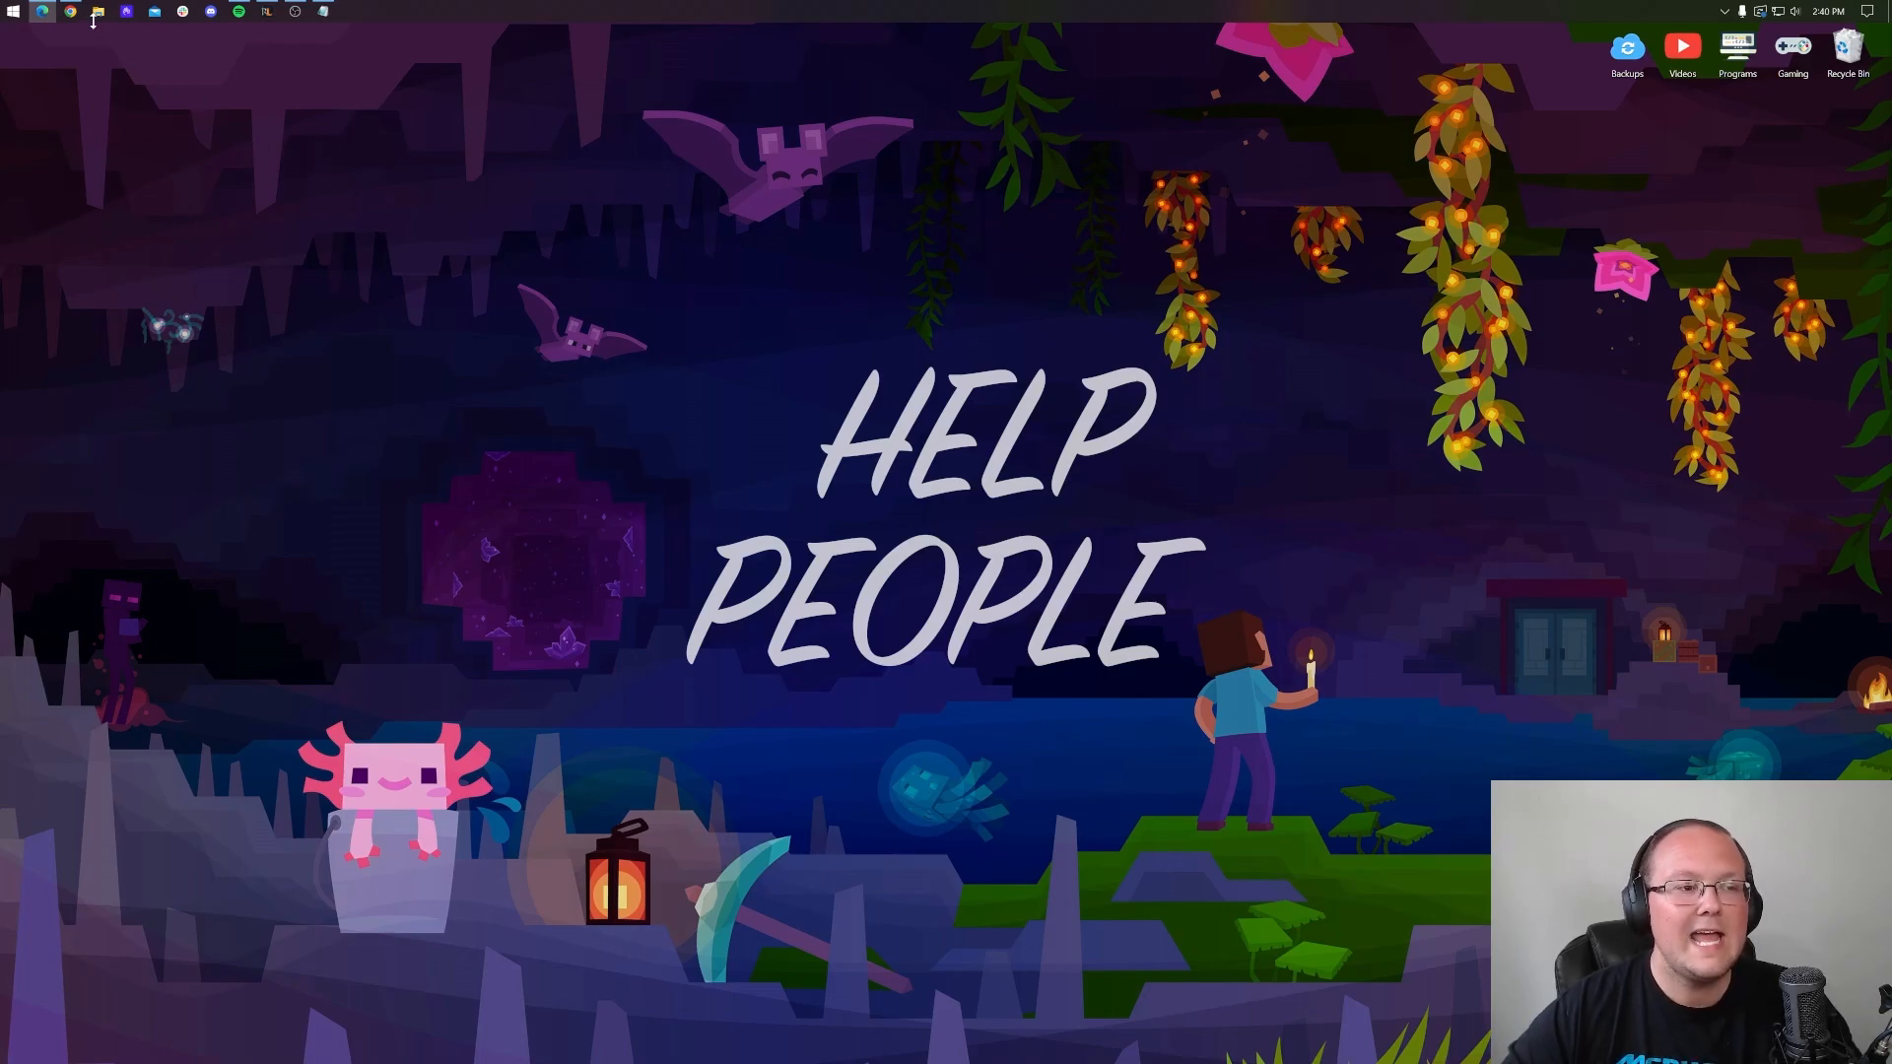
Create a 'PurPur 1.19.4 Server' folder on the desktop using File Explorer.
{"action": "left_click", "coordinate": [93, 17]}
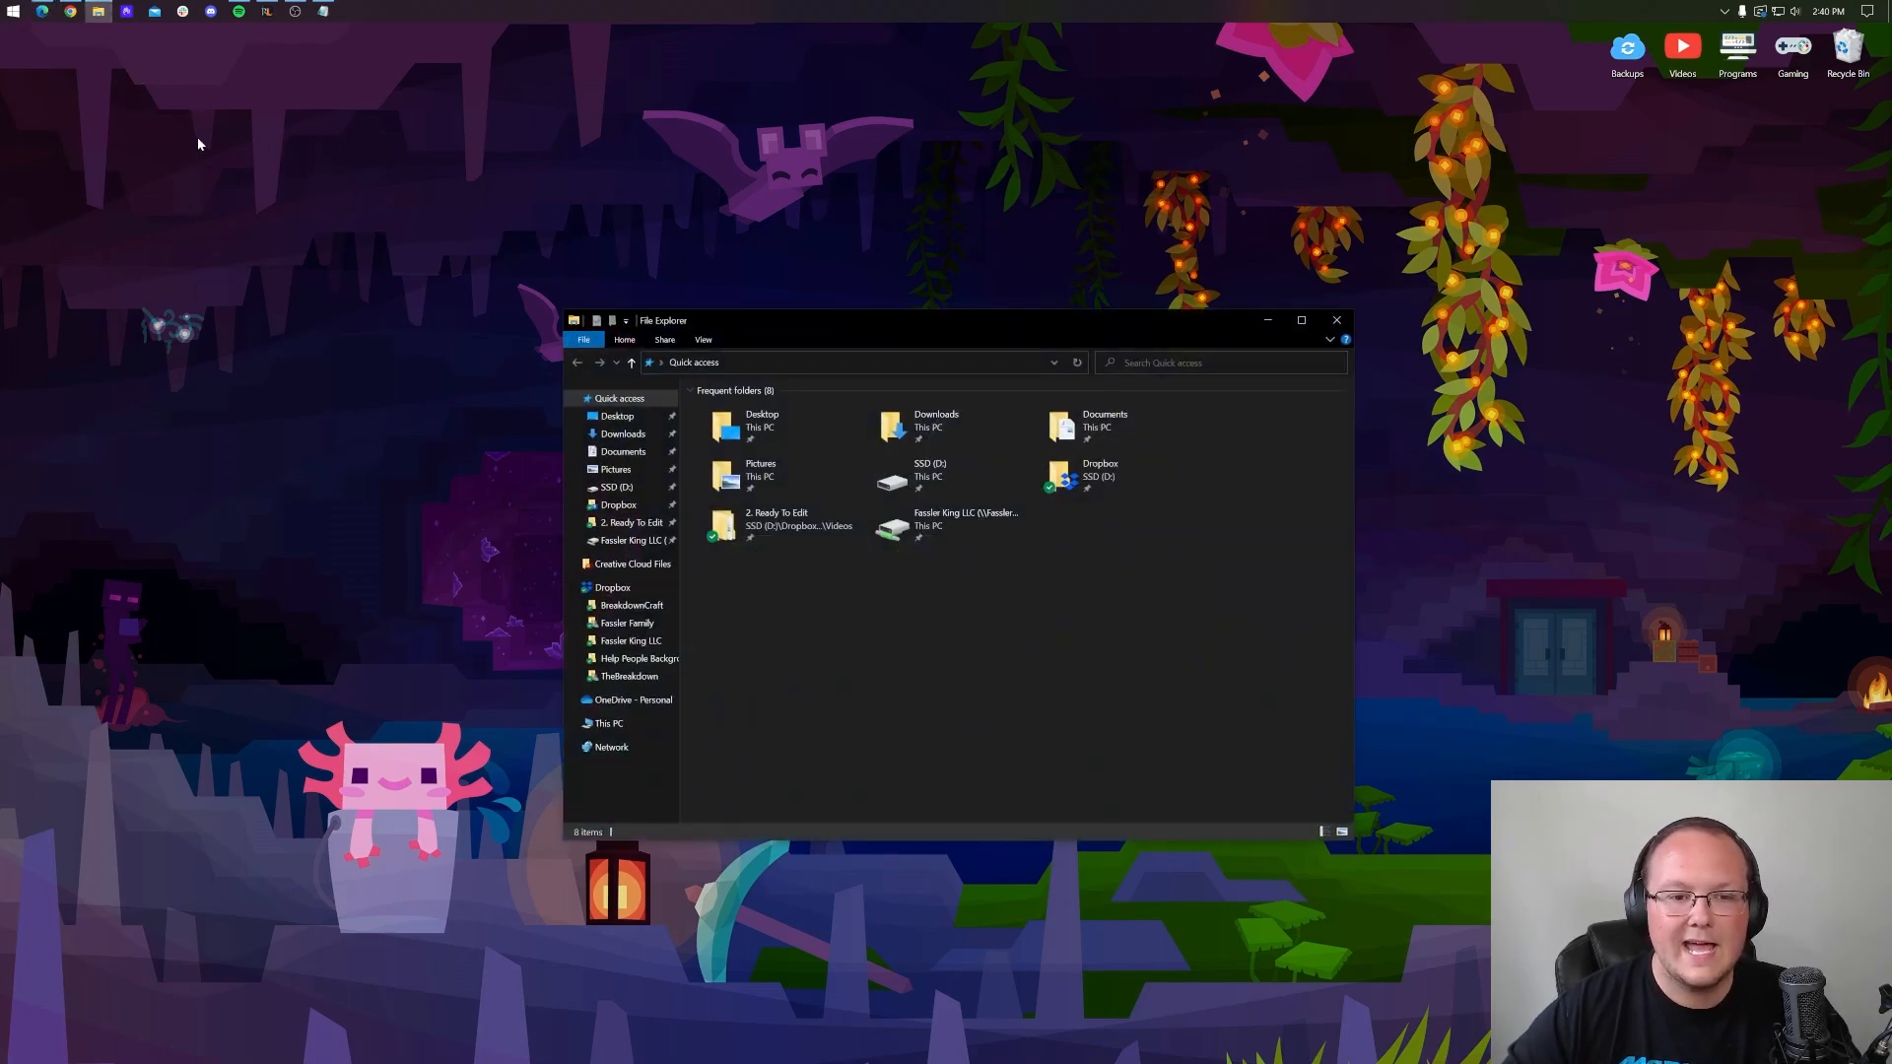
{"action": "mouse_move", "coordinate": [695, 322]}
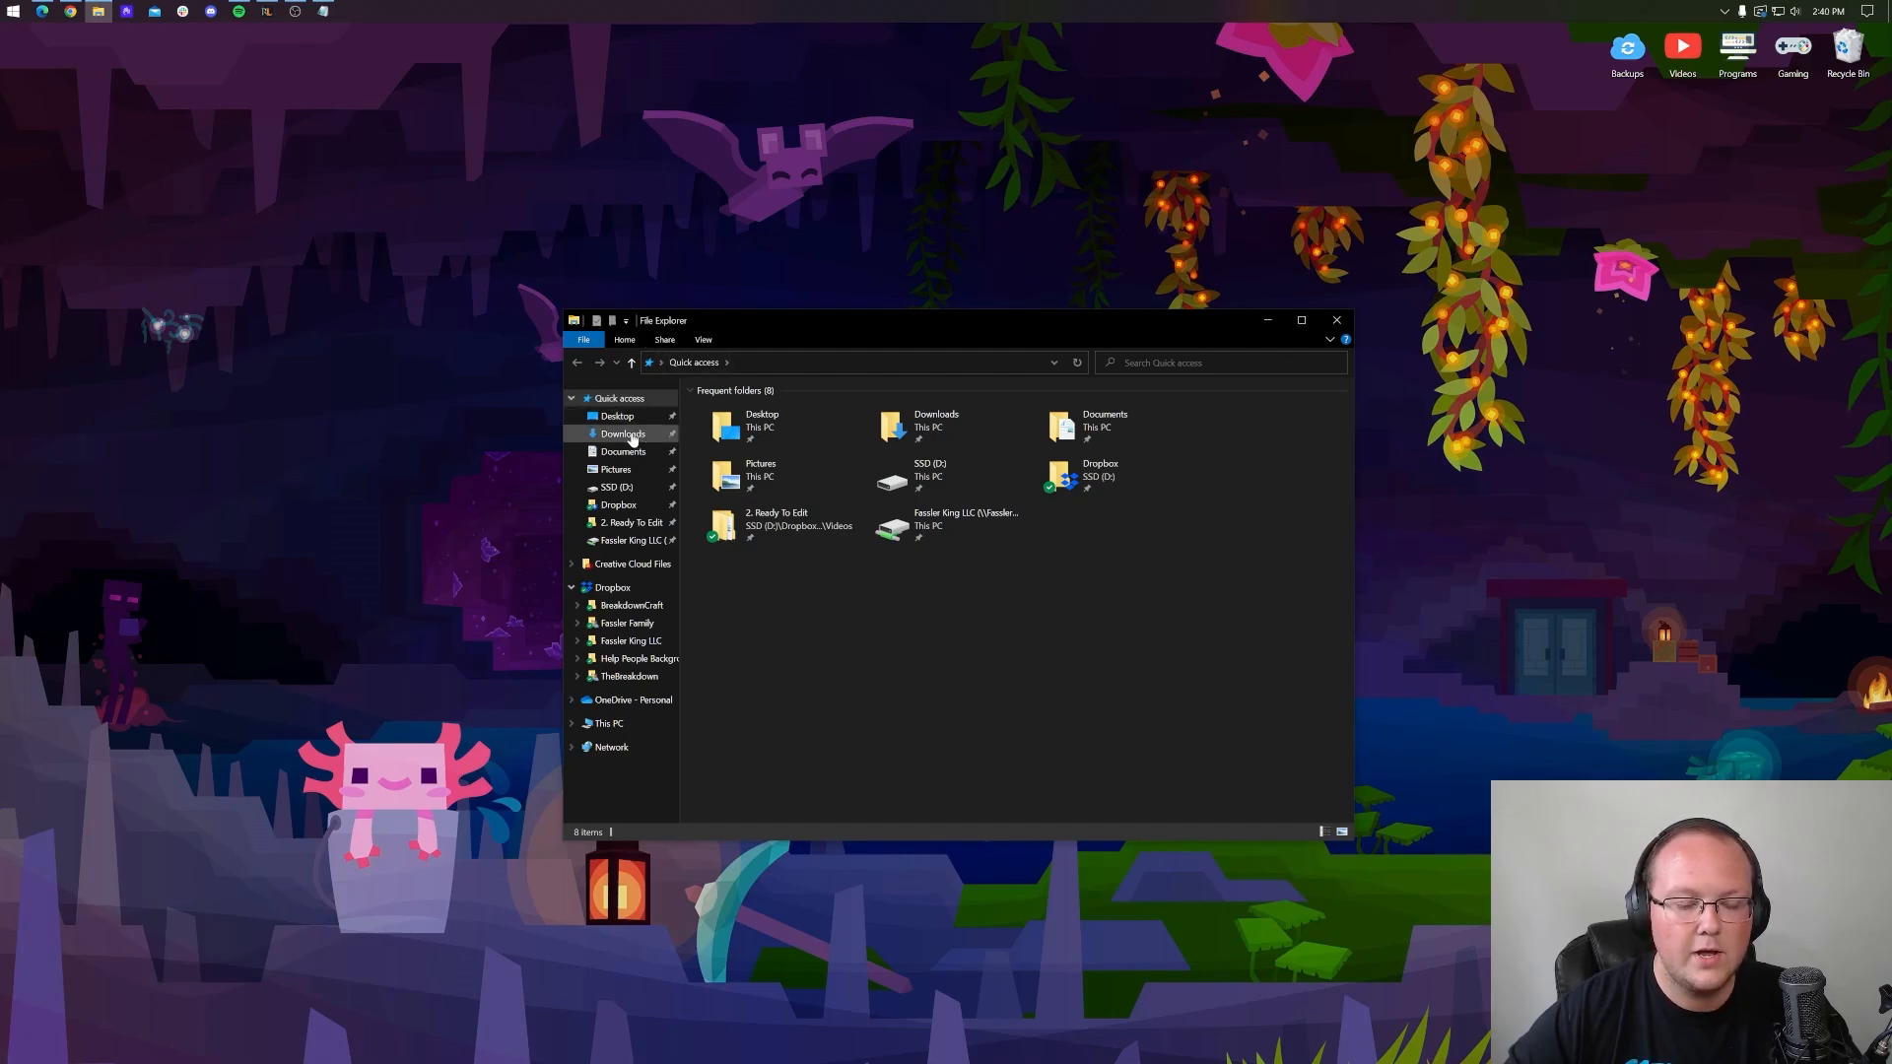
{"action": "mouse_move", "coordinate": [603, 762]}
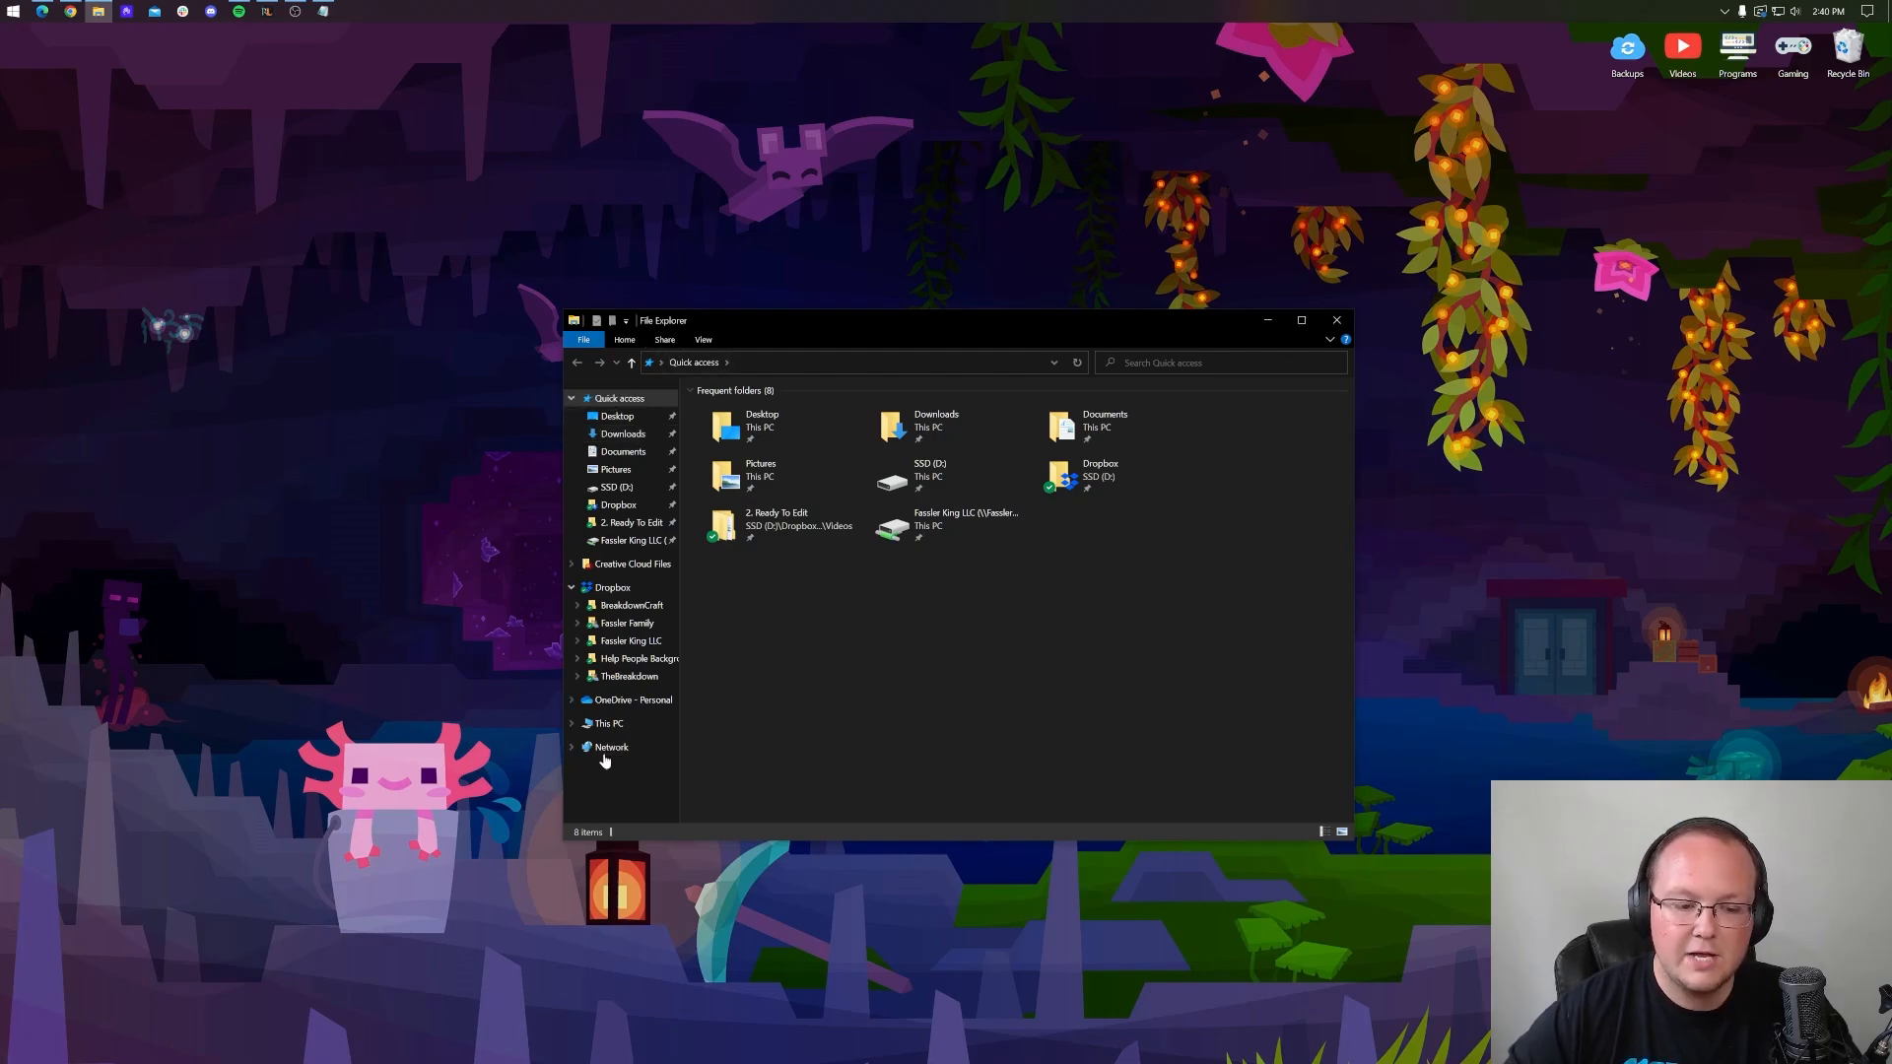
{"action": "left_click", "coordinate": [607, 723]}
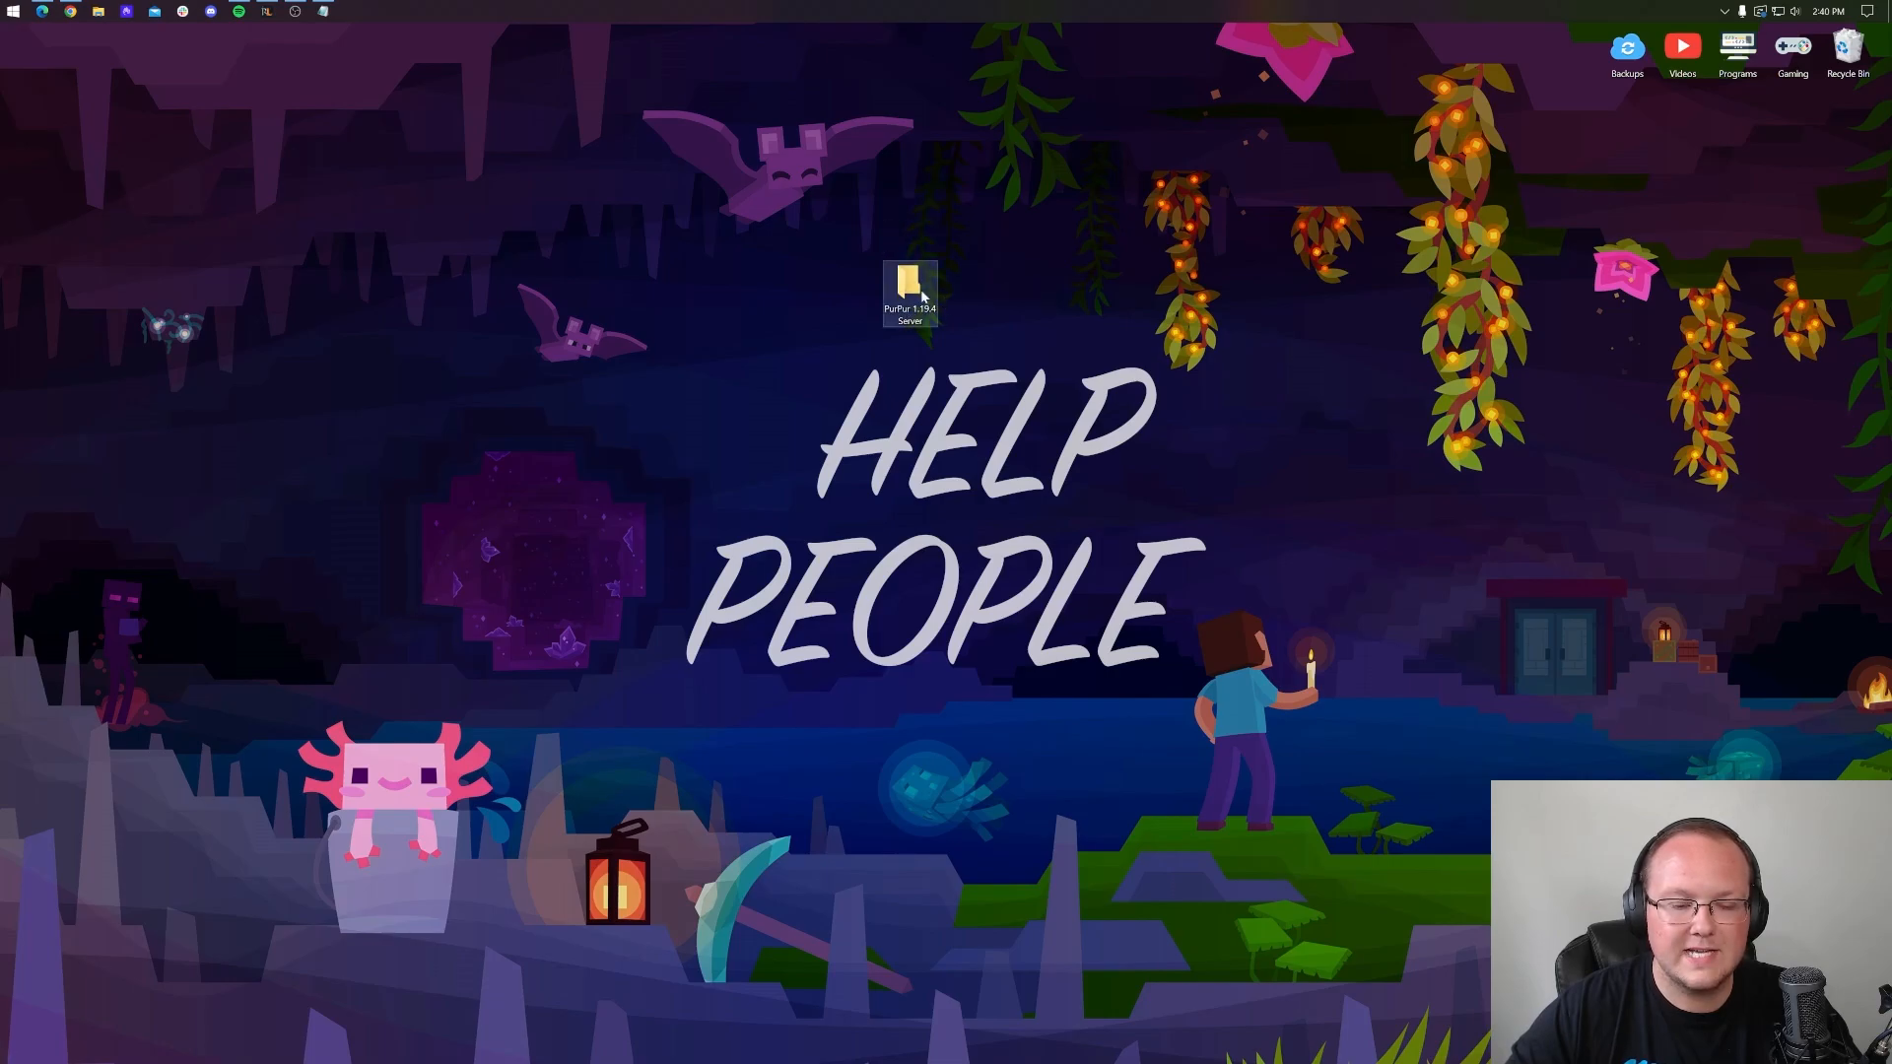
Open the PurPur 1.19.4 Server folder and rename the downloaded jar to purpur.jar.
{"action": "double_click", "coordinate": [910, 276]}
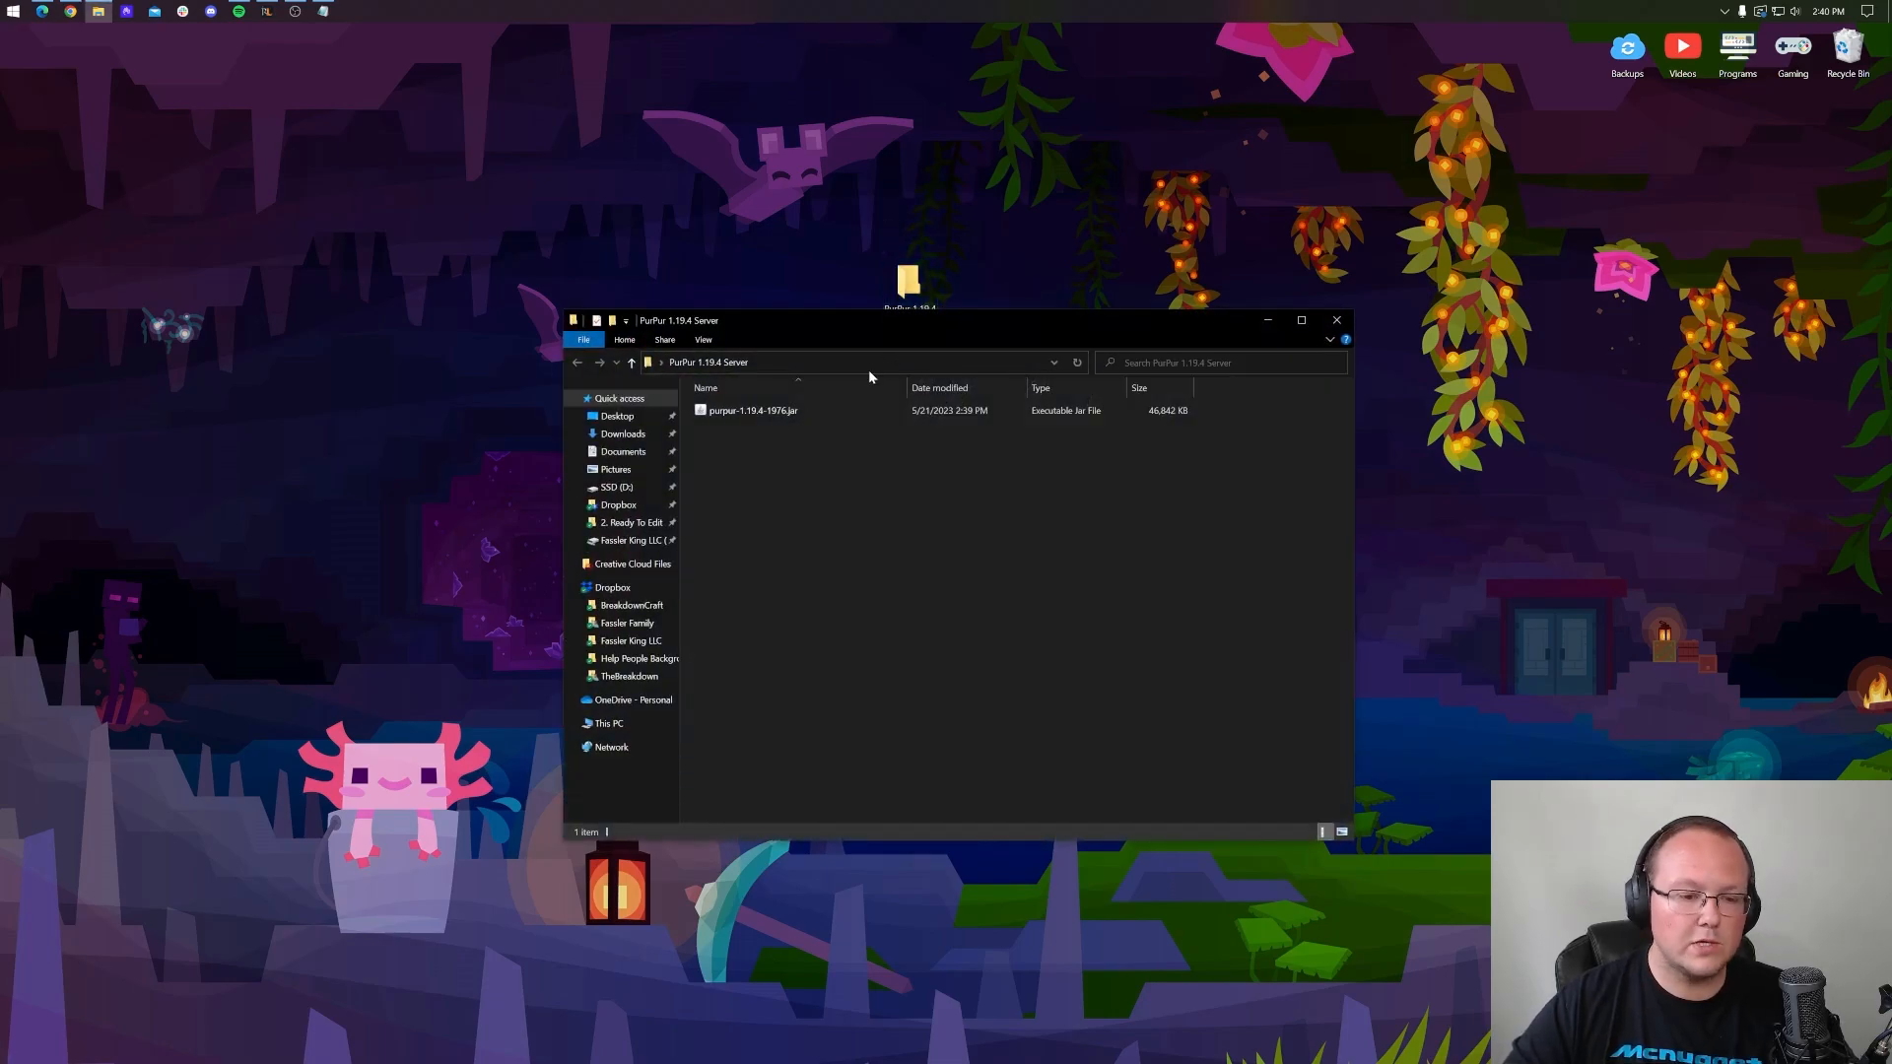
{"action": "left_click", "coordinate": [750, 410]}
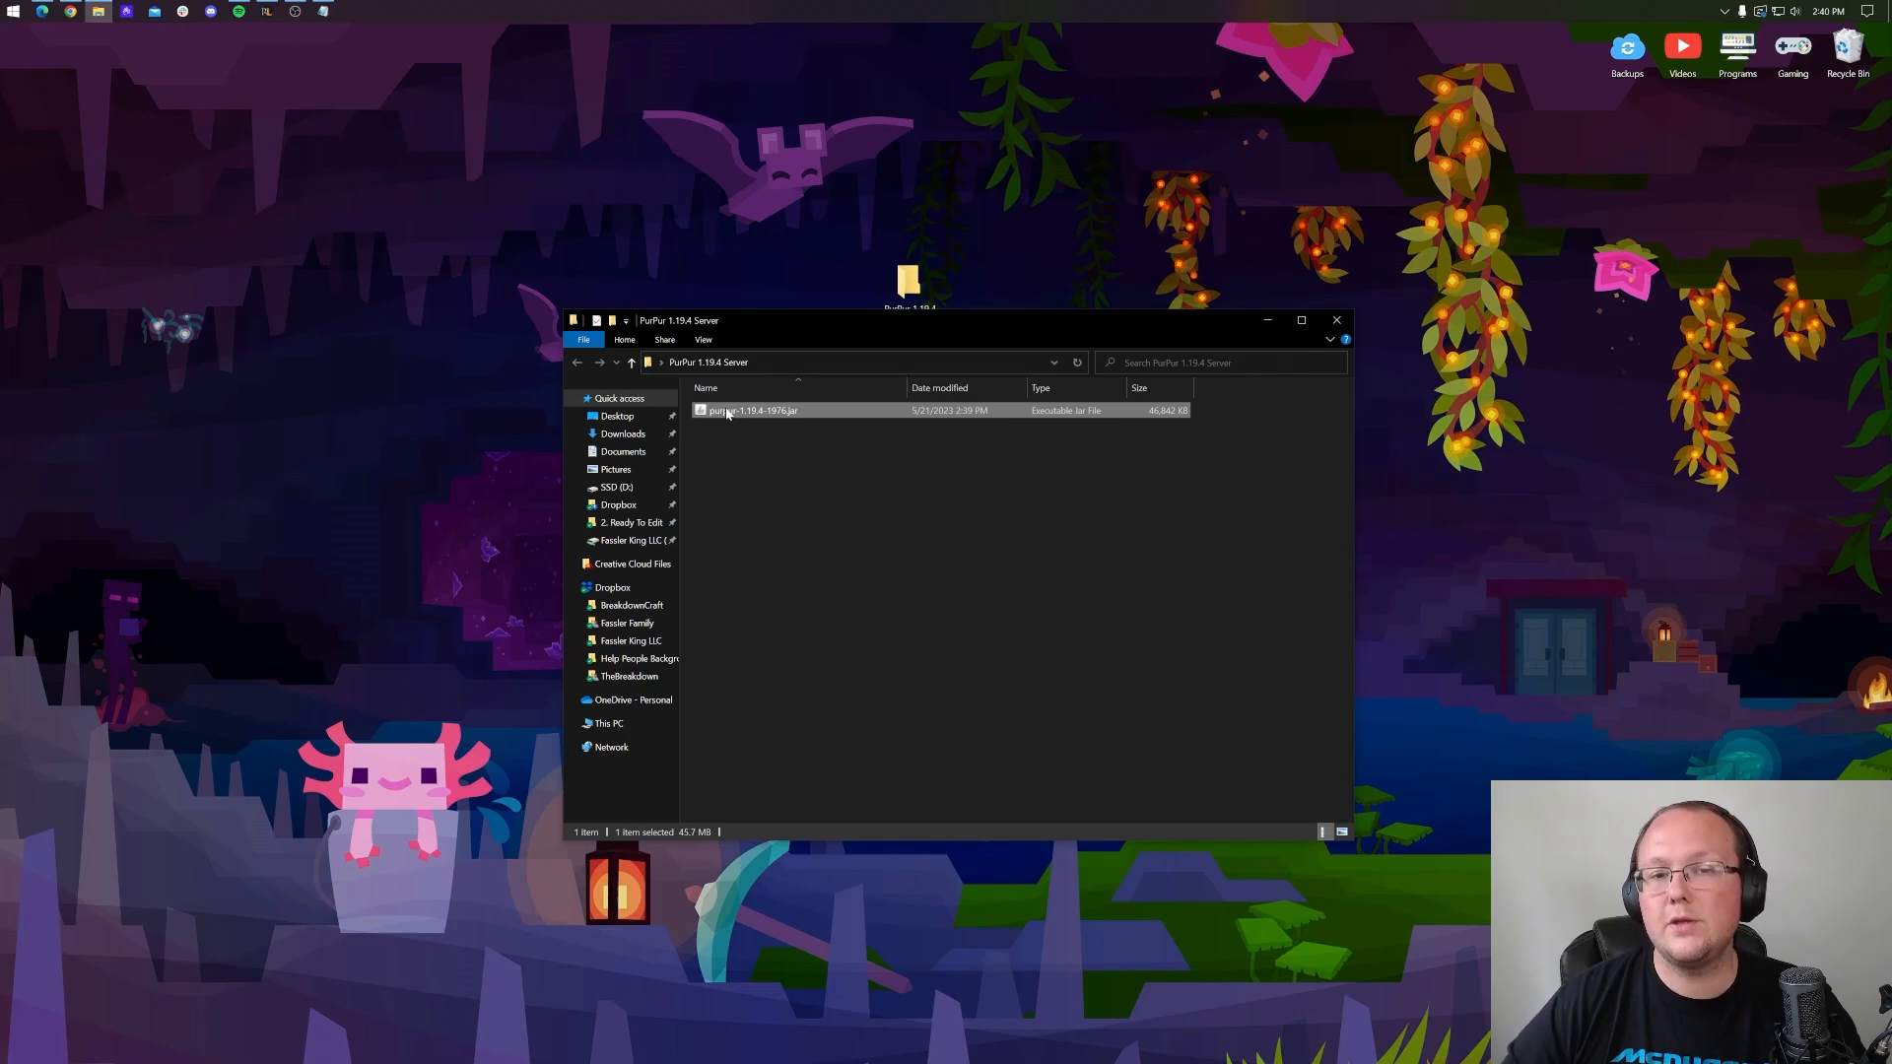
{"action": "right_click", "coordinate": [750, 409]}
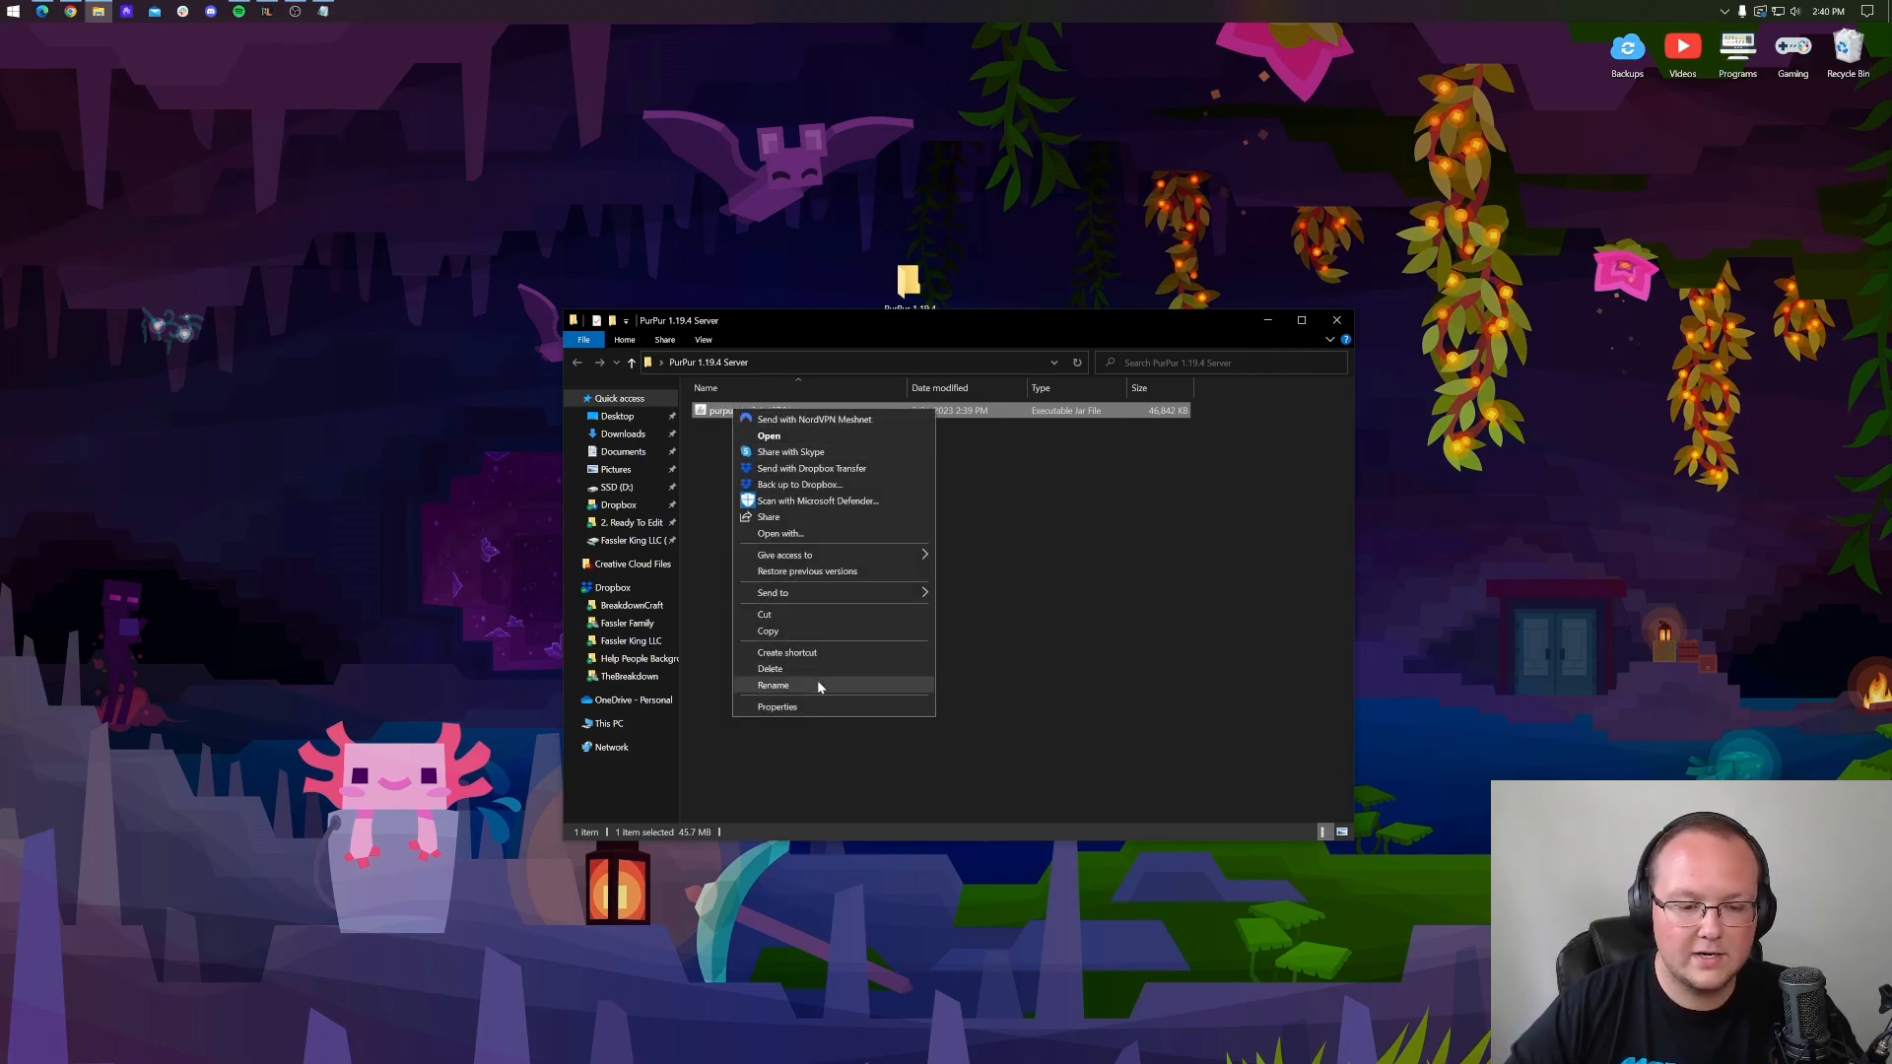
{"action": "left_click", "coordinate": [774, 685]}
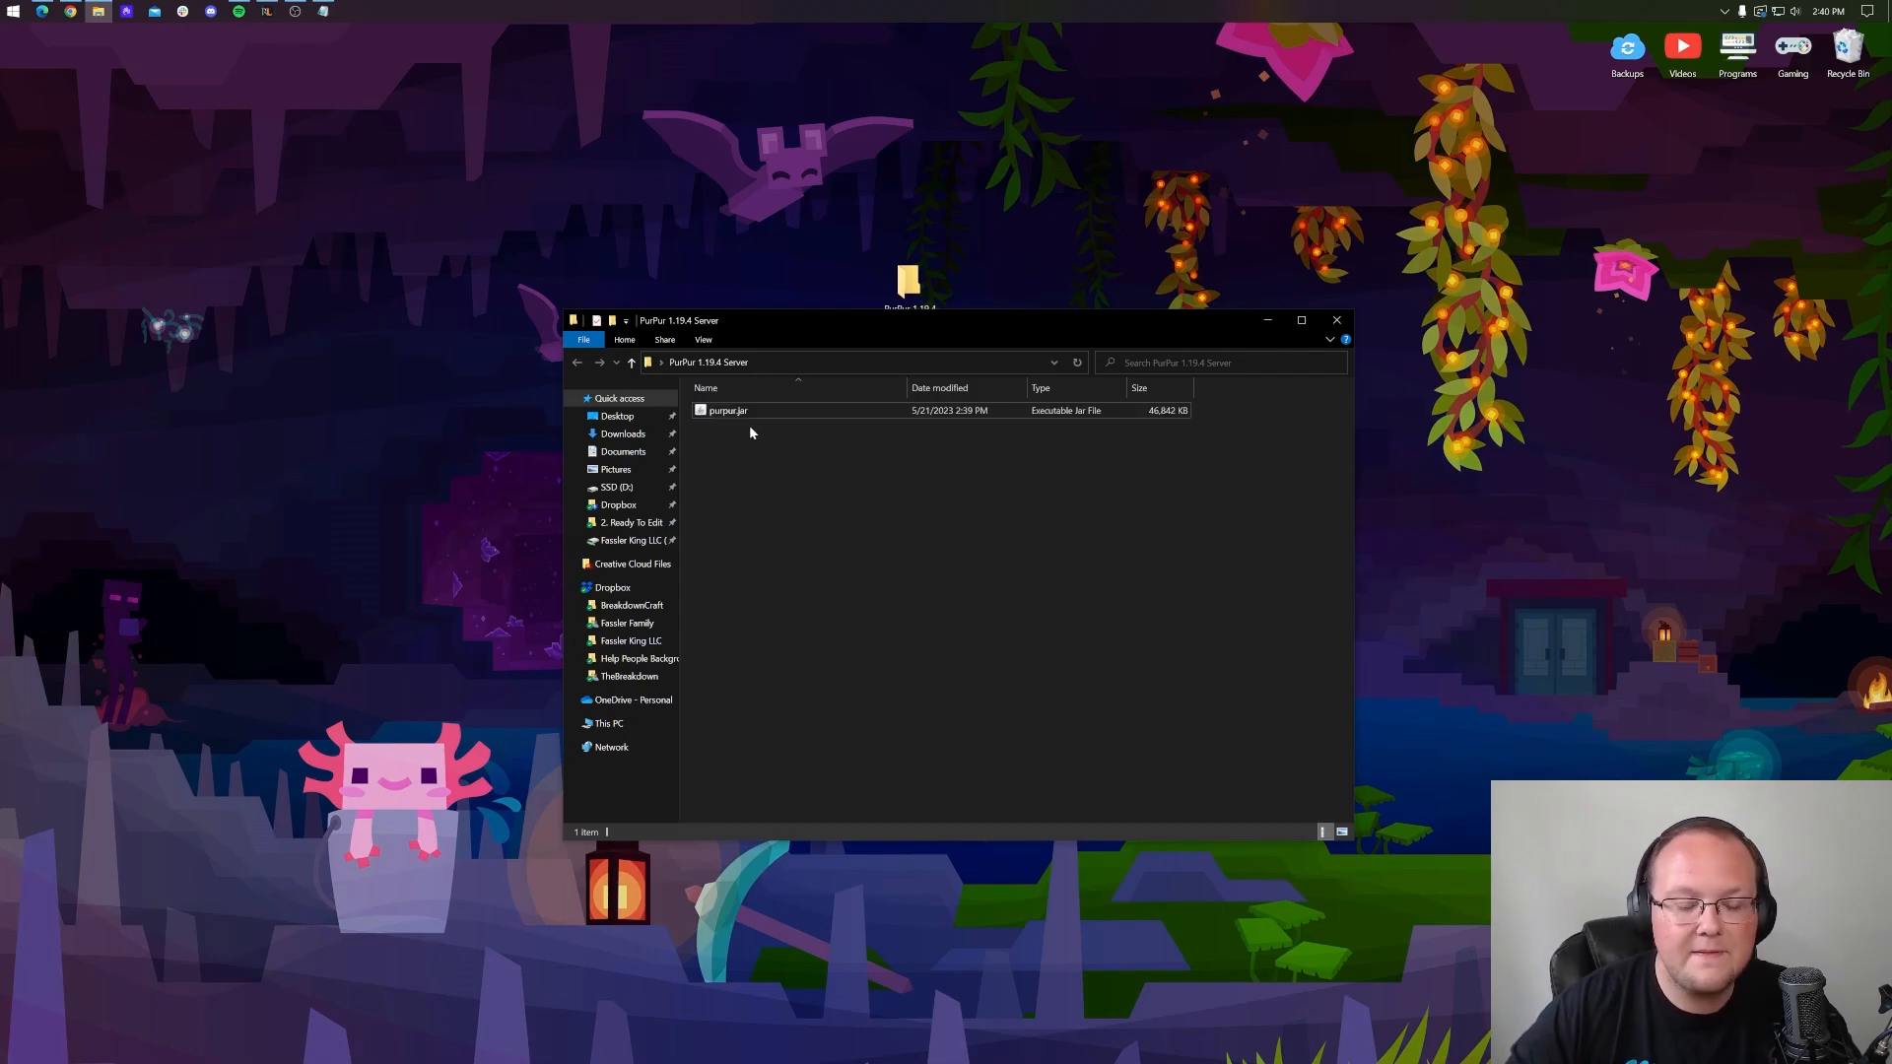
{"action": "left_click", "coordinate": [702, 339]}
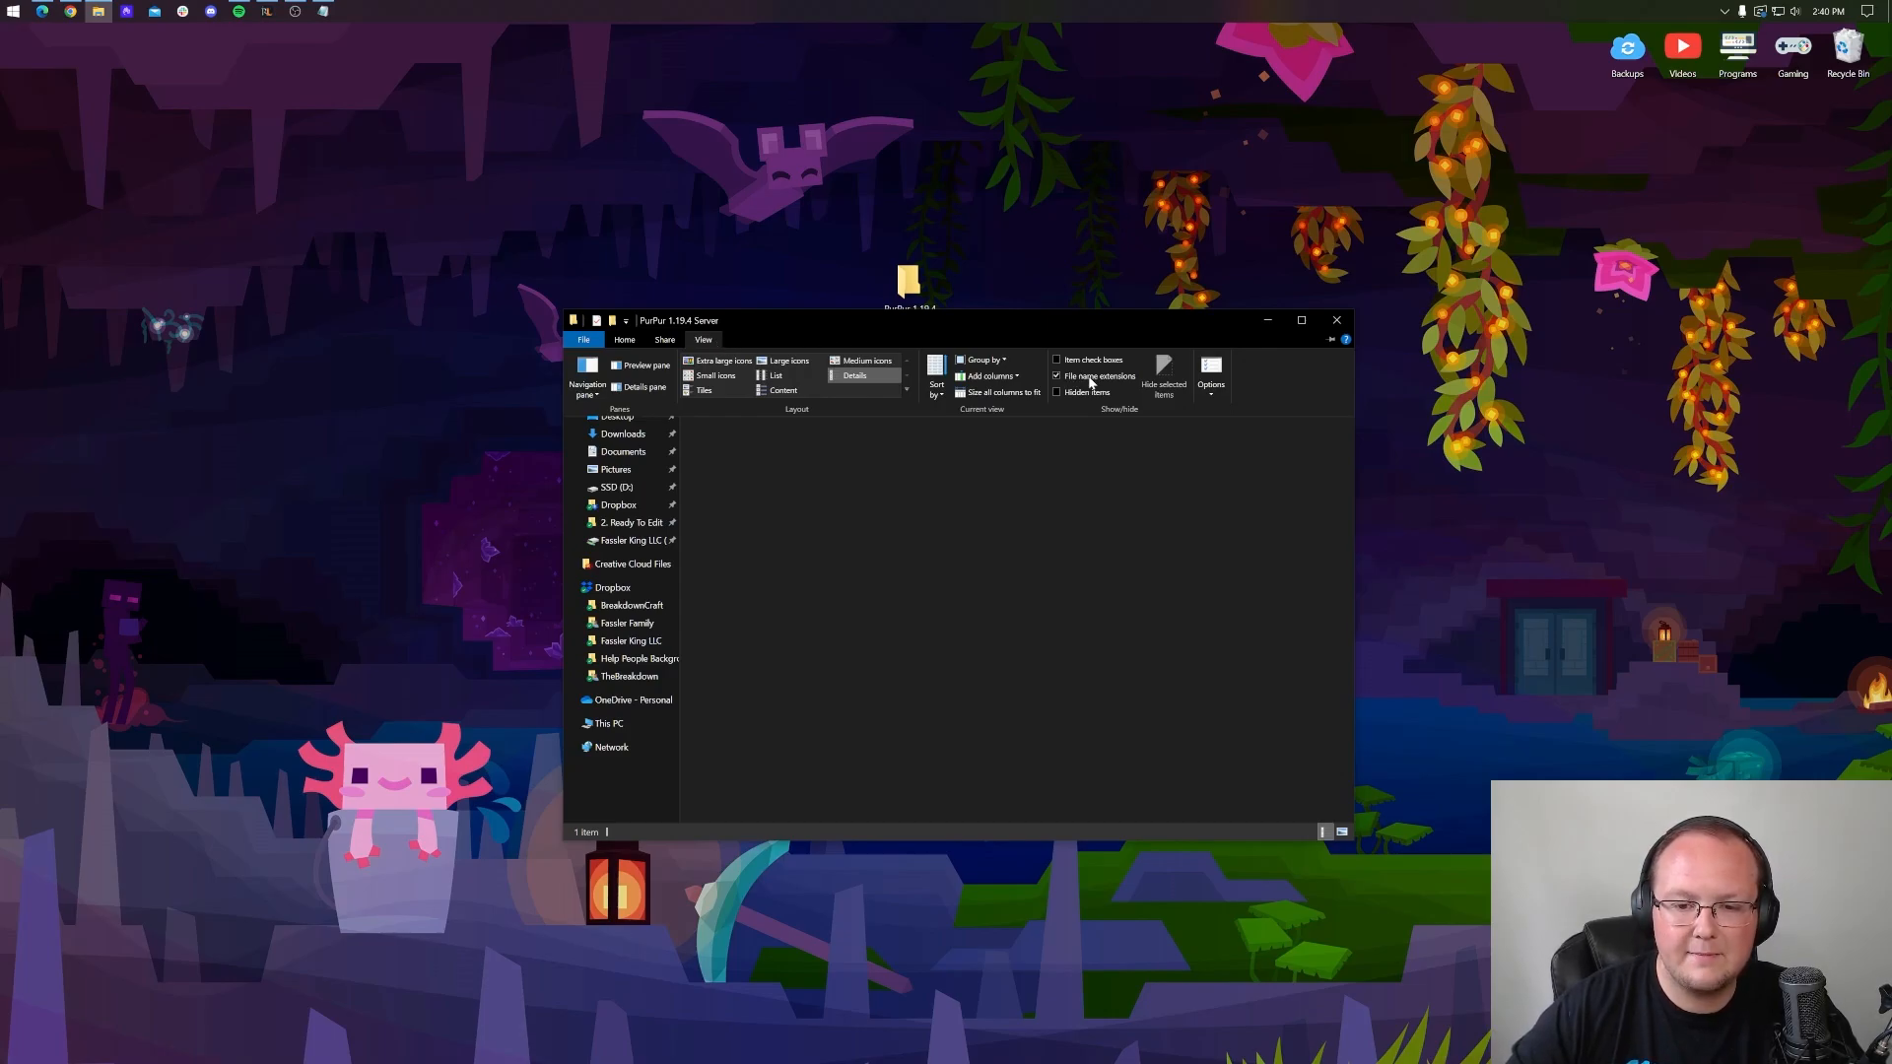
Show file name extensions, then create and open a new text document.
{"action": "left_click", "coordinate": [624, 339]}
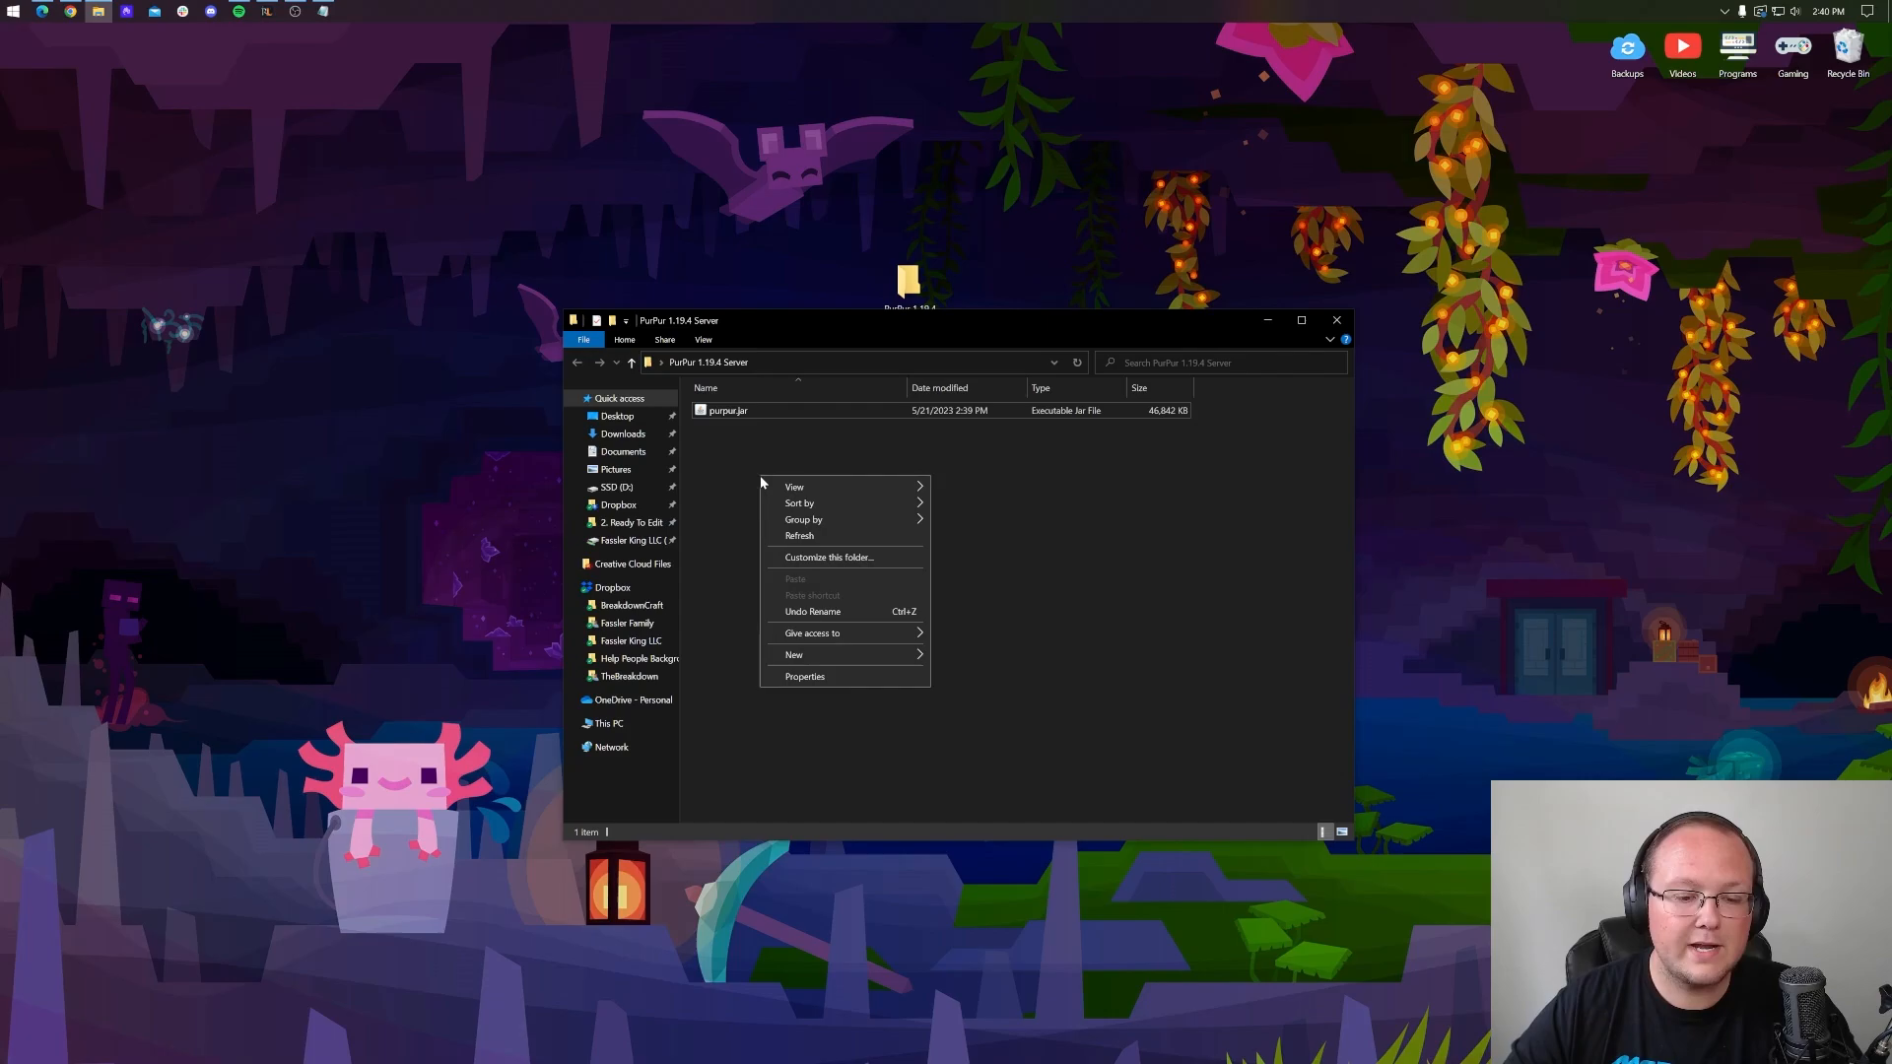
{"action": "left_click", "coordinate": [794, 654]}
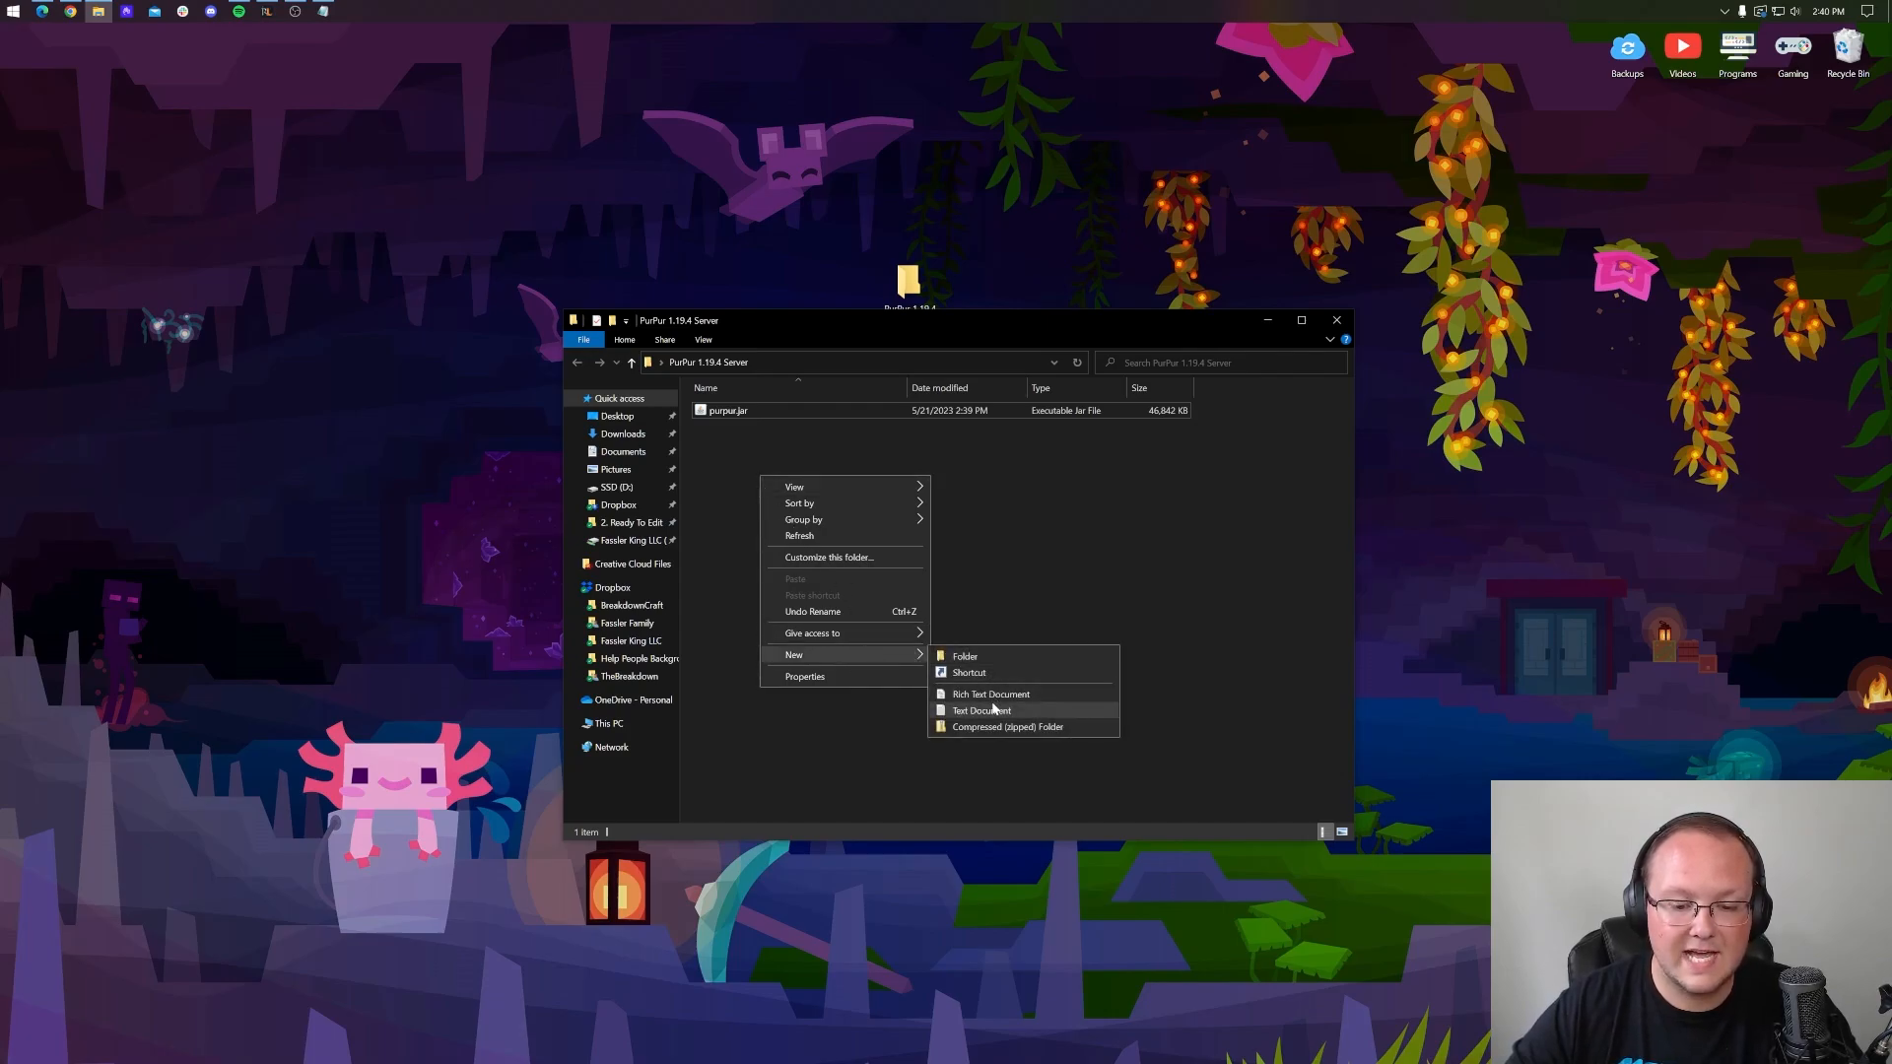
{"action": "left_click", "coordinate": [981, 710]}
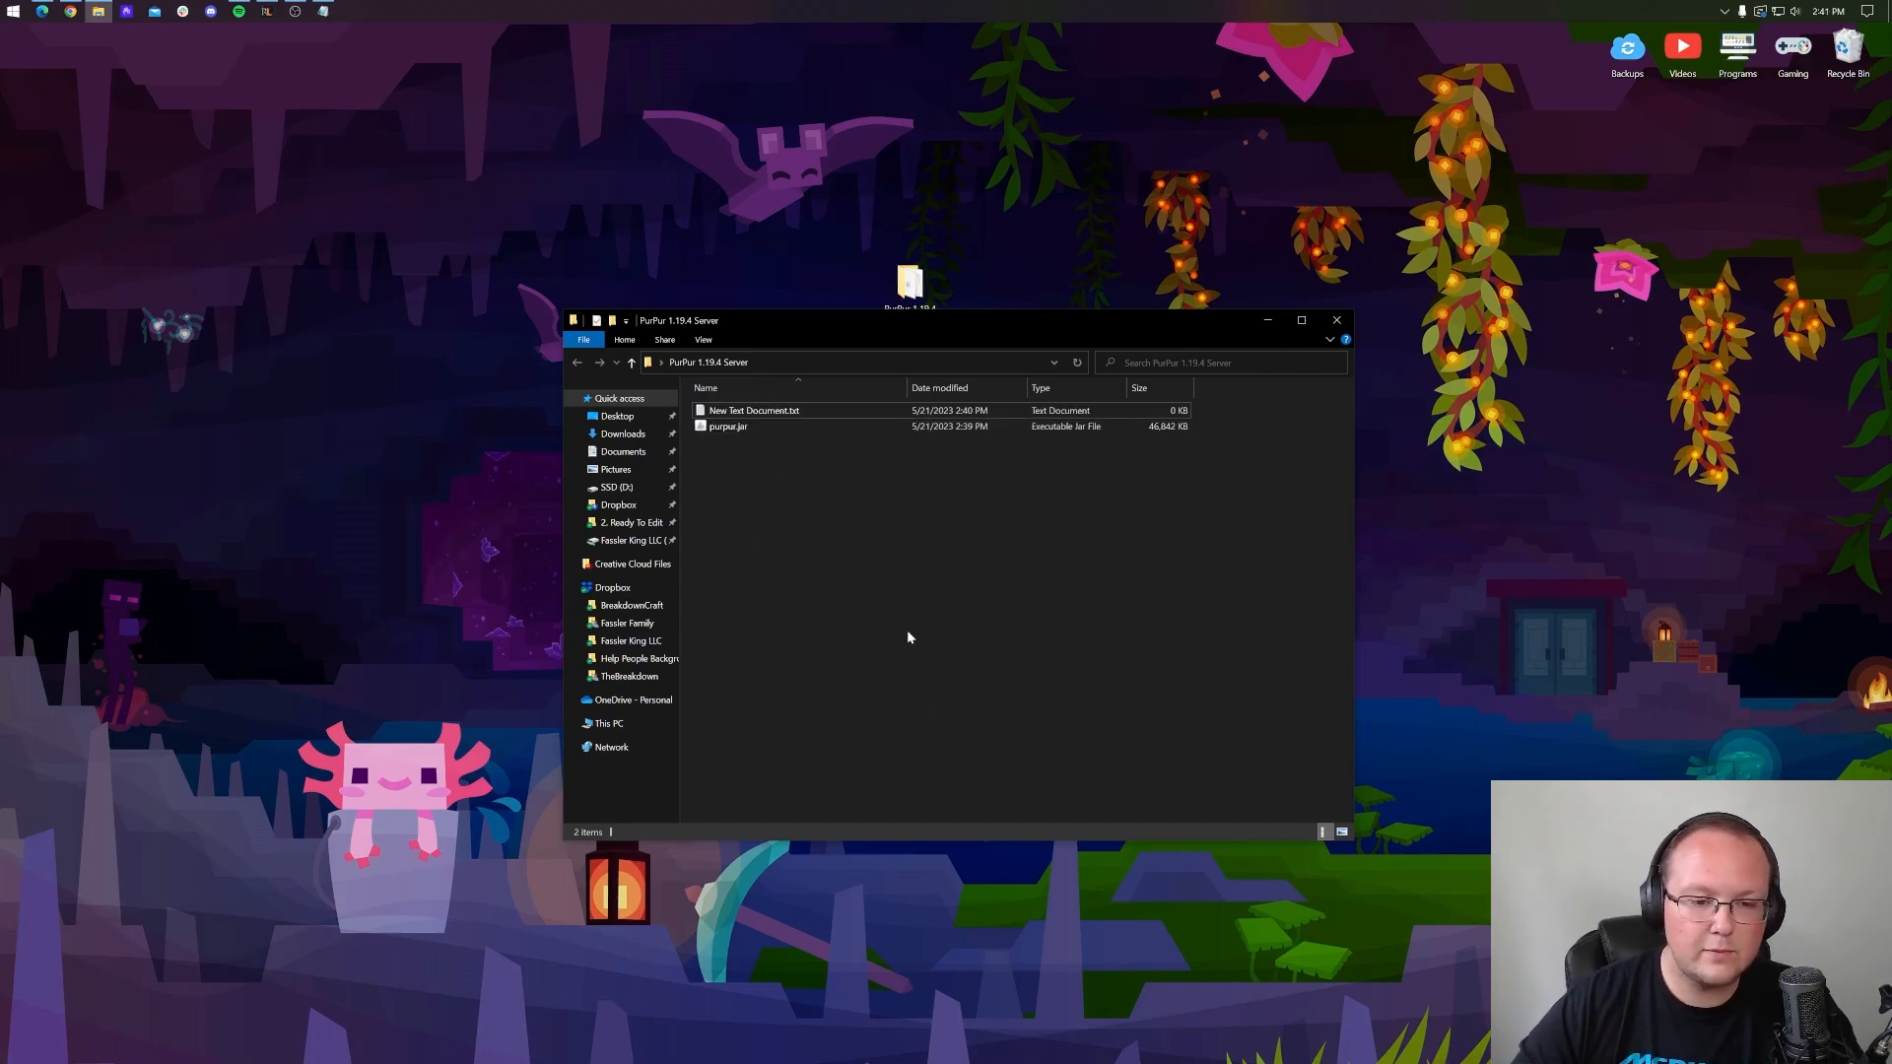
{"action": "double_click", "coordinate": [752, 410]}
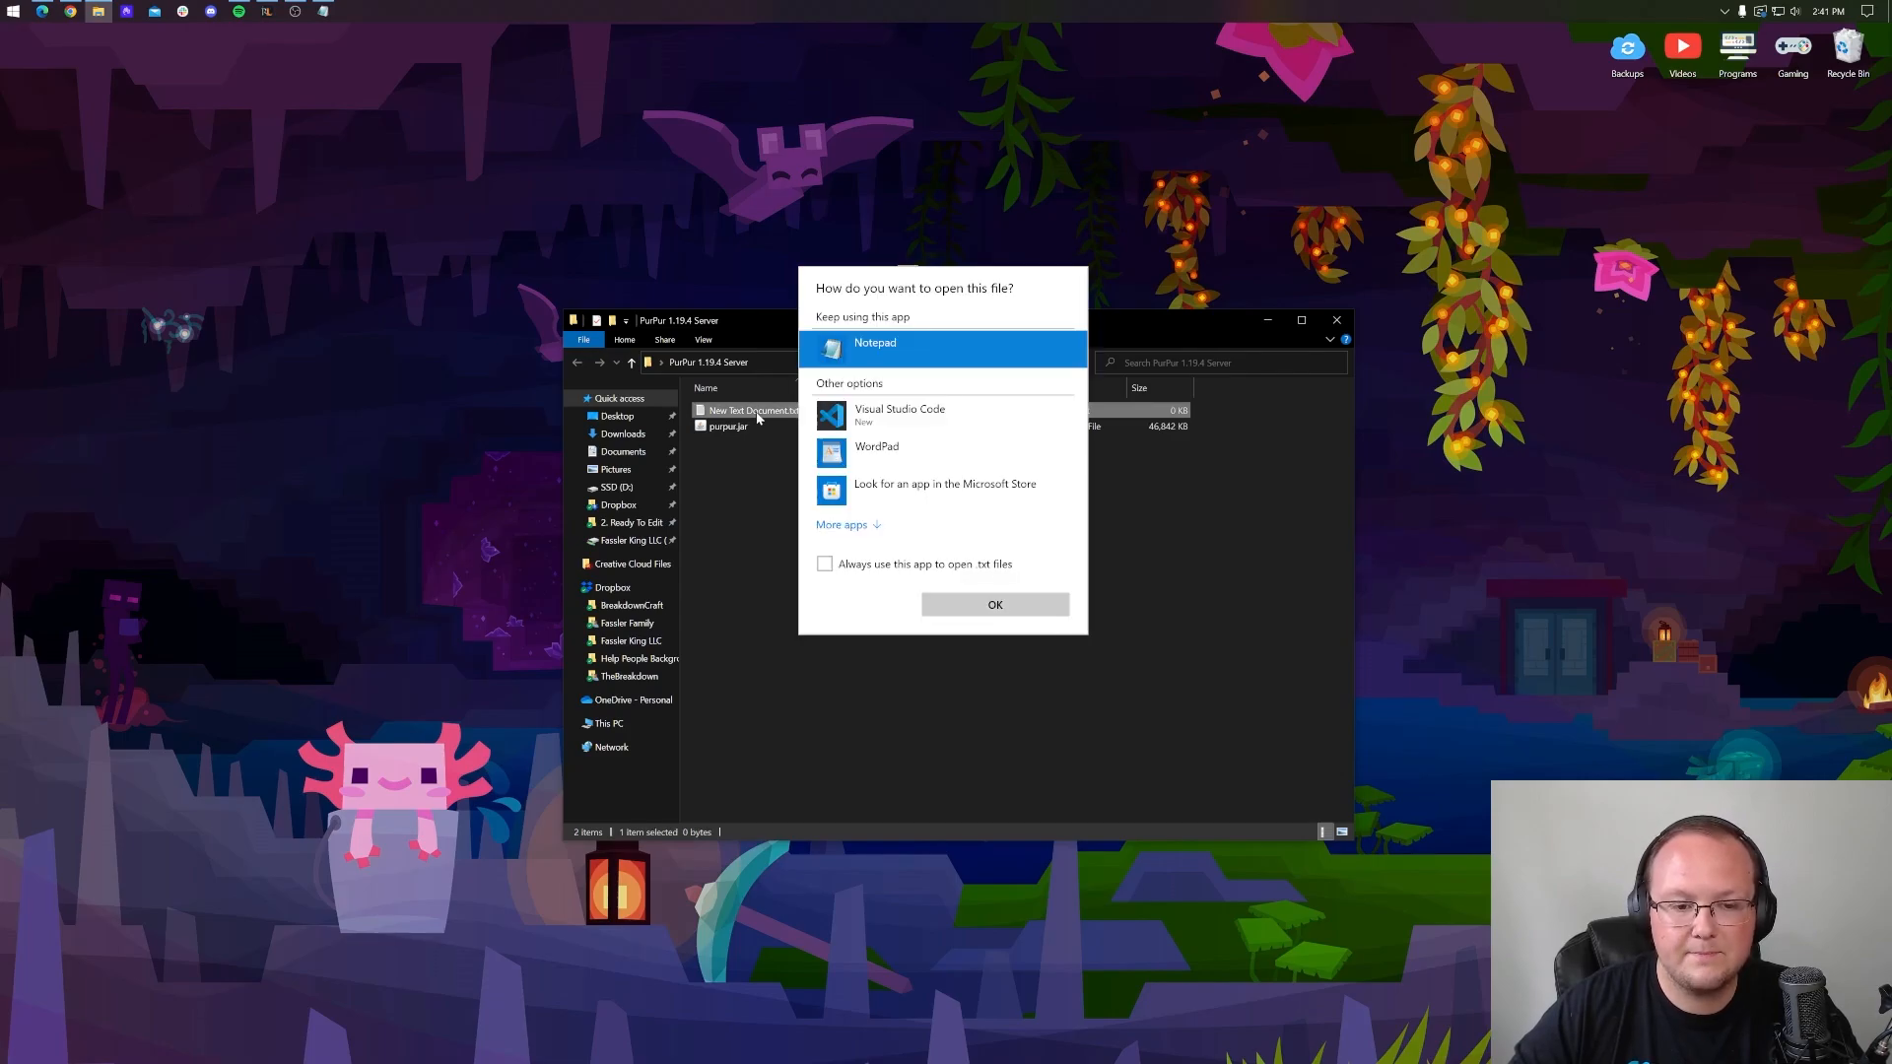
Open the text document in Notepad and copy in the 2GB start command with PAUSE.
{"action": "left_click", "coordinate": [994, 604]}
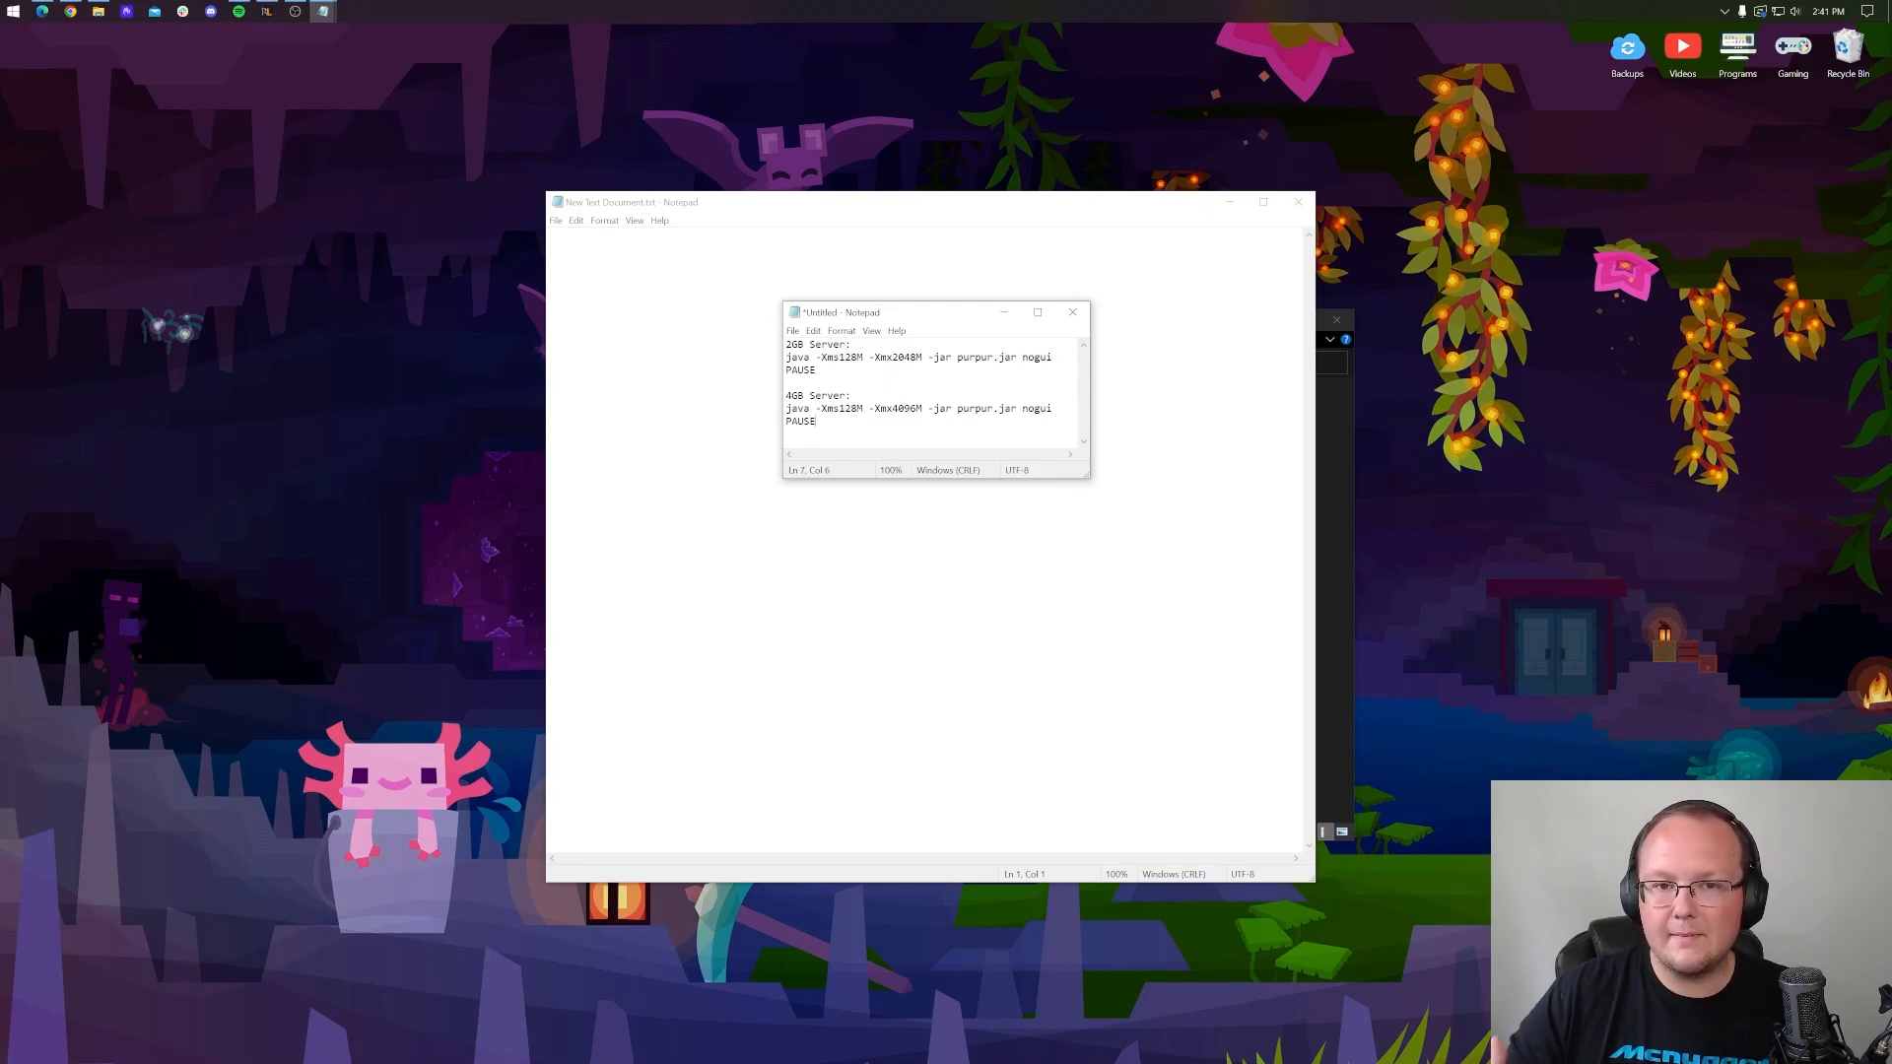
{"action": "left_click_drag", "start_coordinate": [919, 357], "coordinate": [817, 370]}
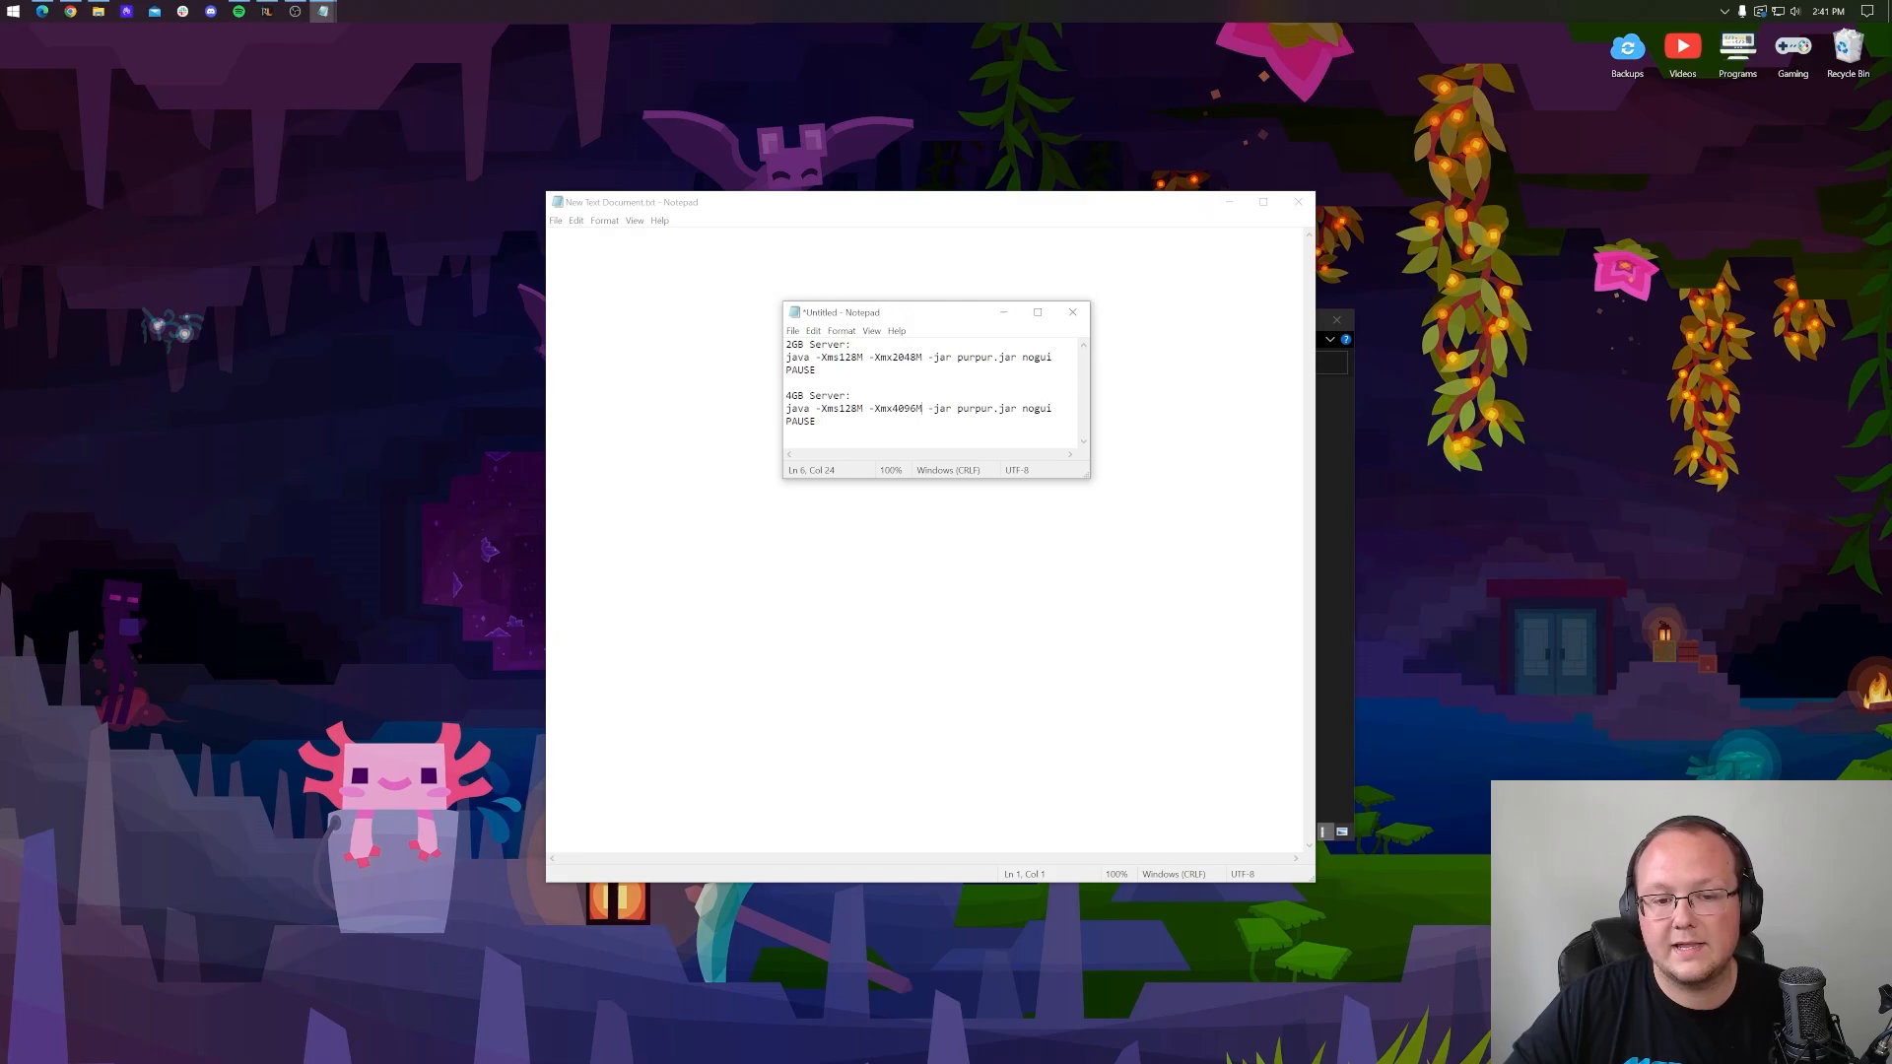
{"action": "left_click_drag", "start_coordinate": [785, 356], "coordinate": [816, 370]}
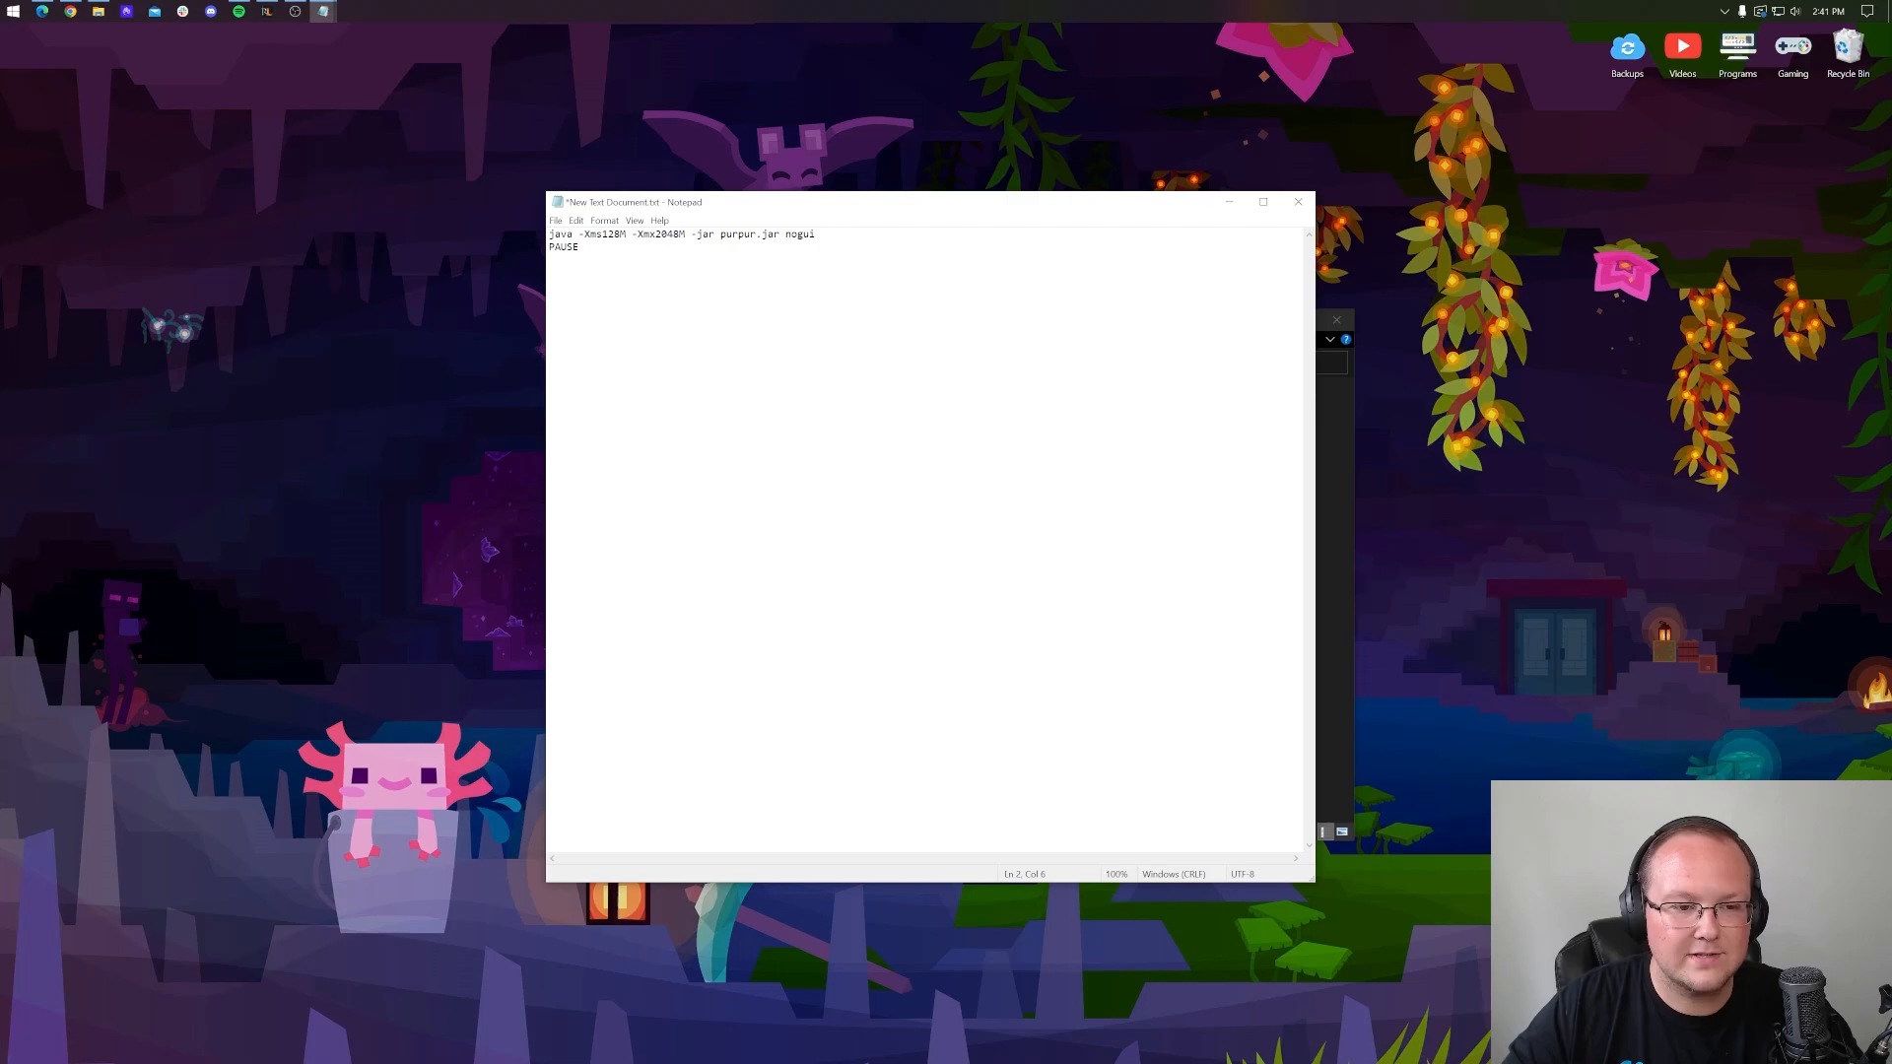
Save the script as run.bat with type set to All Files.
{"action": "left_click", "coordinate": [575, 220]}
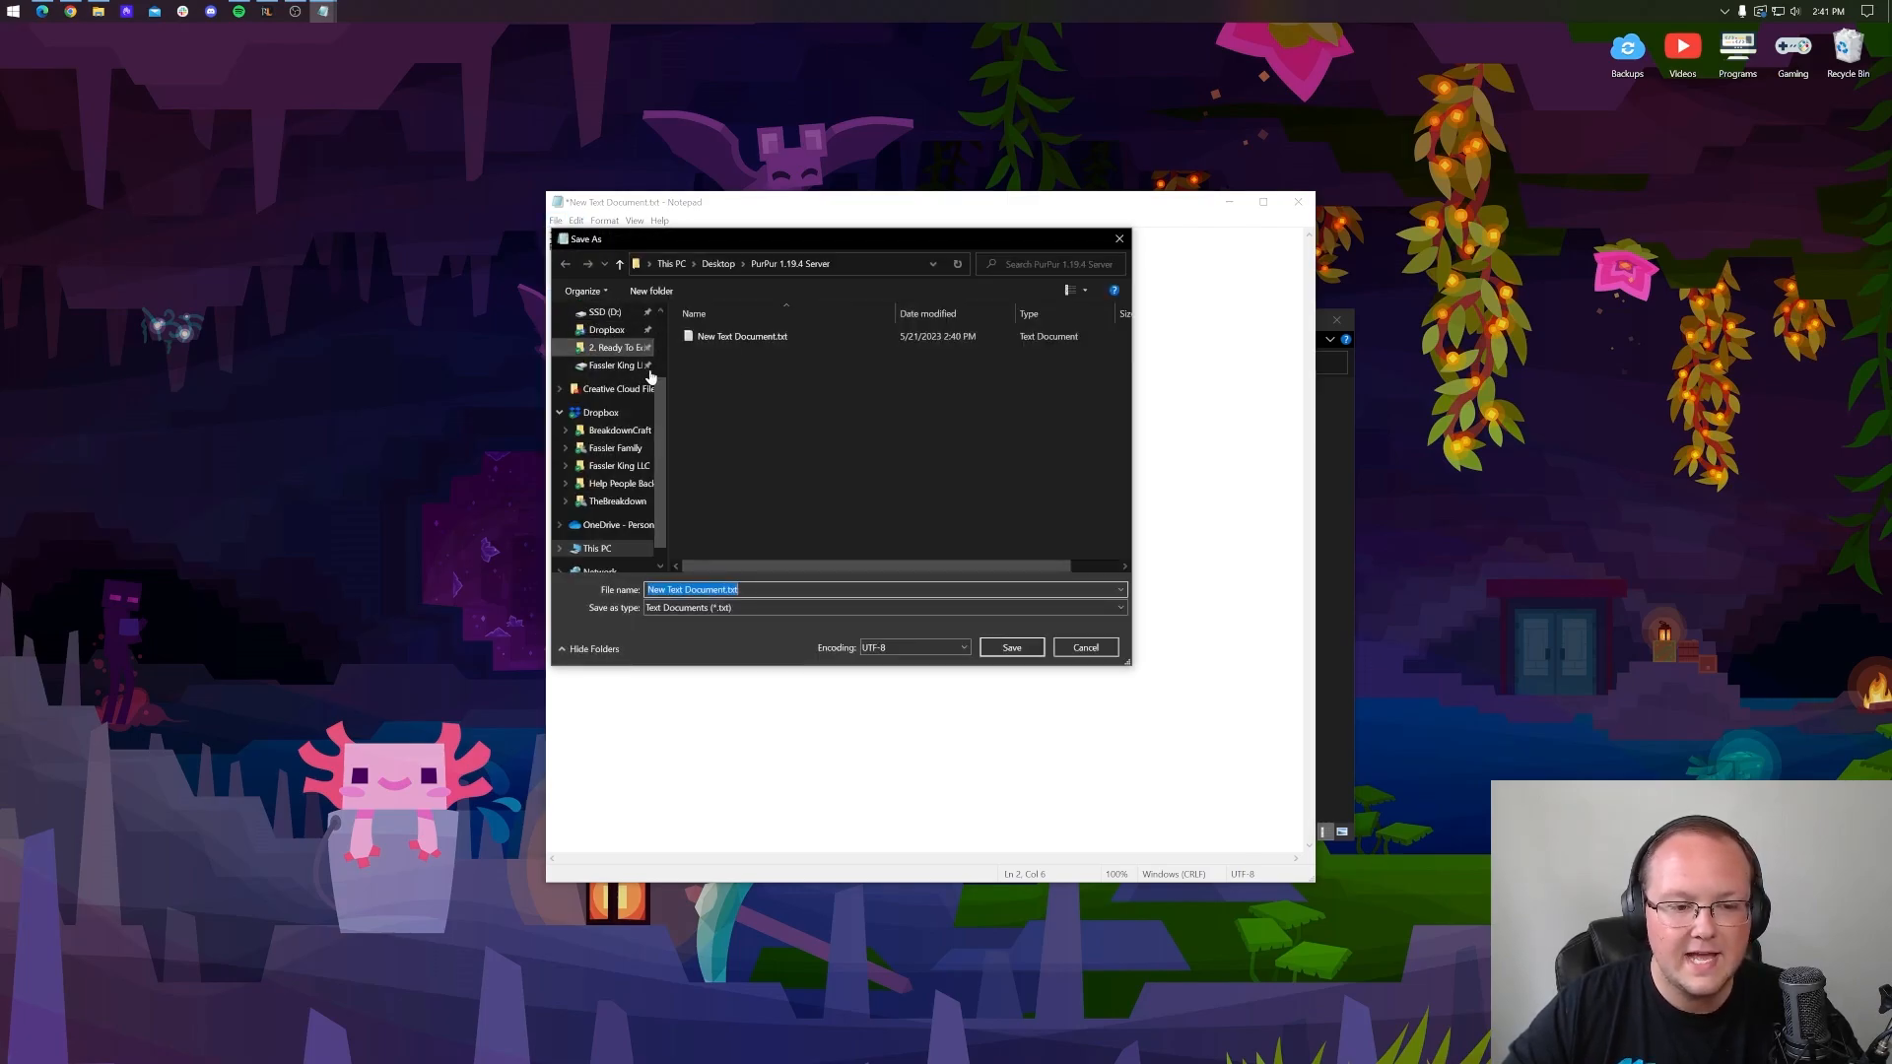
{"action": "type", "text": "run.bat"}
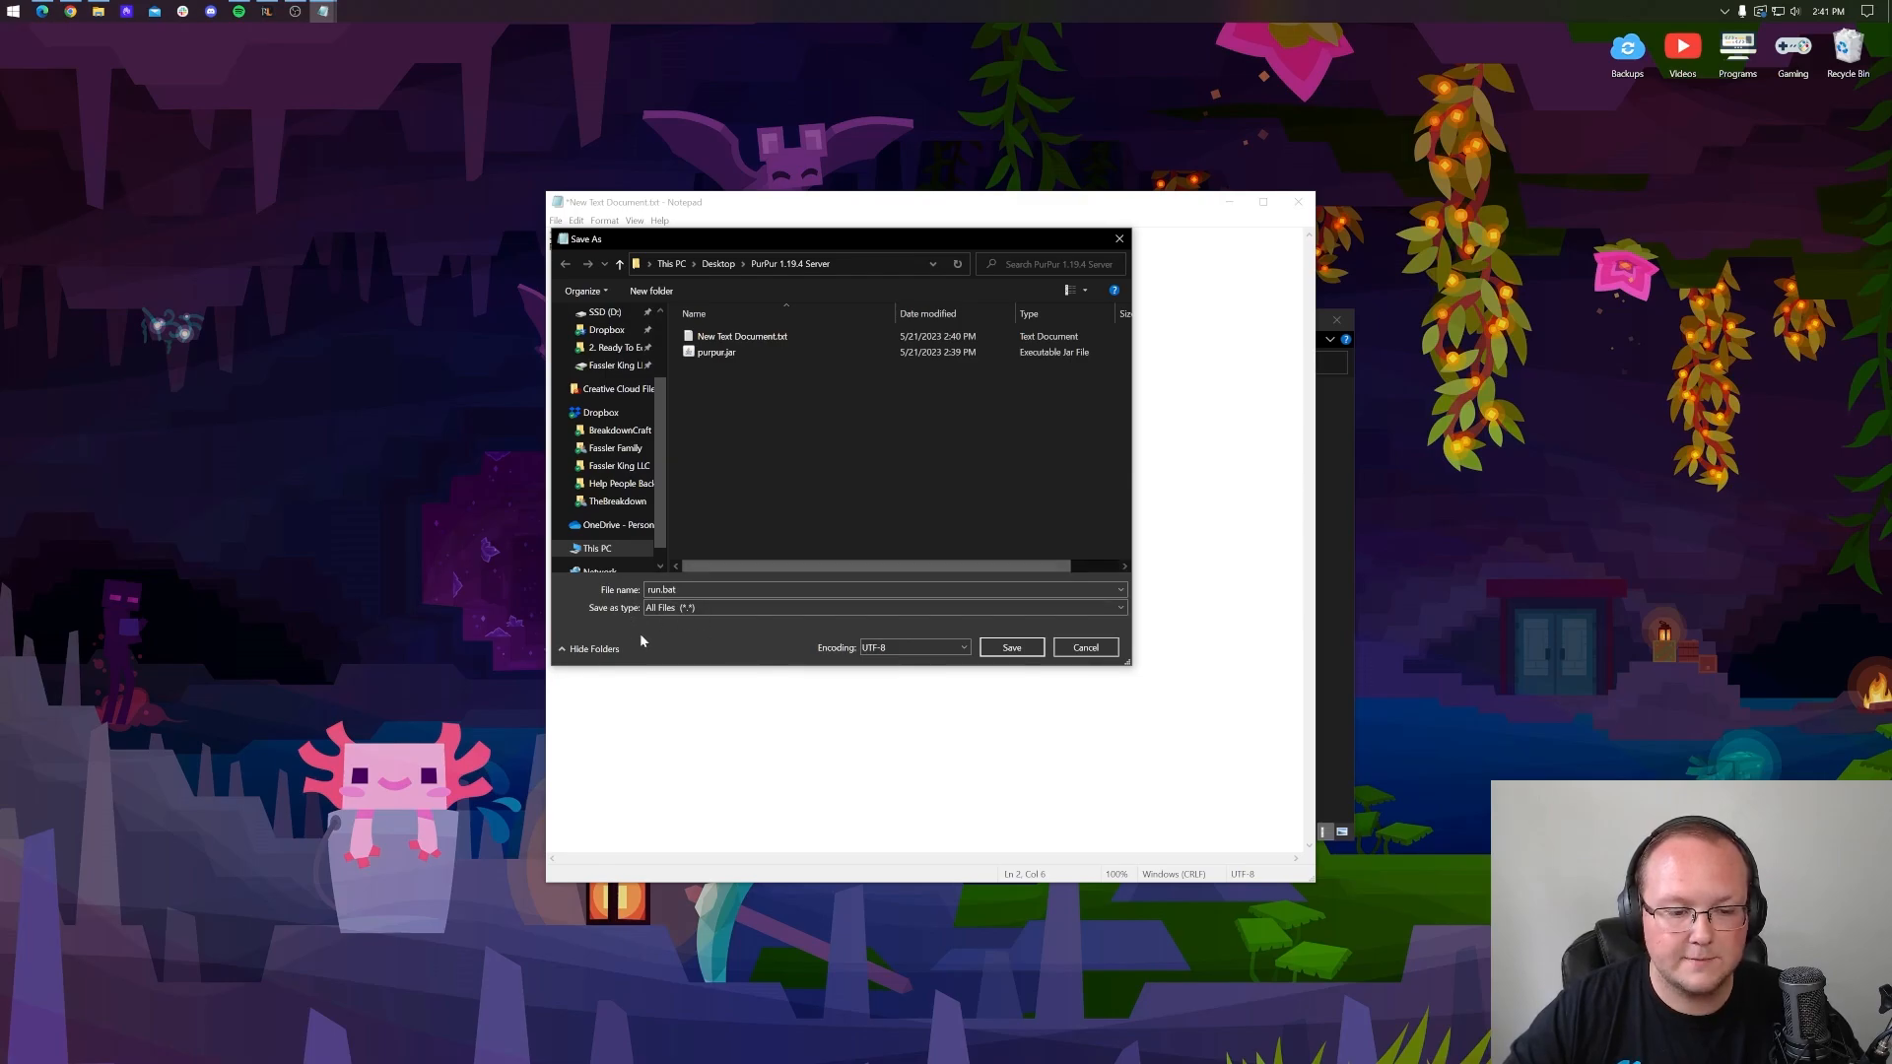
{"action": "mouse_move", "coordinate": [670, 630]}
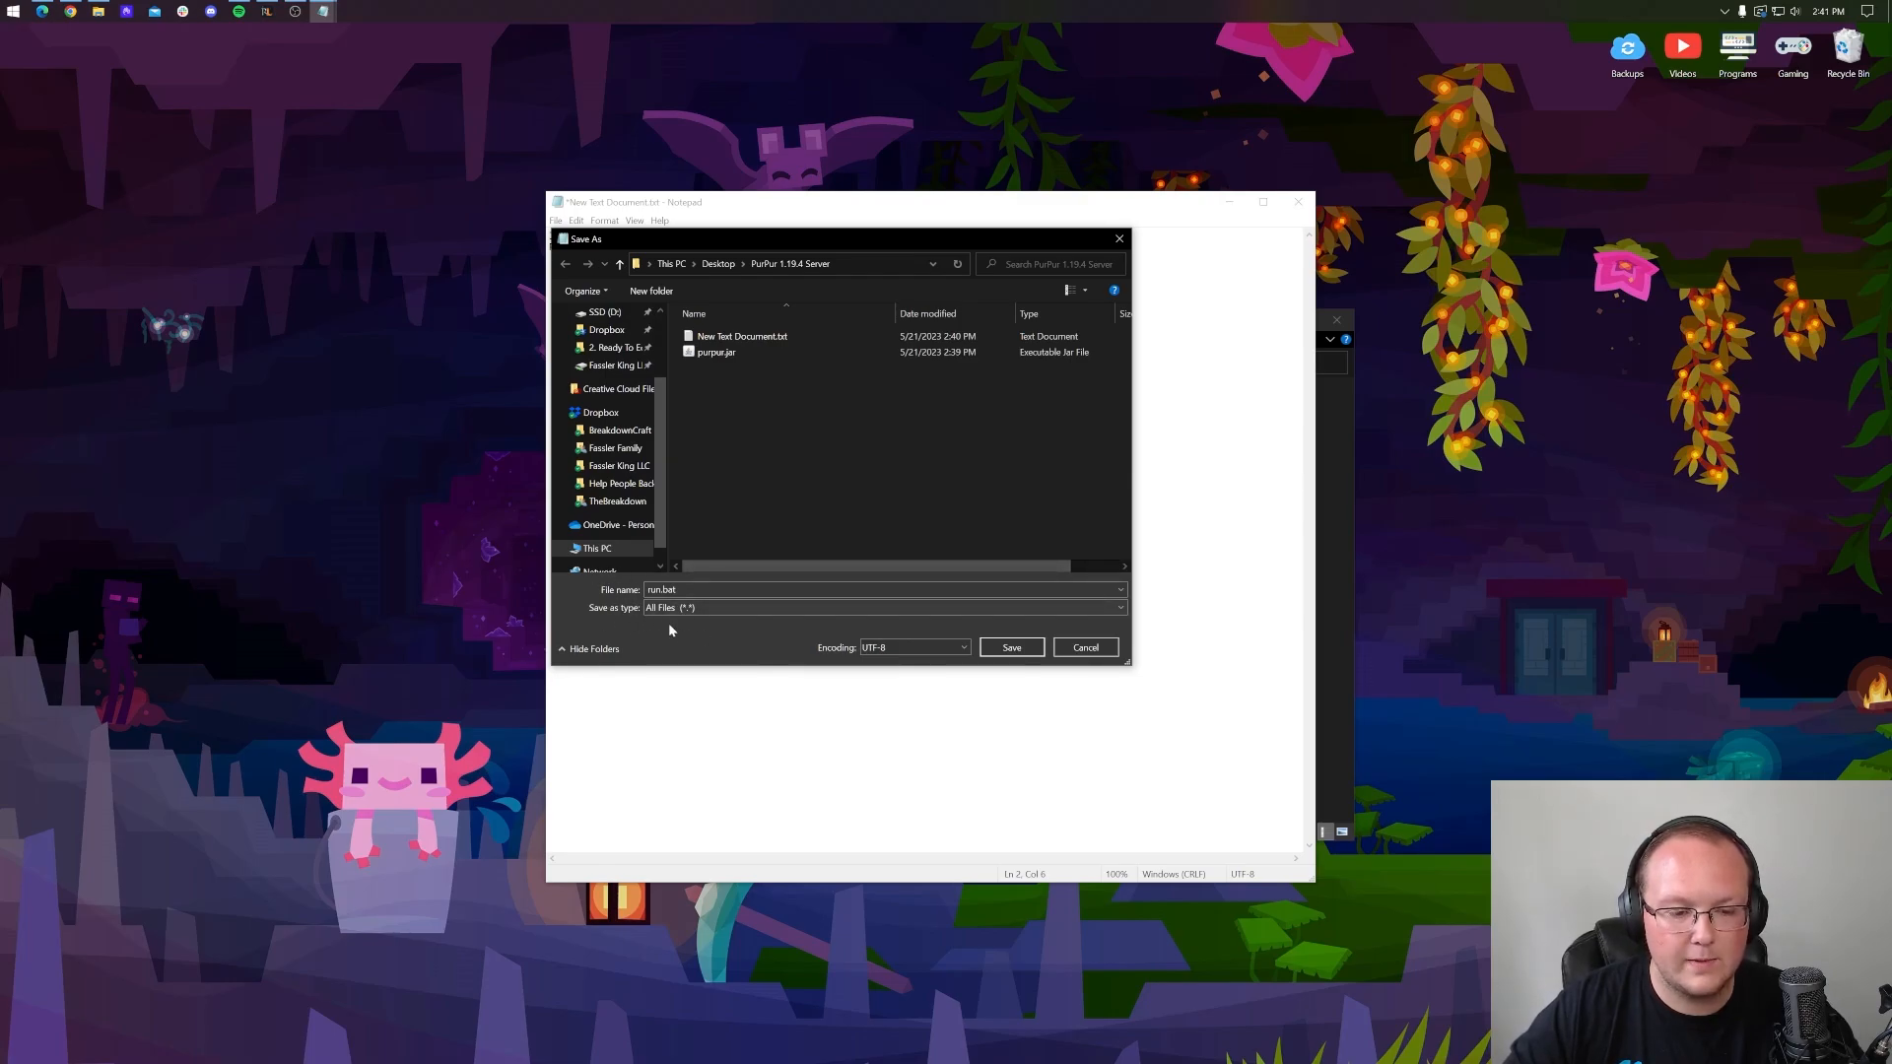
{"action": "left_click", "coordinate": [1011, 647]}
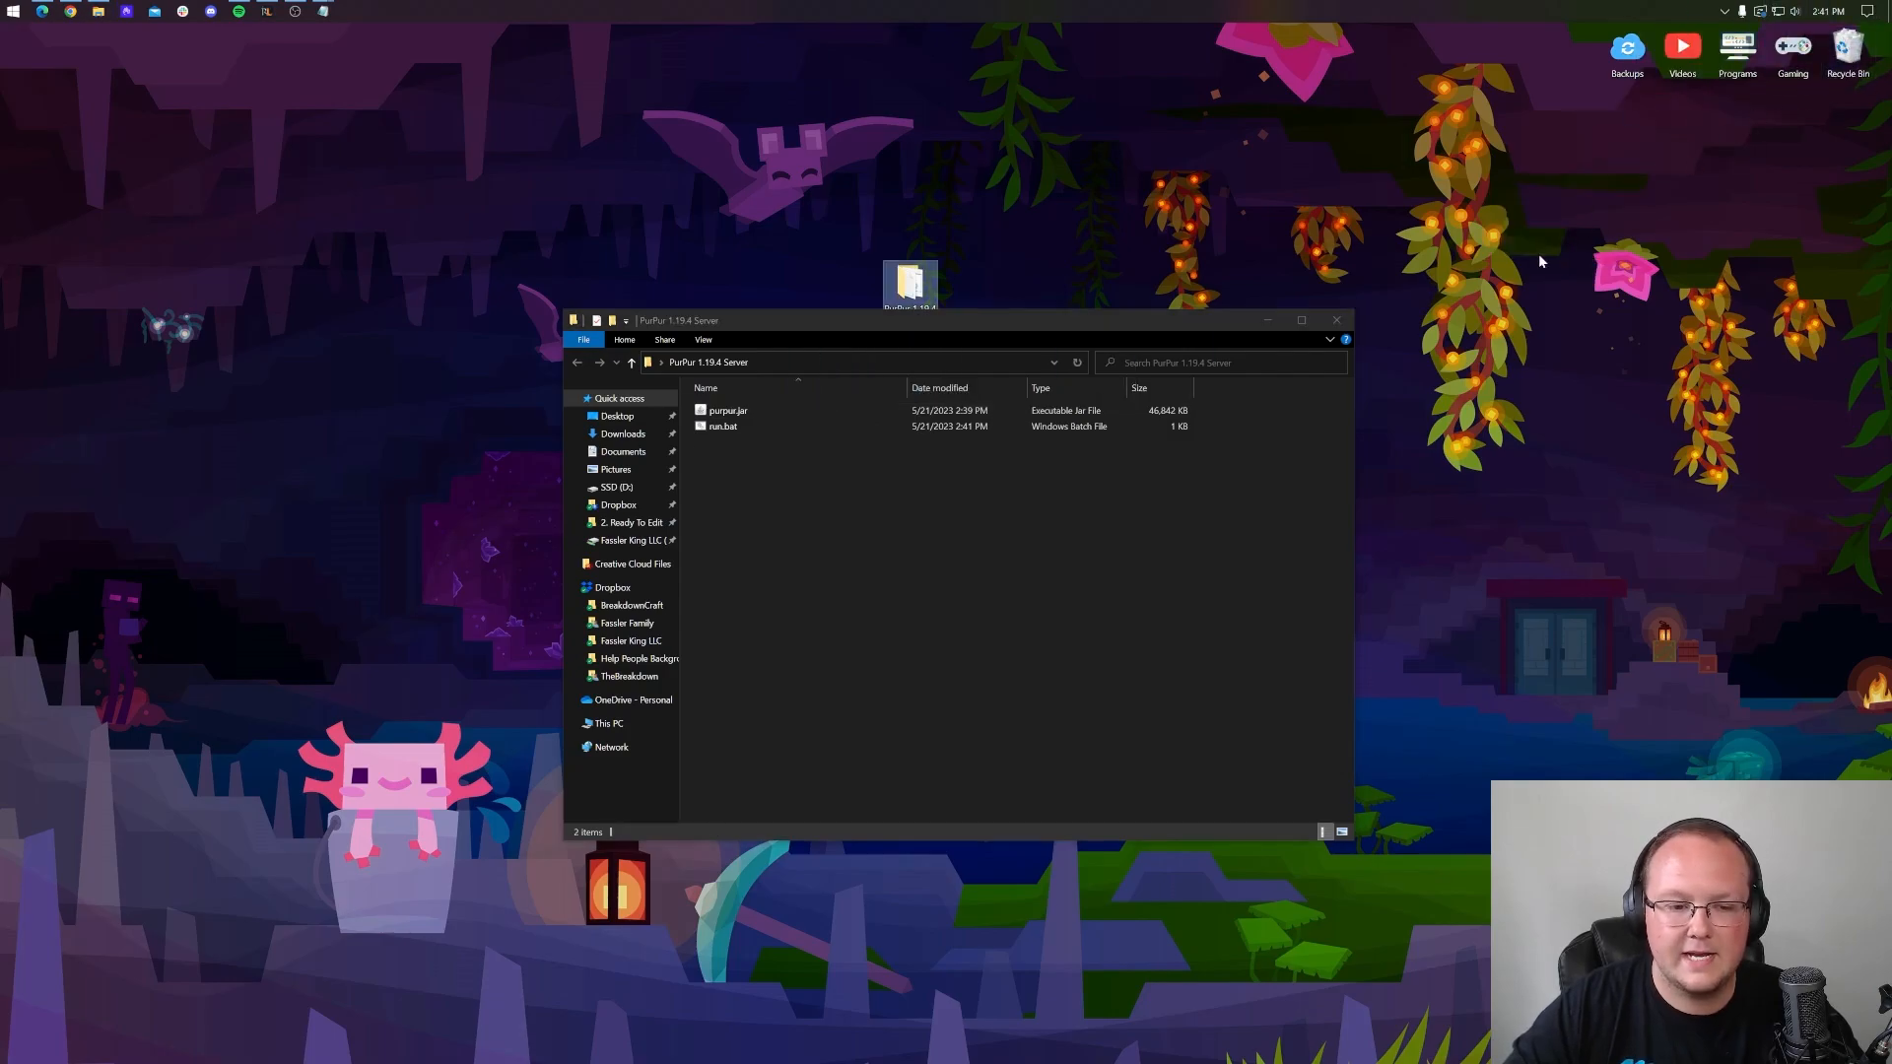
Run run.bat so the server console loads libraries and creates cache, logs and plugins.
{"action": "double_click", "coordinate": [723, 426]}
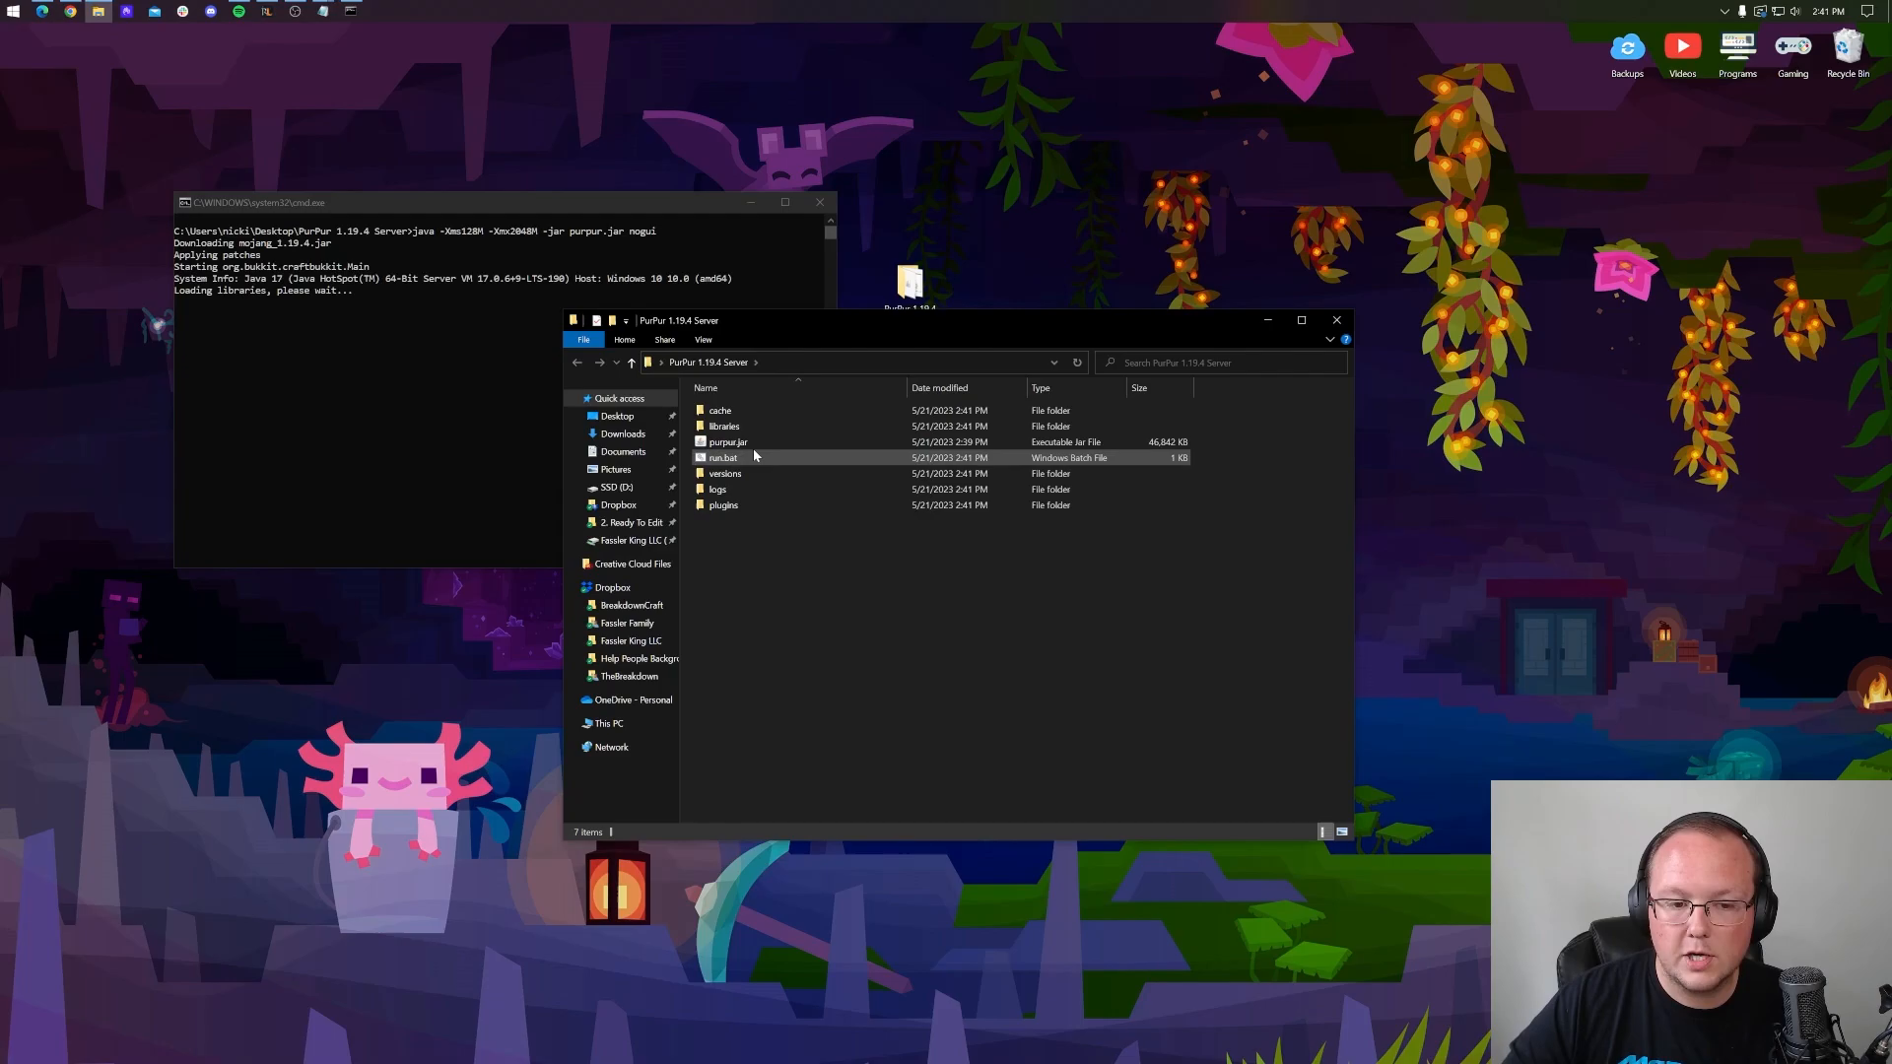
{"action": "mouse_move", "coordinate": [755, 444]}
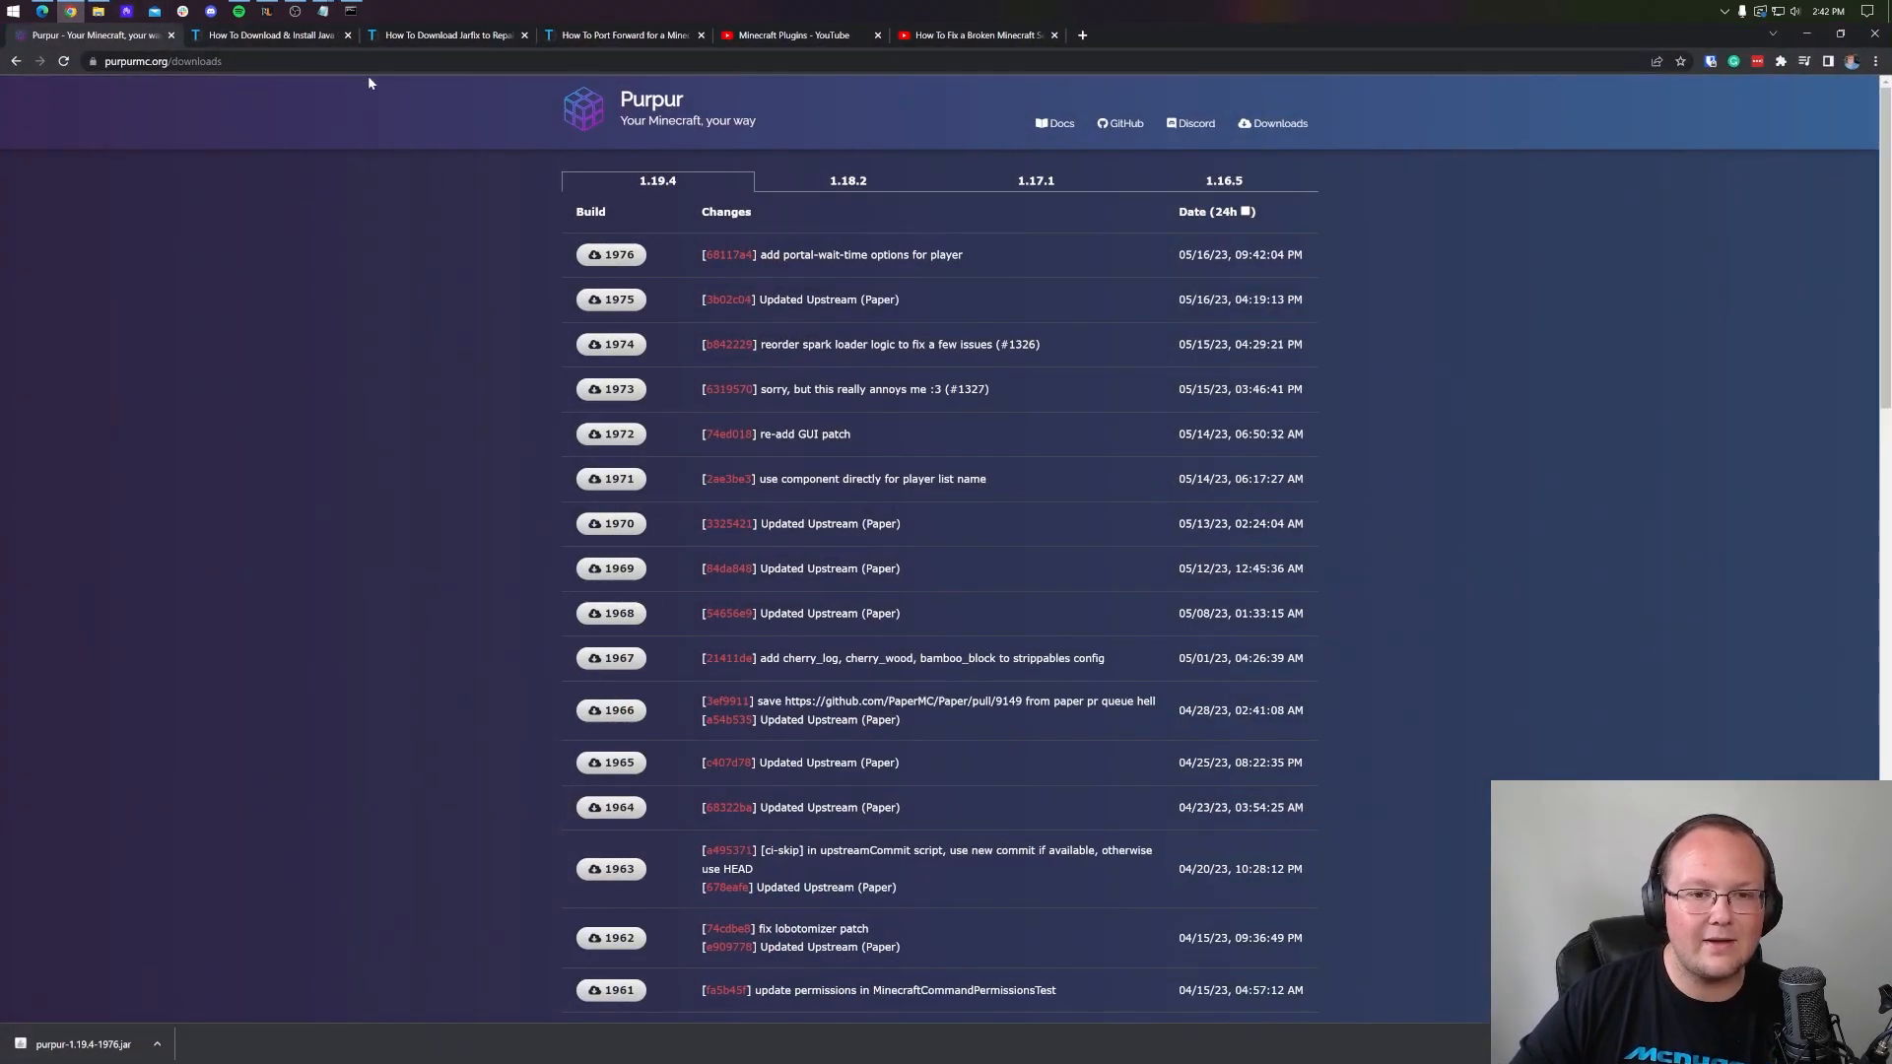
View the Java installation guide and the Jarfix guide tabs in Chrome.
{"action": "left_click", "coordinate": [276, 36]}
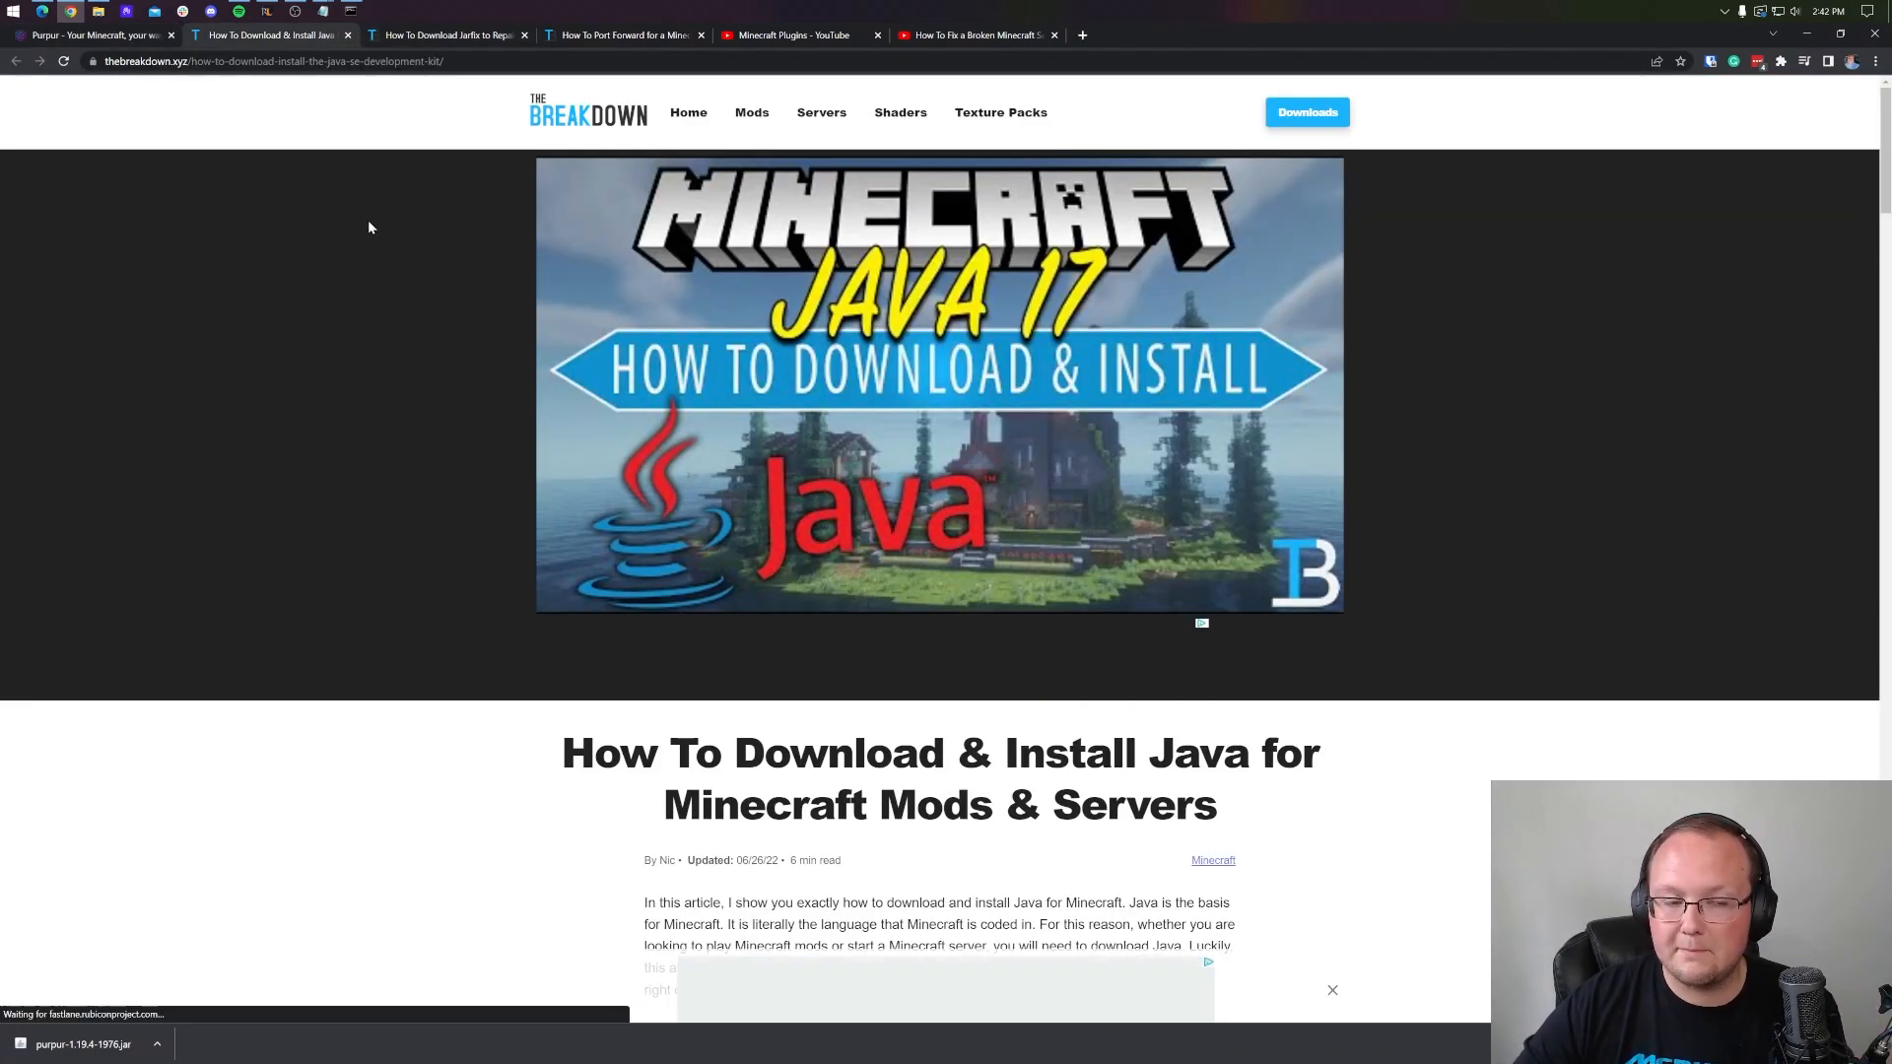
{"action": "left_click", "coordinate": [443, 35]}
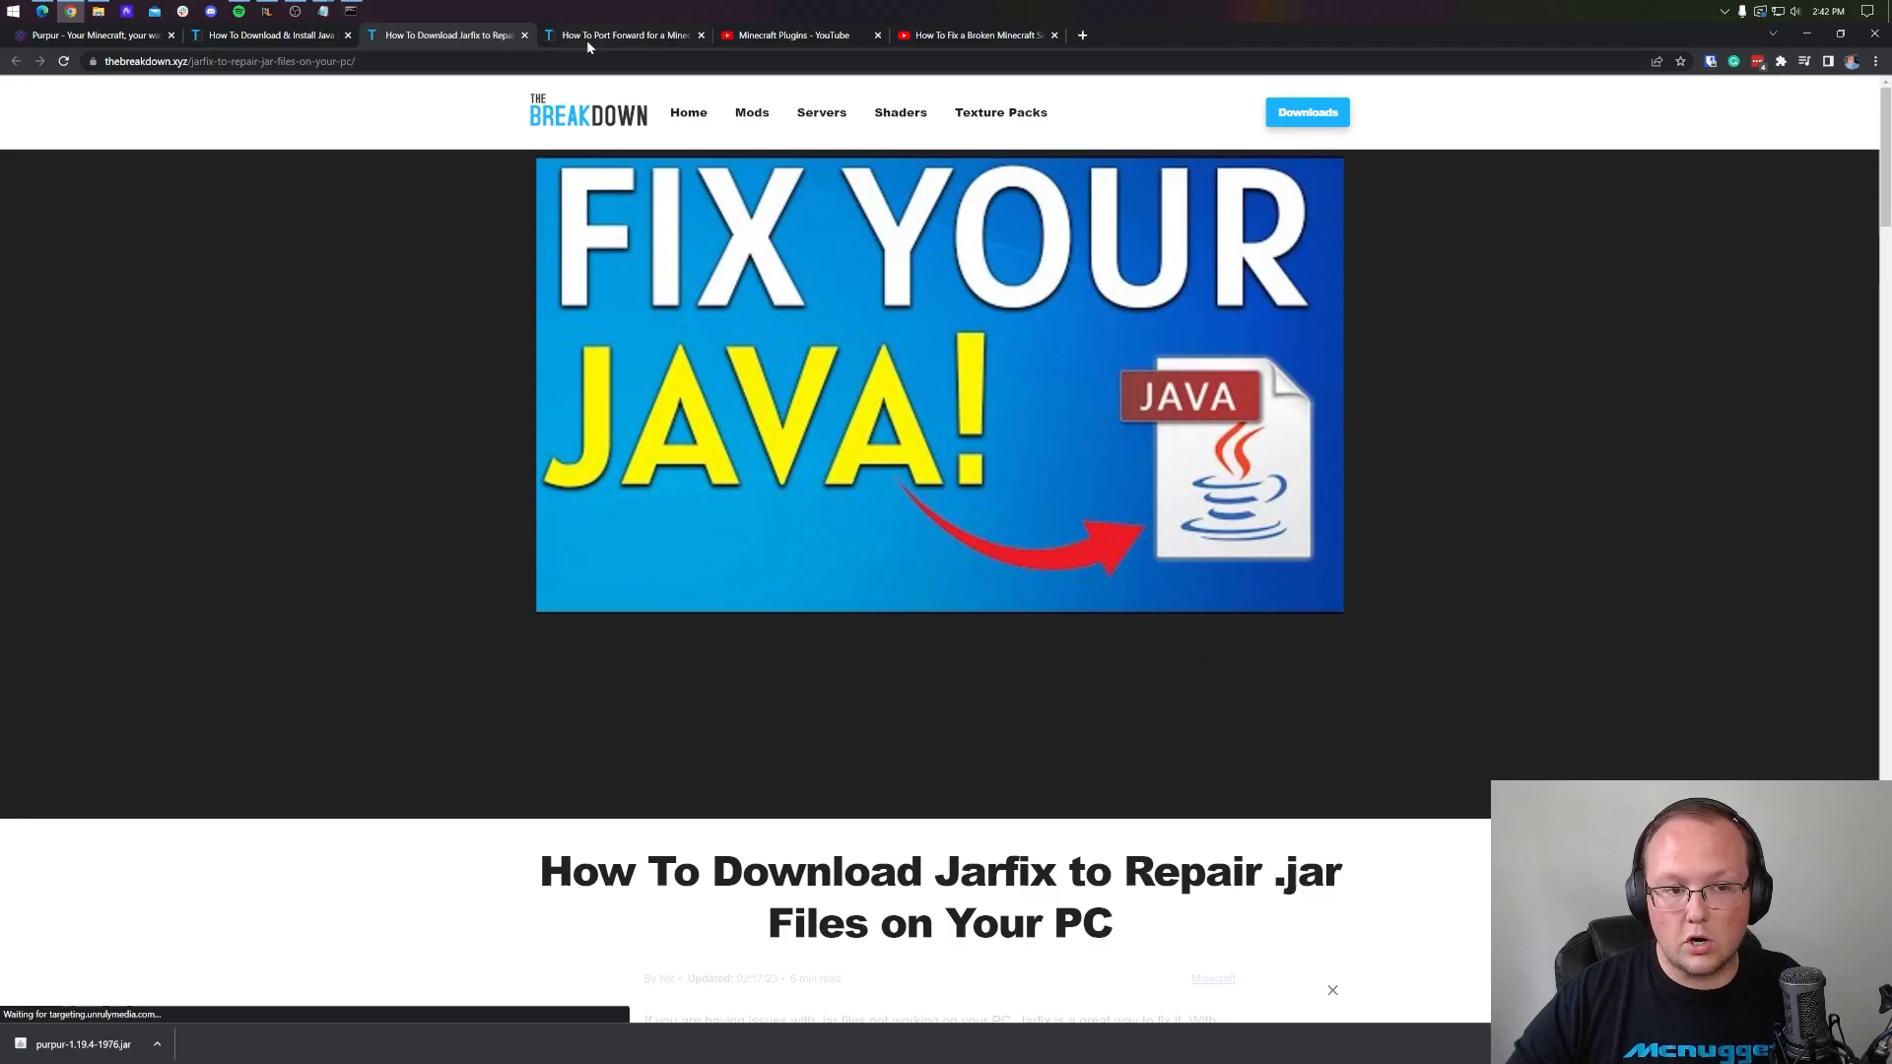
{"action": "left_click", "coordinate": [621, 35]}
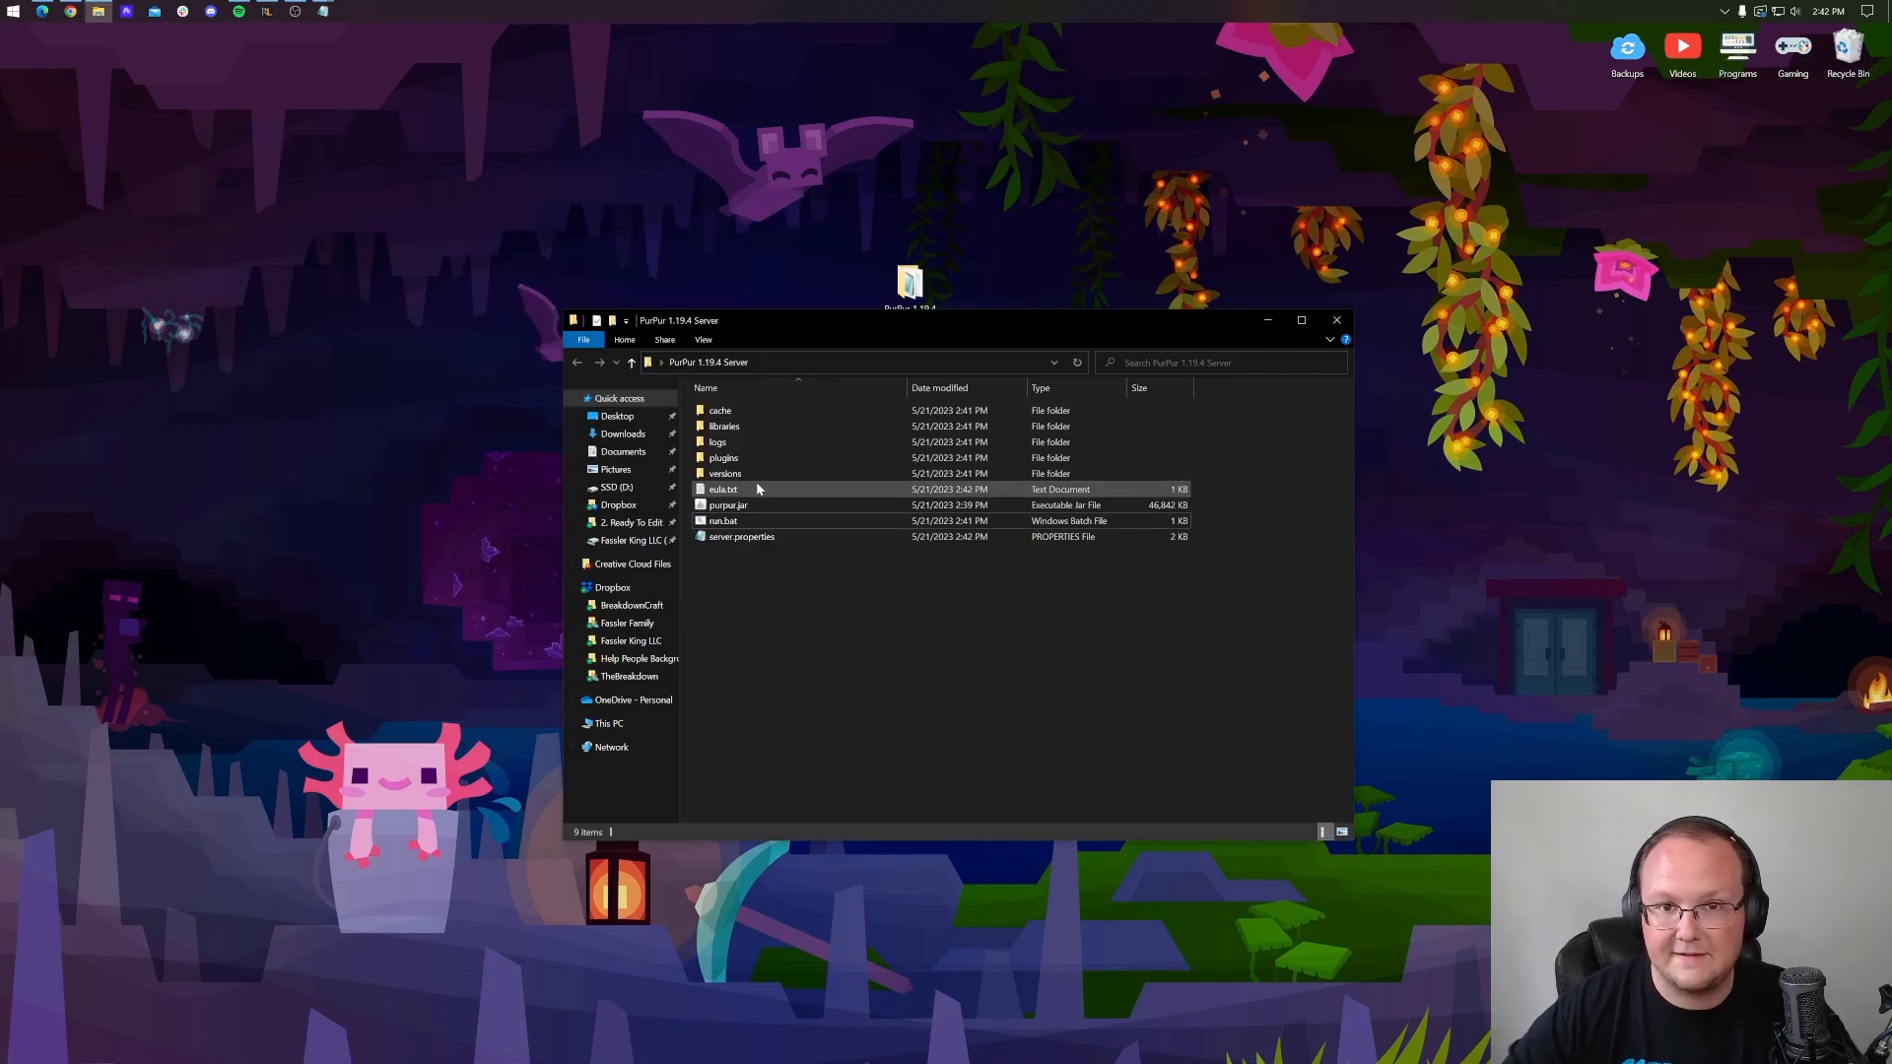
Open eula.txt and change the eula value from false to true.
{"action": "double_click", "coordinate": [722, 488]}
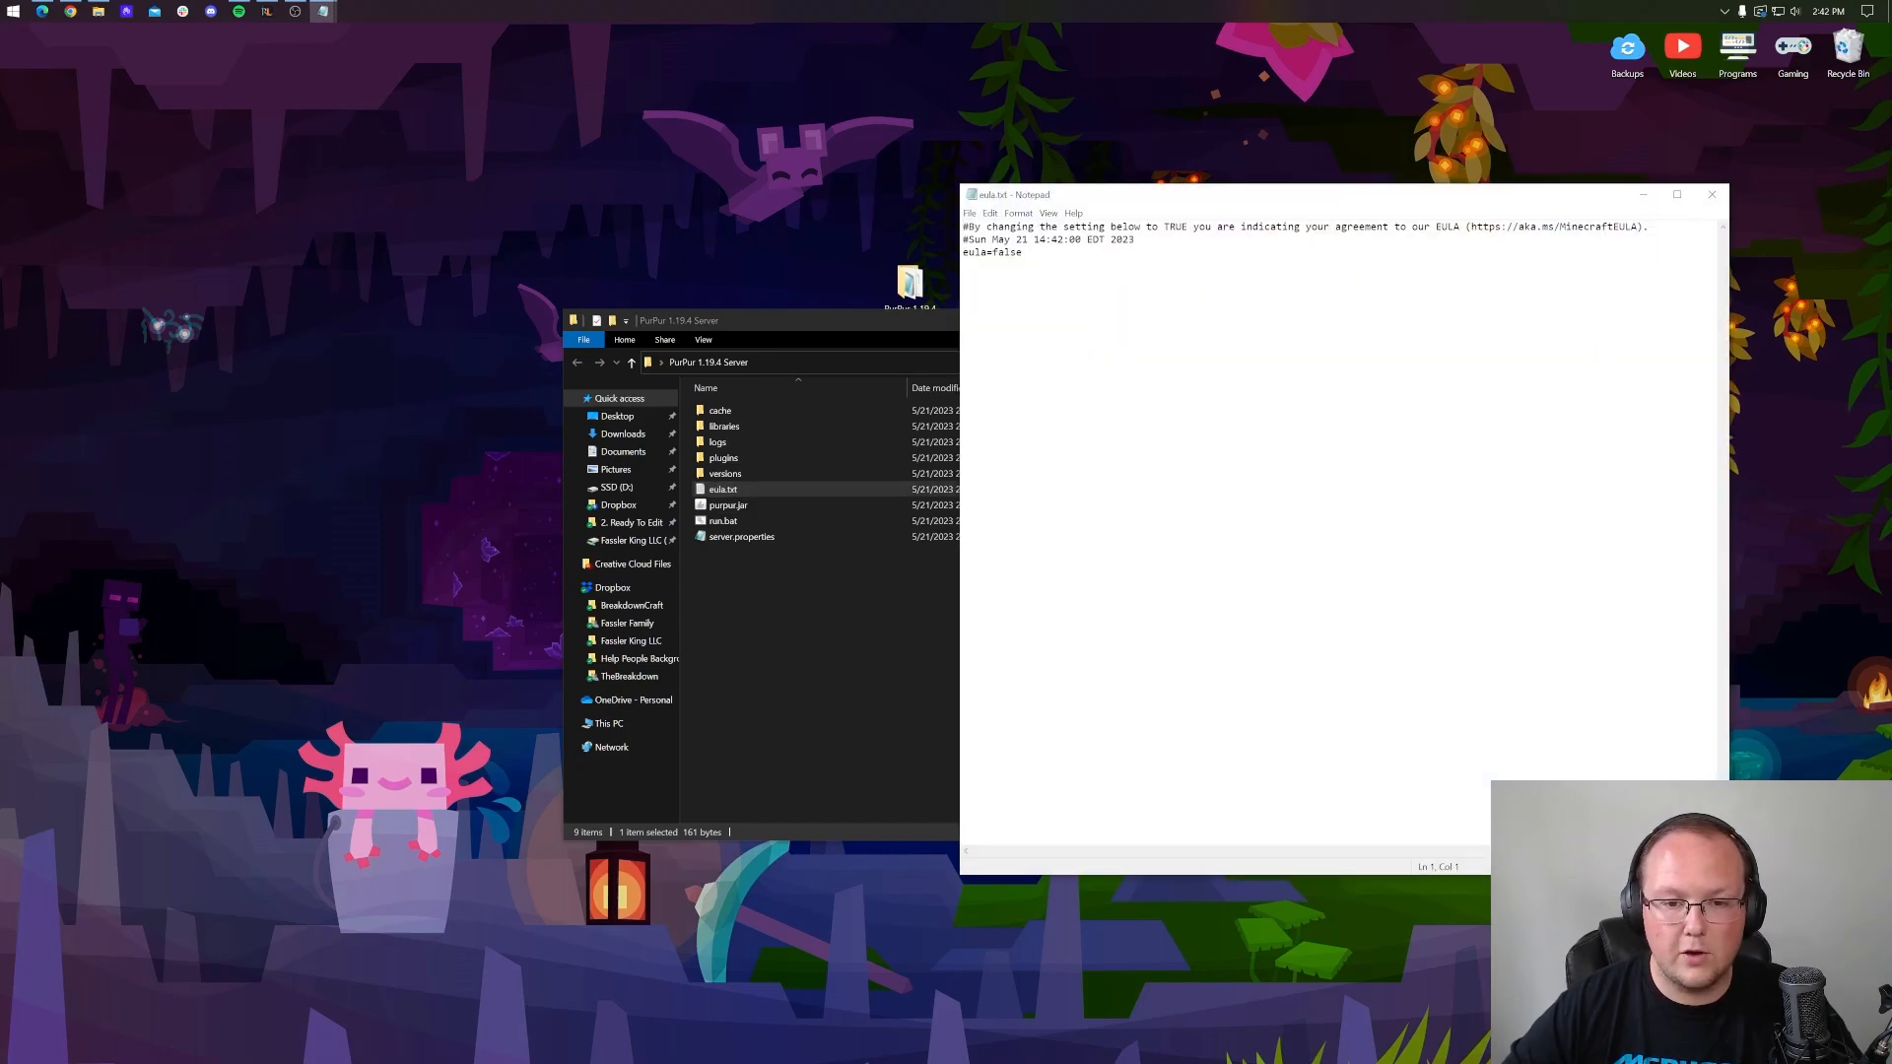
{"action": "double_click", "coordinate": [1005, 253]}
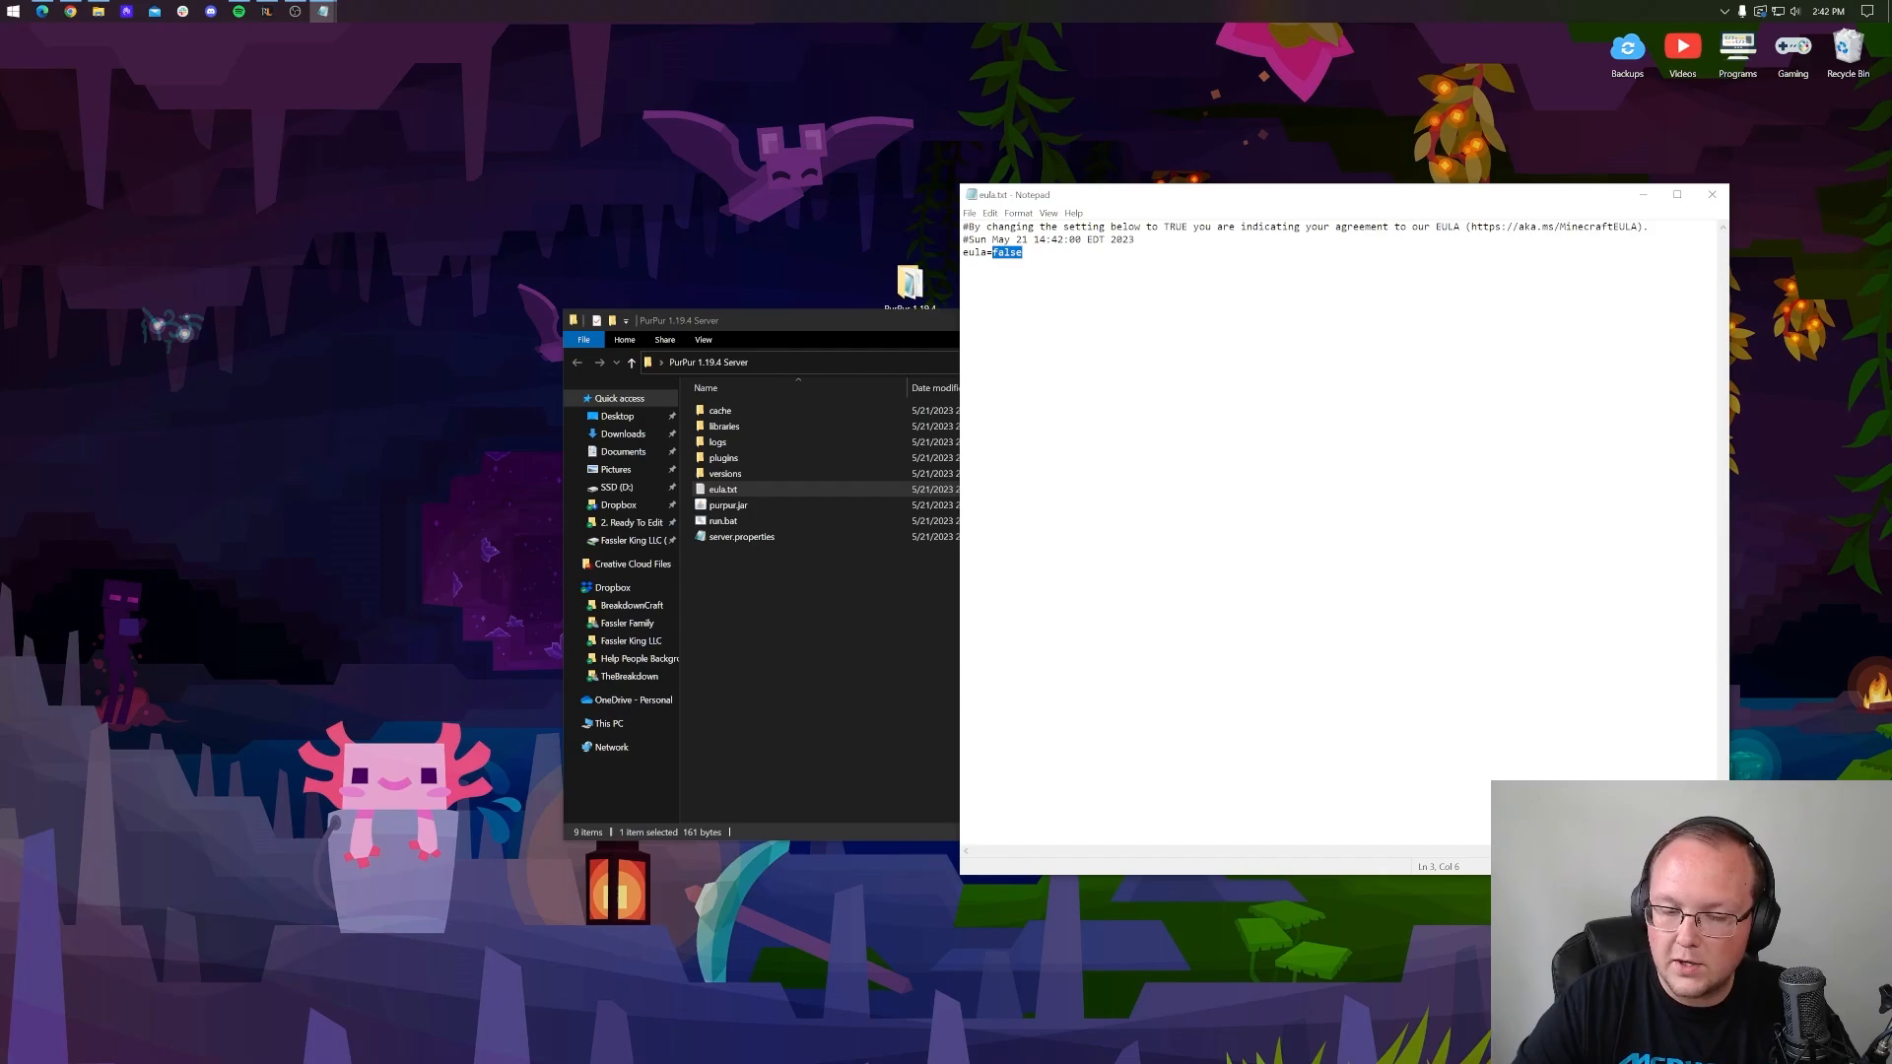
{"action": "type", "text": "true"}
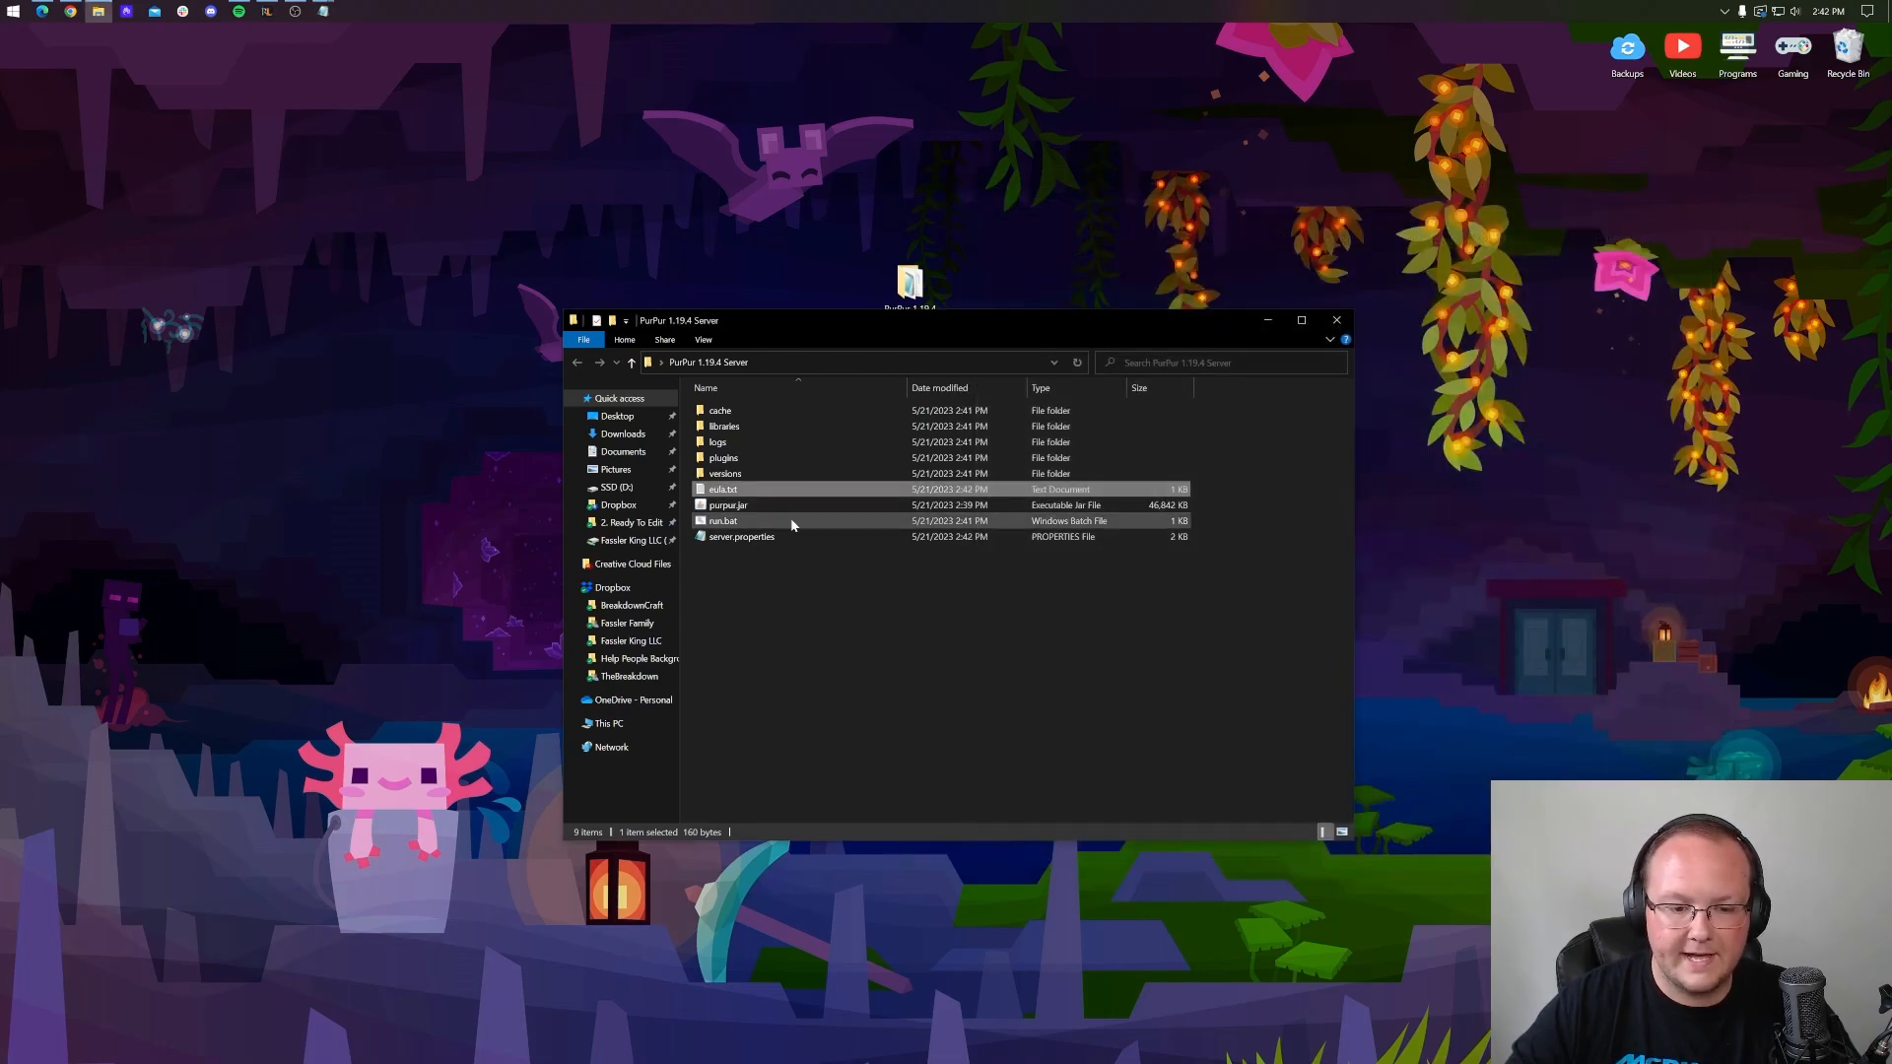
Relaunch run.bat, browse plugins > spark, then return to the server folder.
{"action": "double_click", "coordinate": [723, 520]}
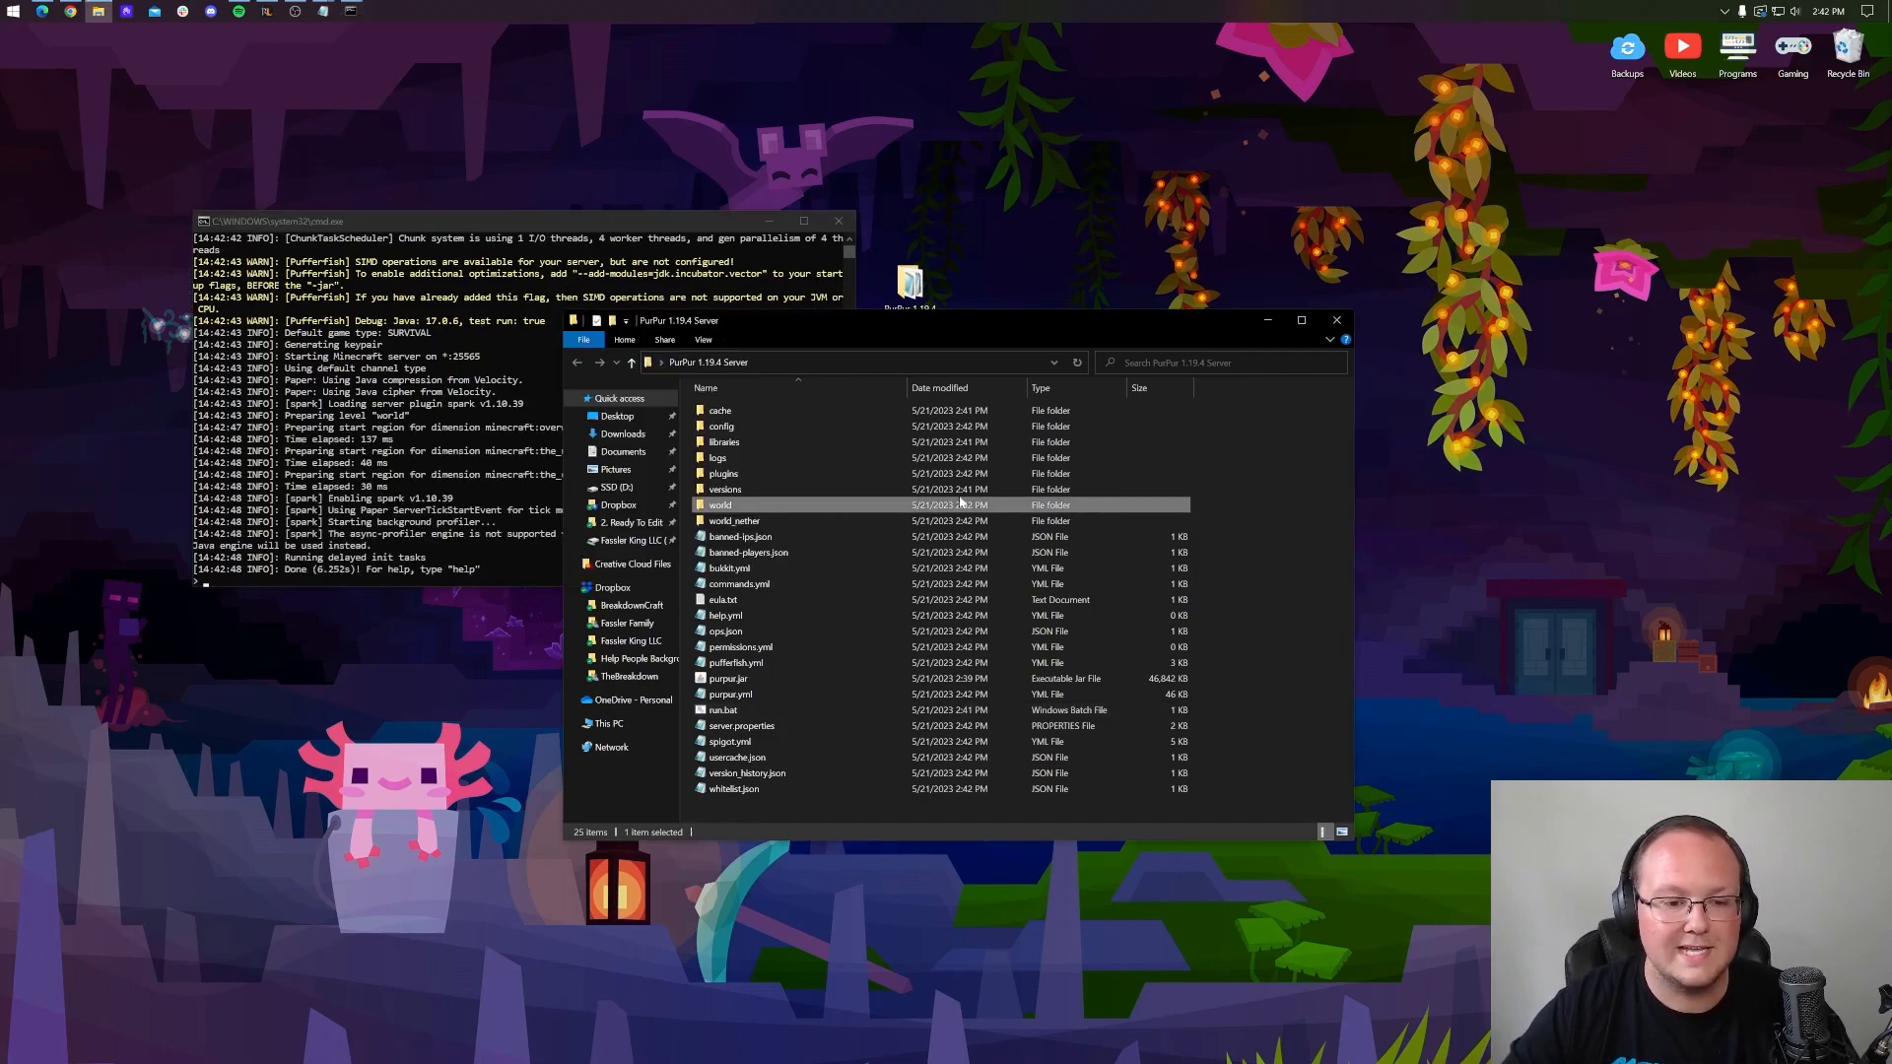
{"action": "double_click", "coordinate": [722, 473]}
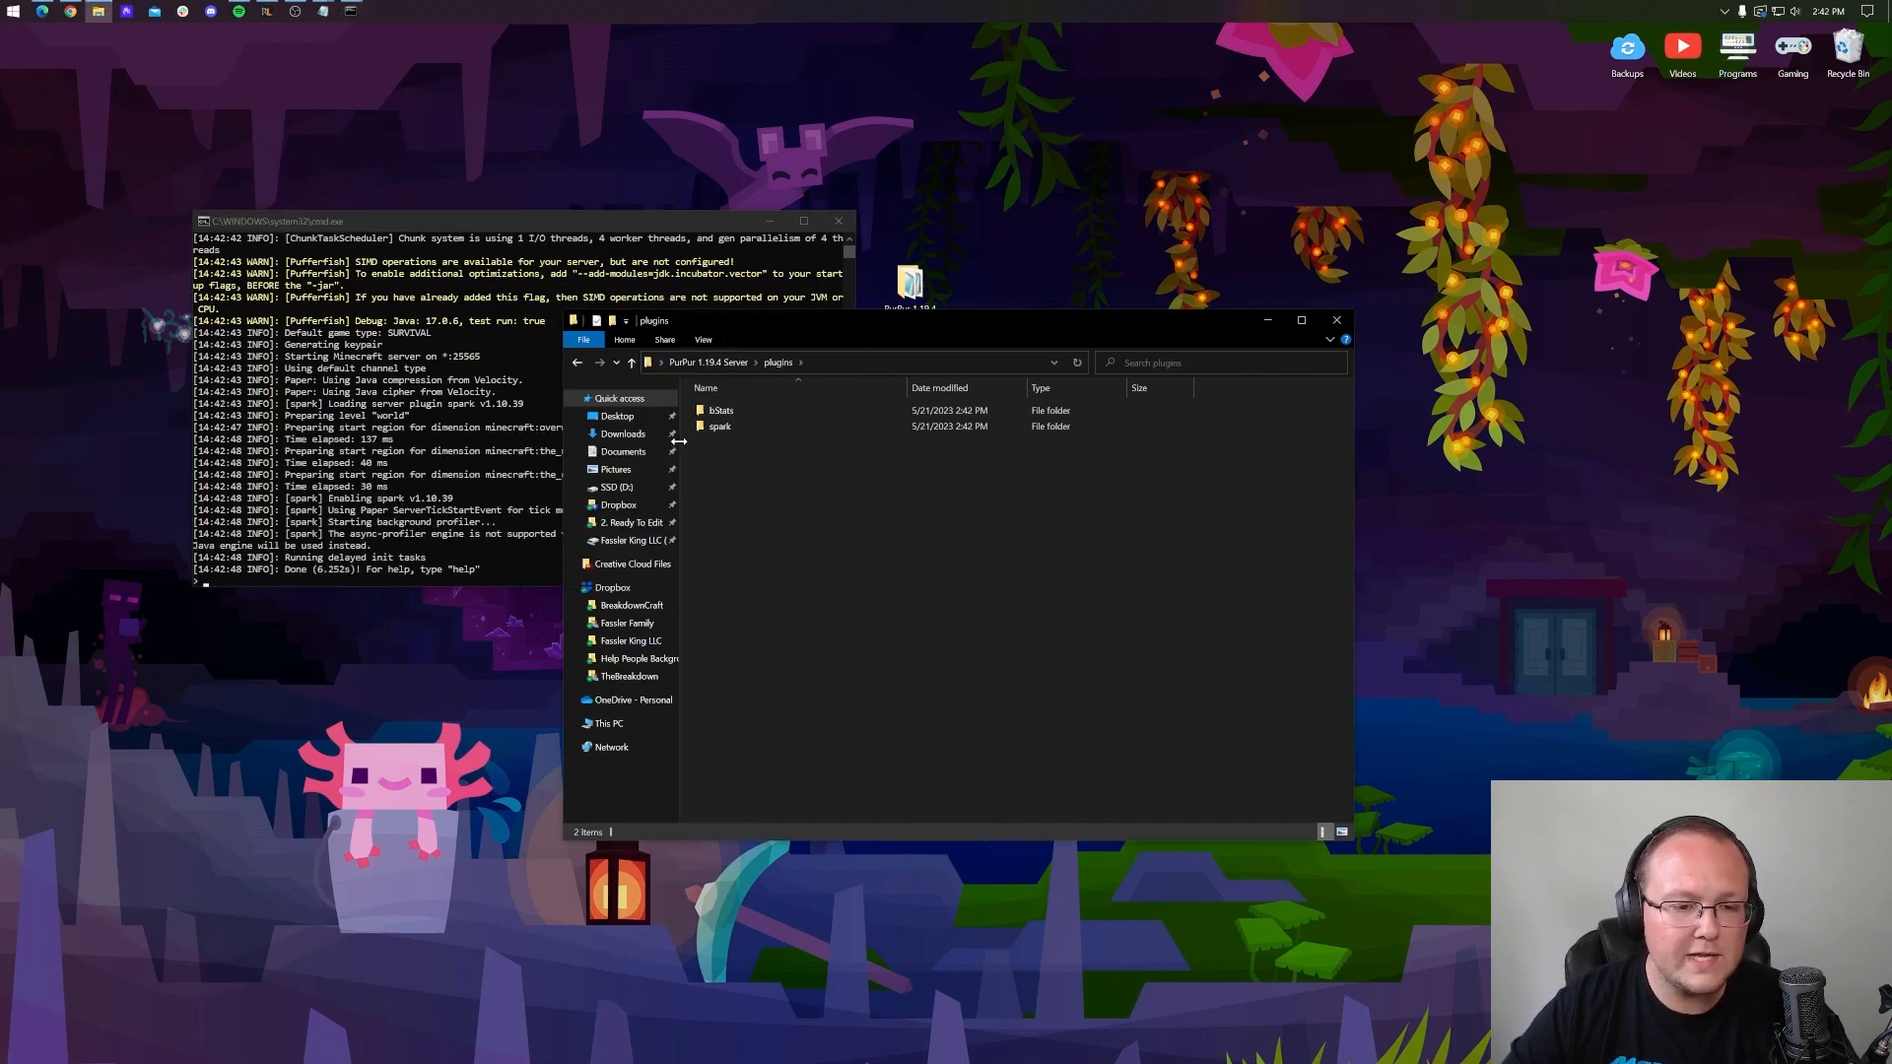
{"action": "double_click", "coordinate": [721, 426]}
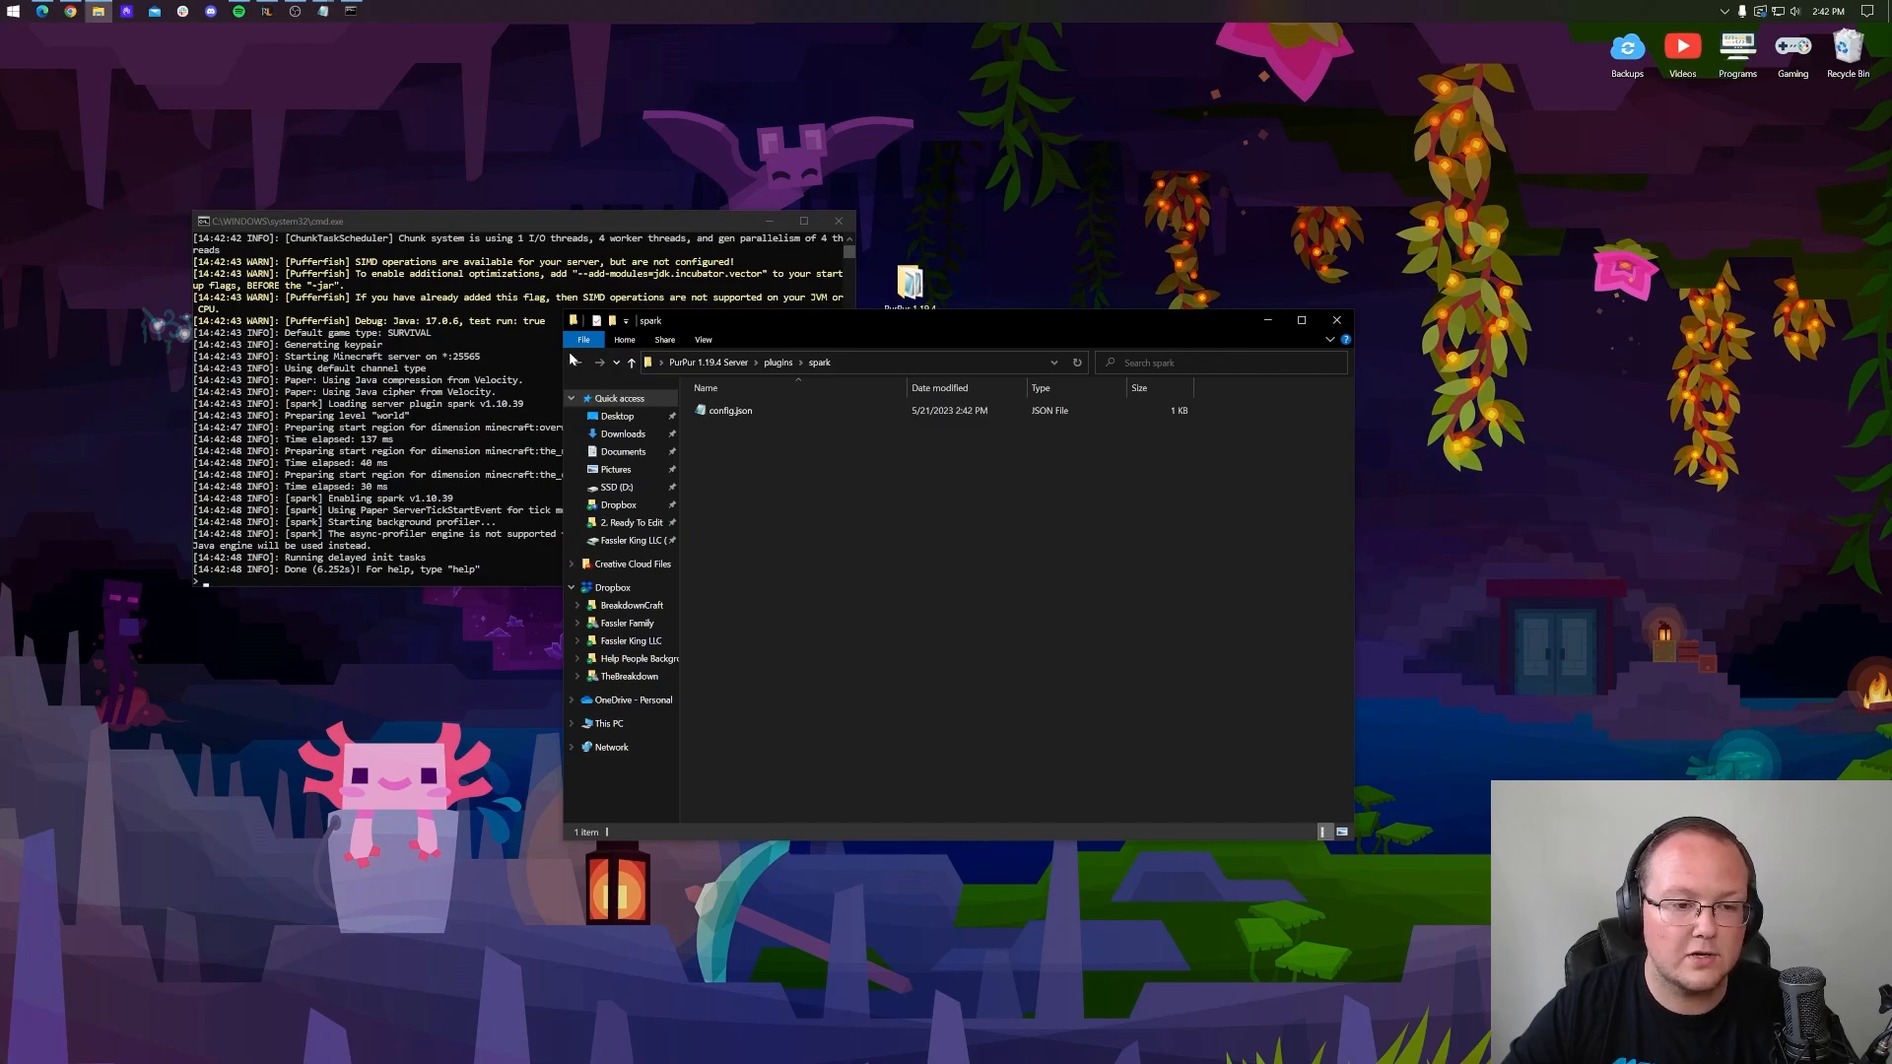
{"action": "left_click", "coordinate": [633, 361]}
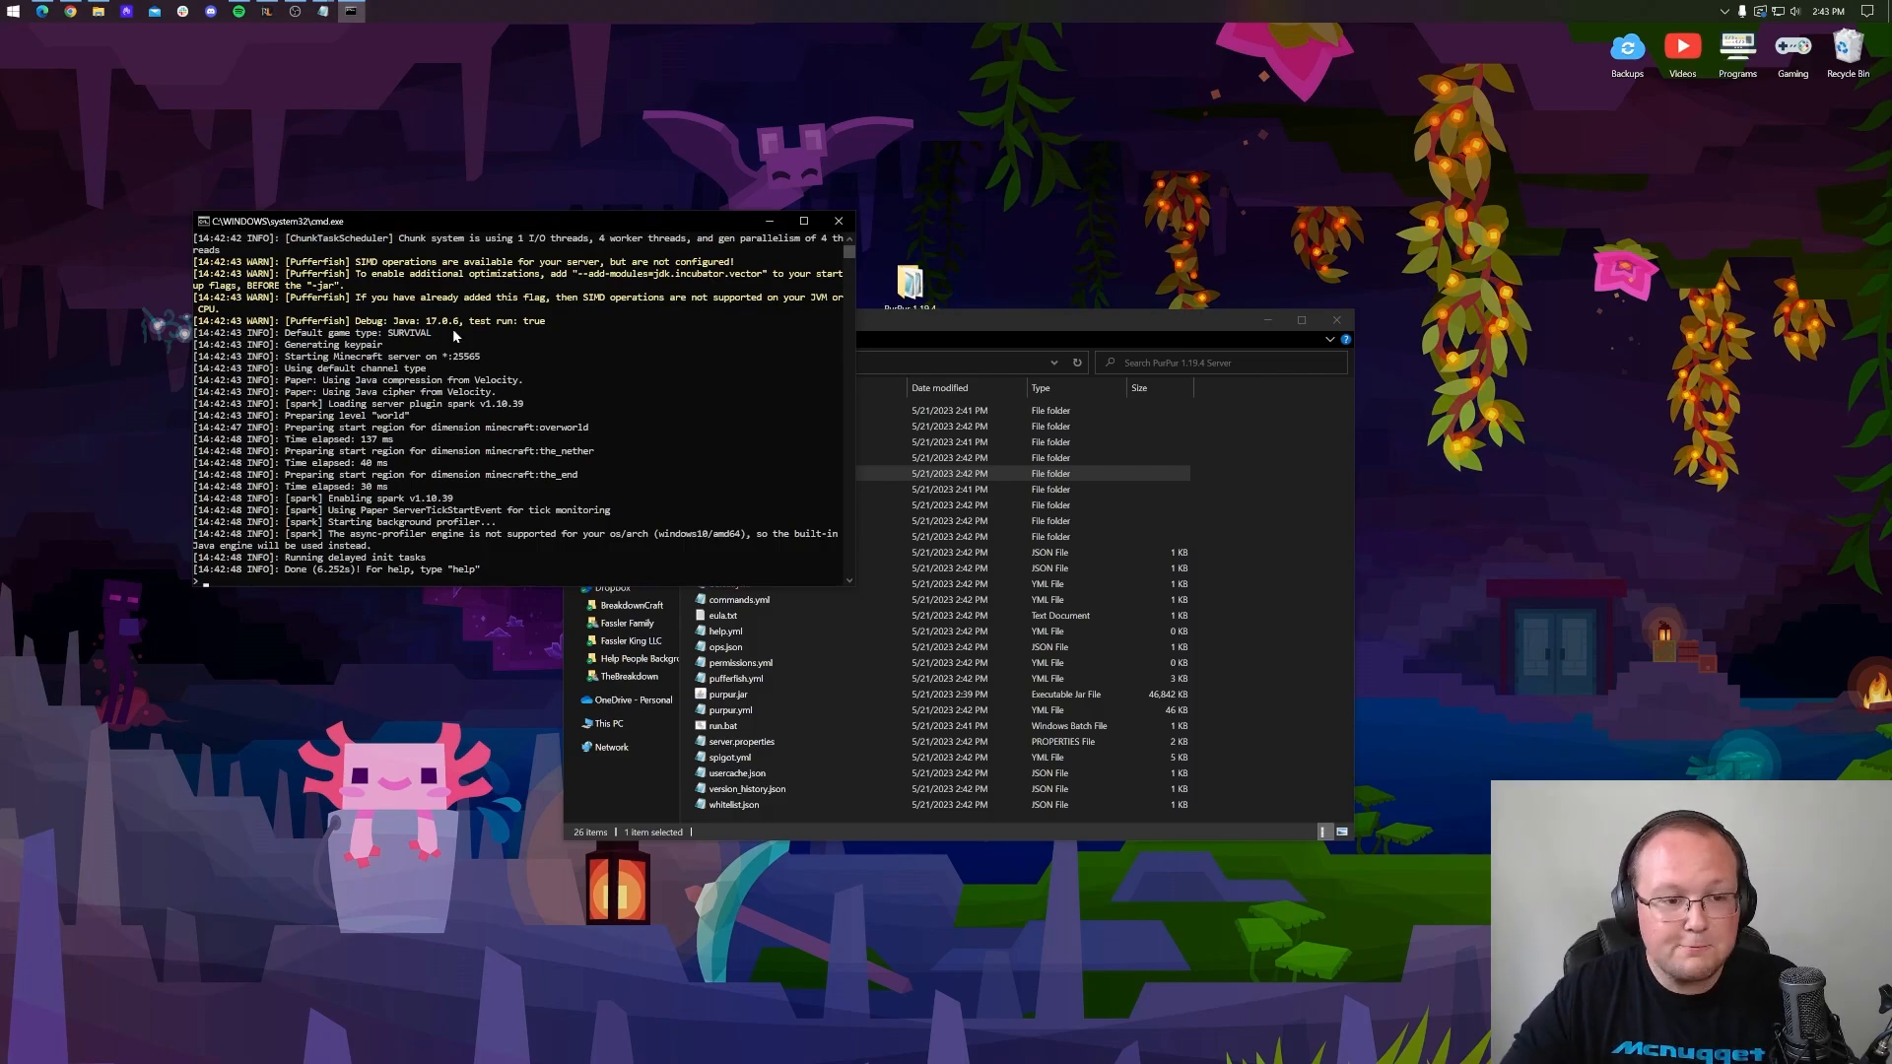
{"action": "left_click", "coordinate": [9, 11]}
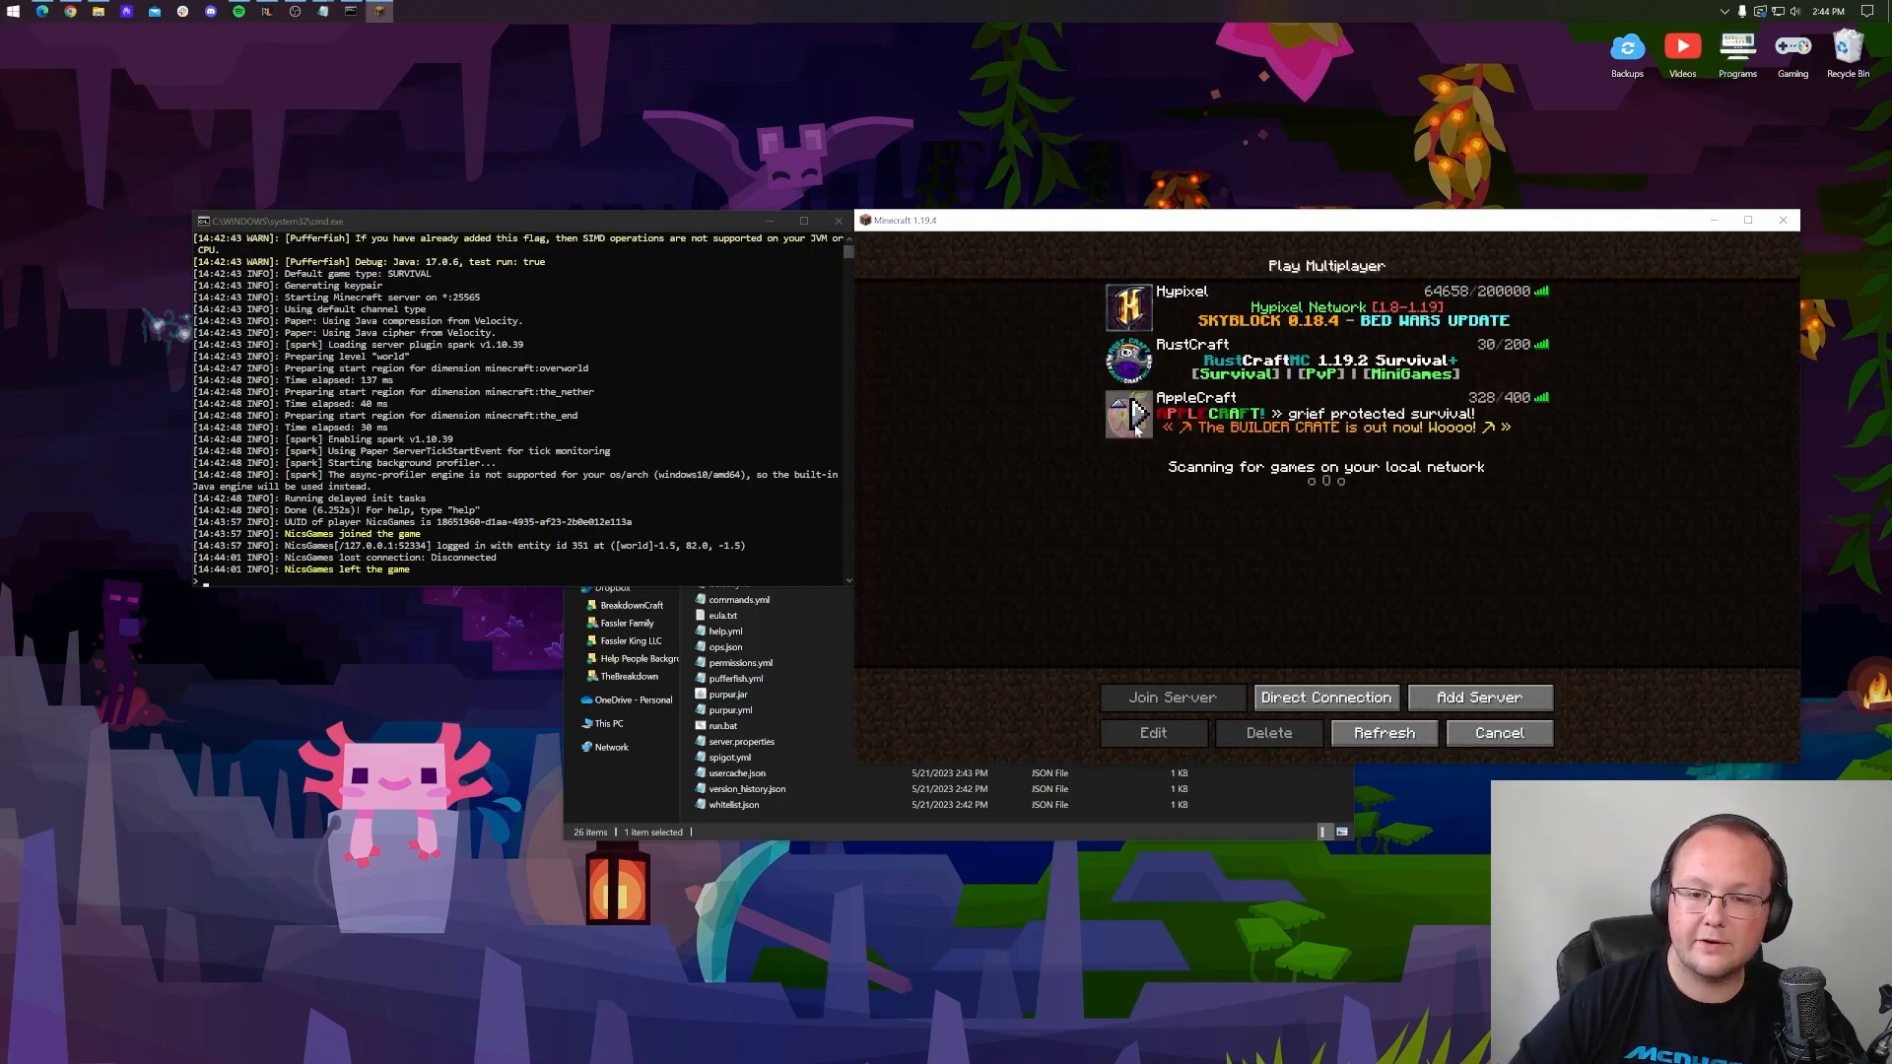
Join the server via Direct Connection to localhost and enter 'op nicsgames' in chat.
{"action": "left_click", "coordinate": [1499, 733]}
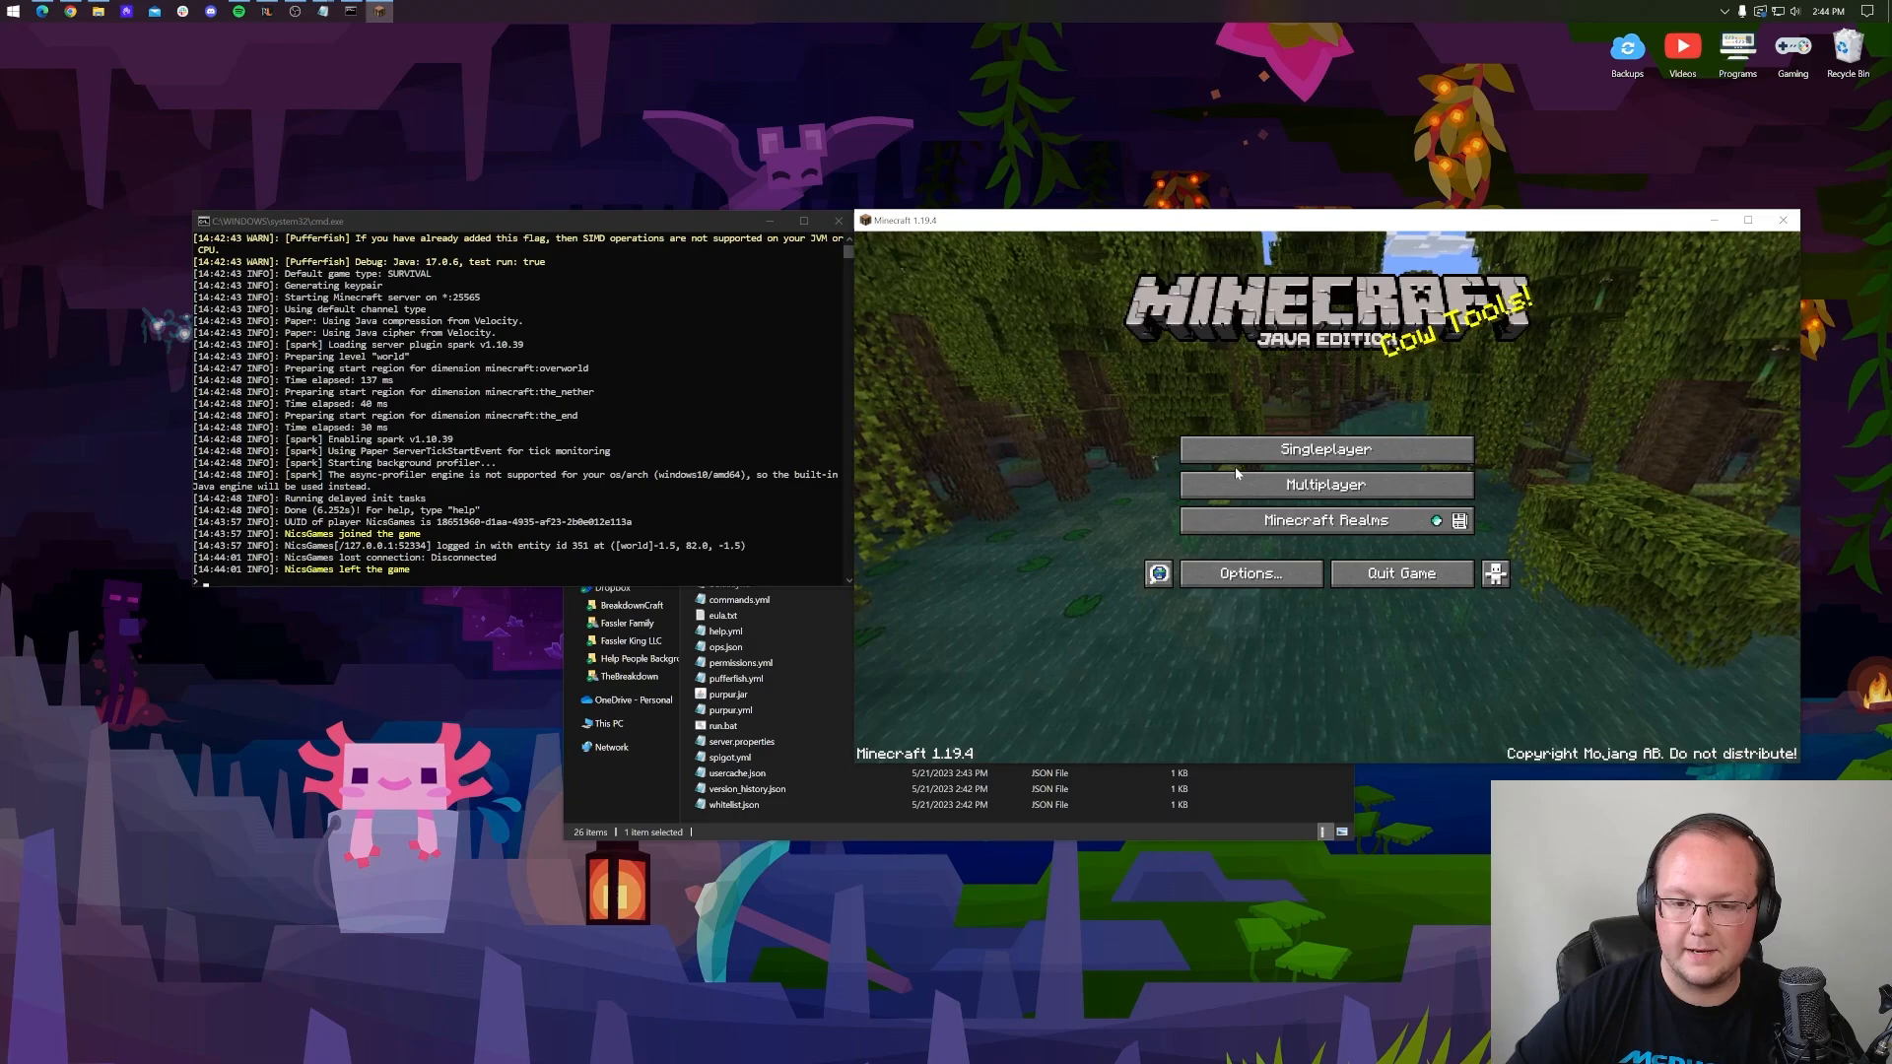
{"action": "left_click", "coordinate": [1325, 485]}
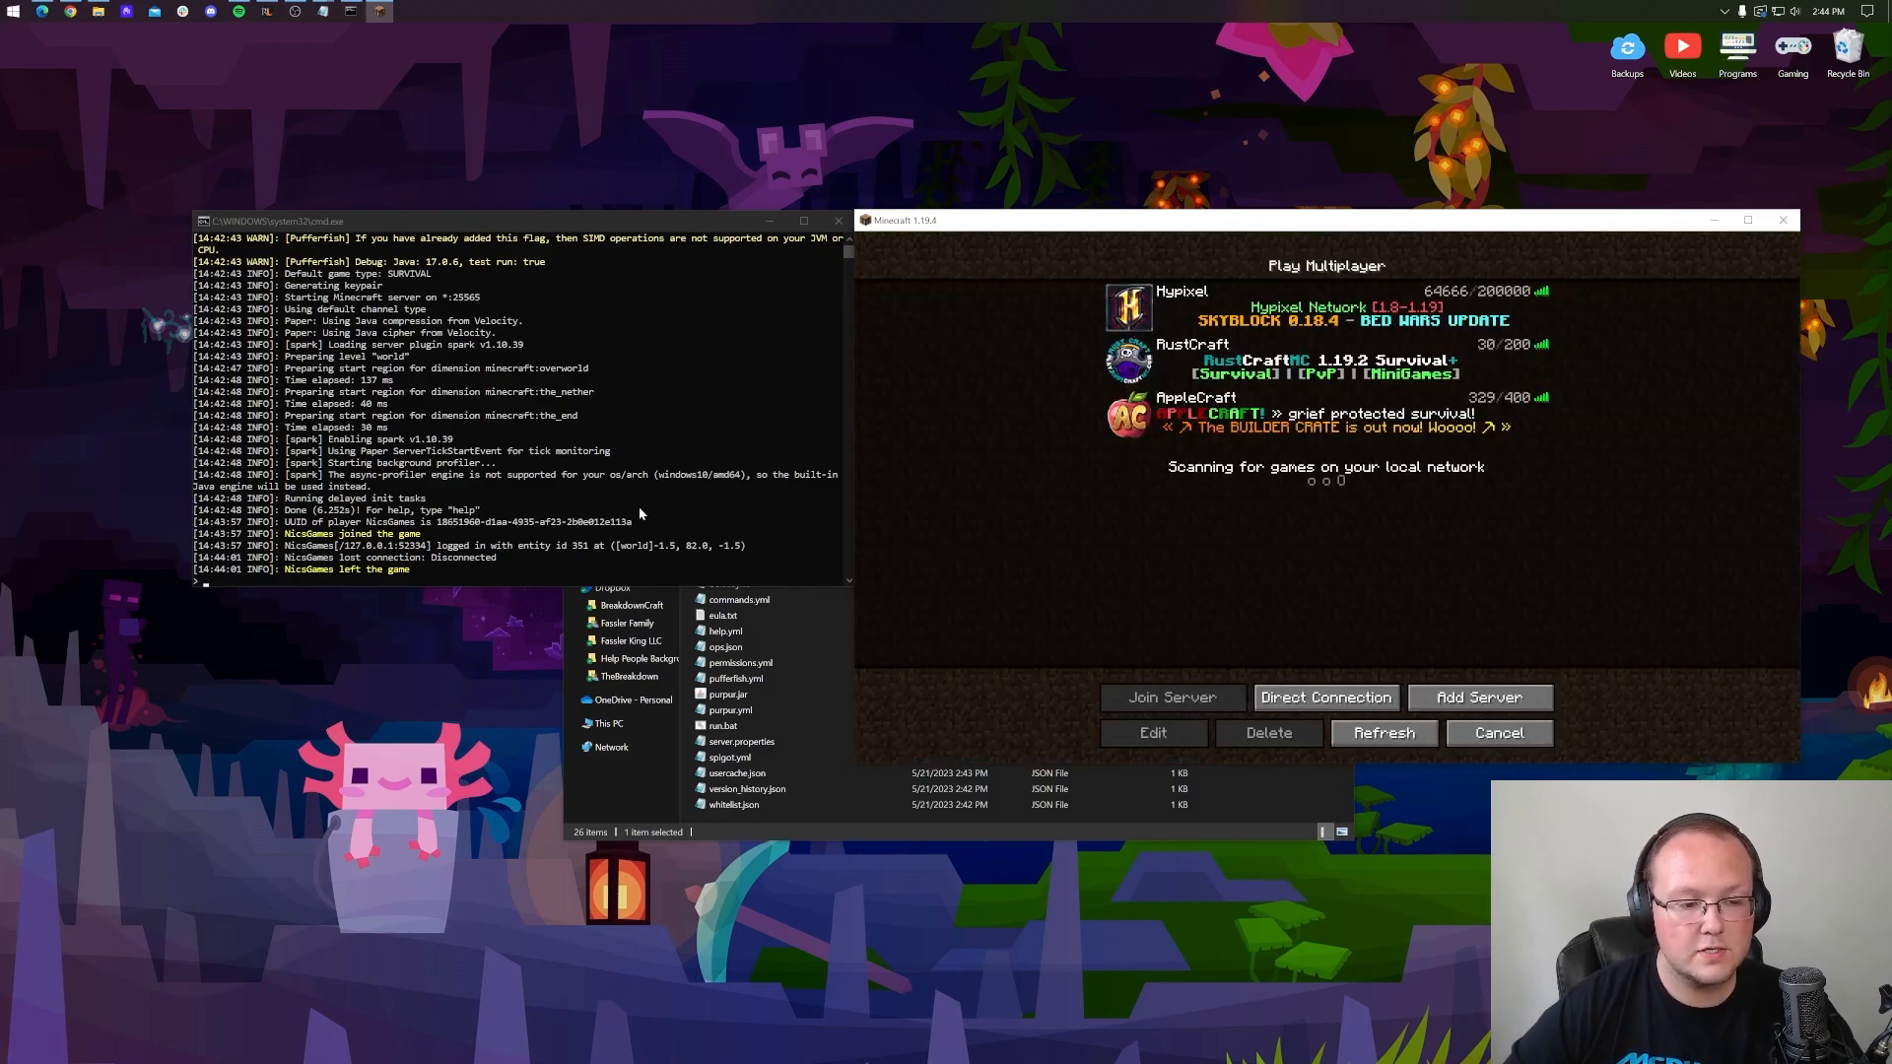
{"action": "left_click", "coordinate": [1325, 698]}
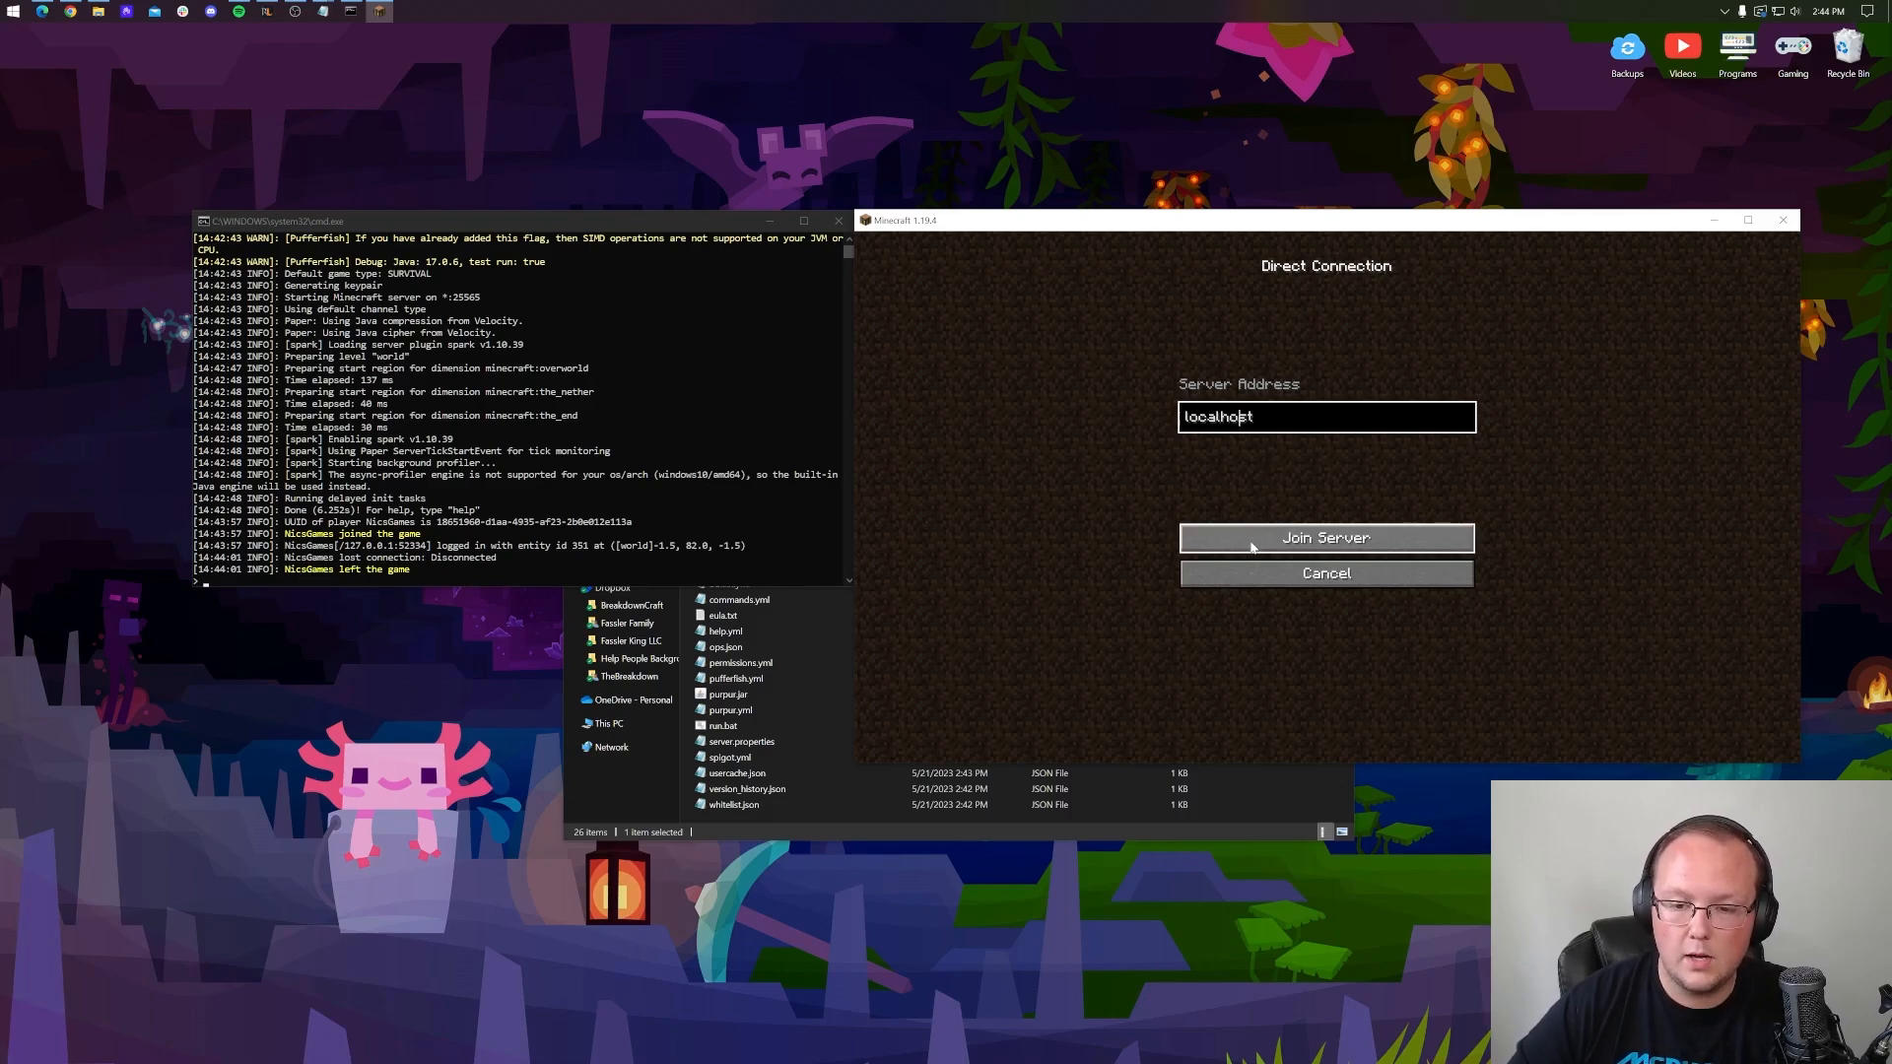
{"action": "left_click", "coordinate": [1326, 537]}
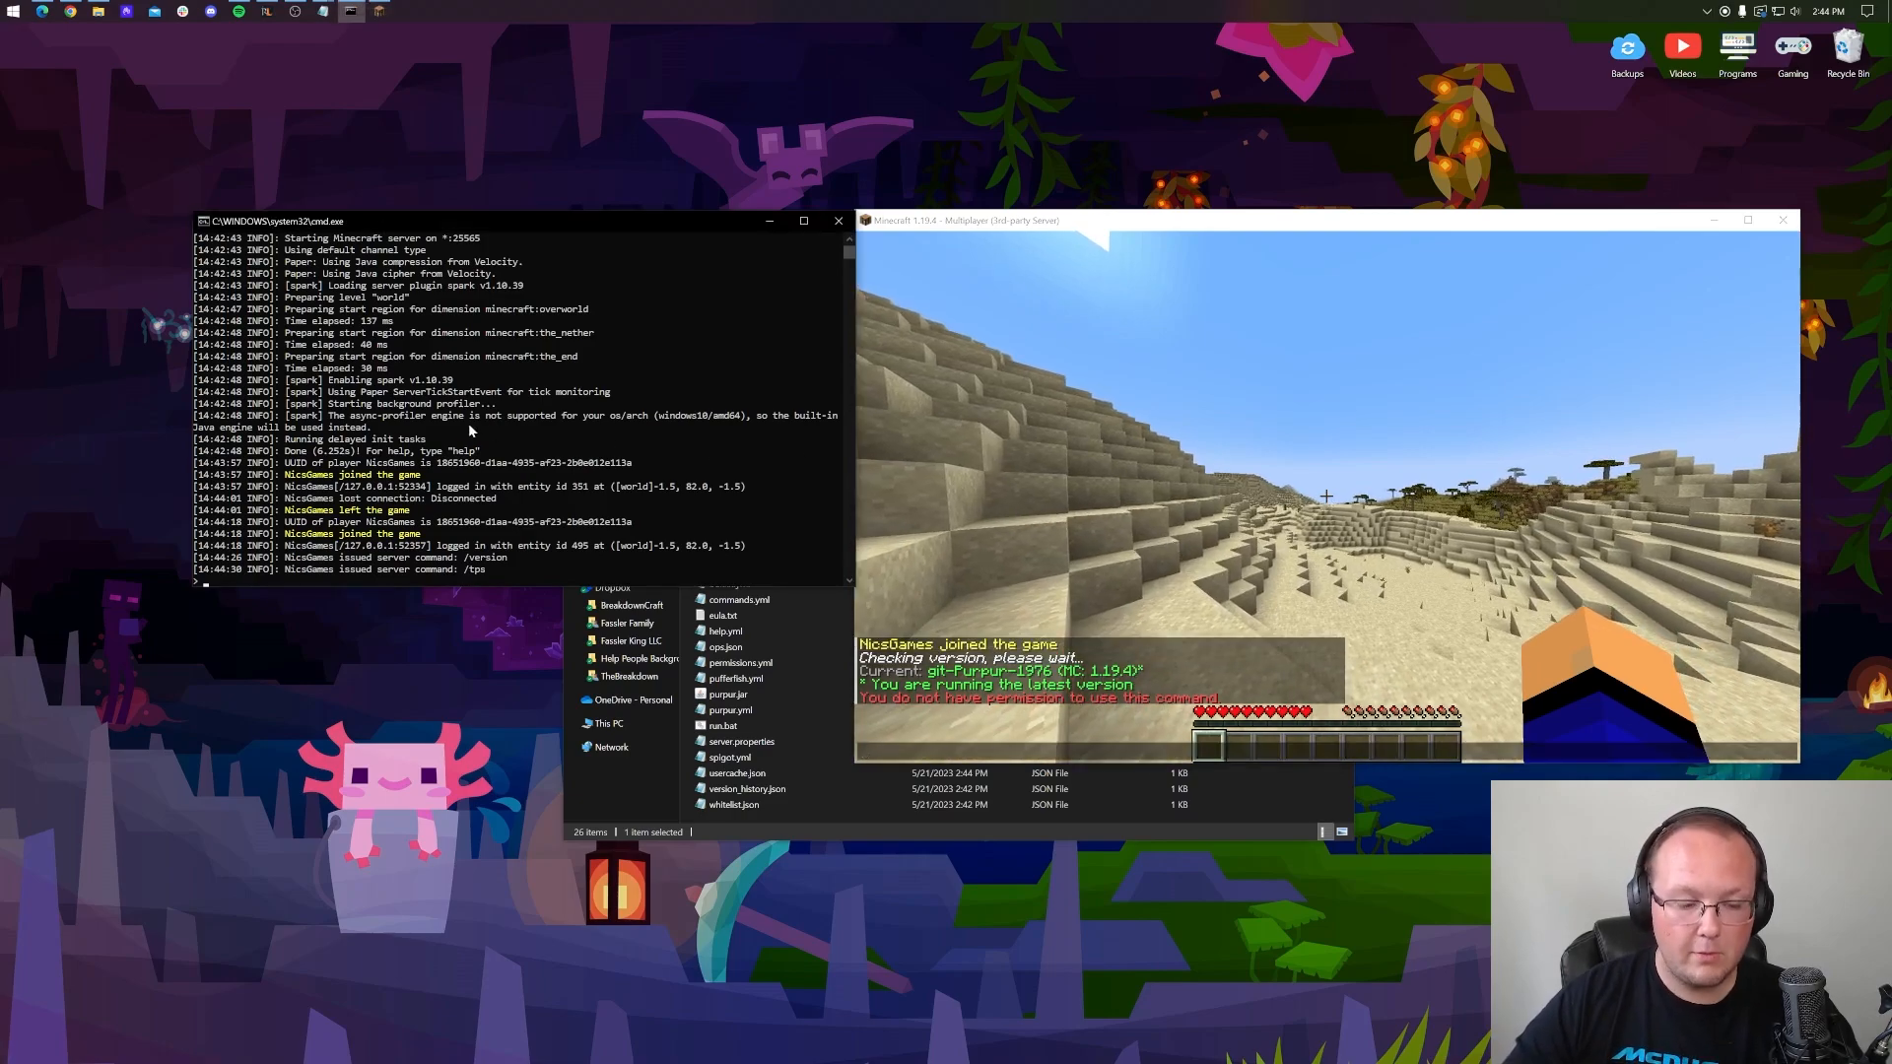
{"action": "type", "text": "op nicsgames"}
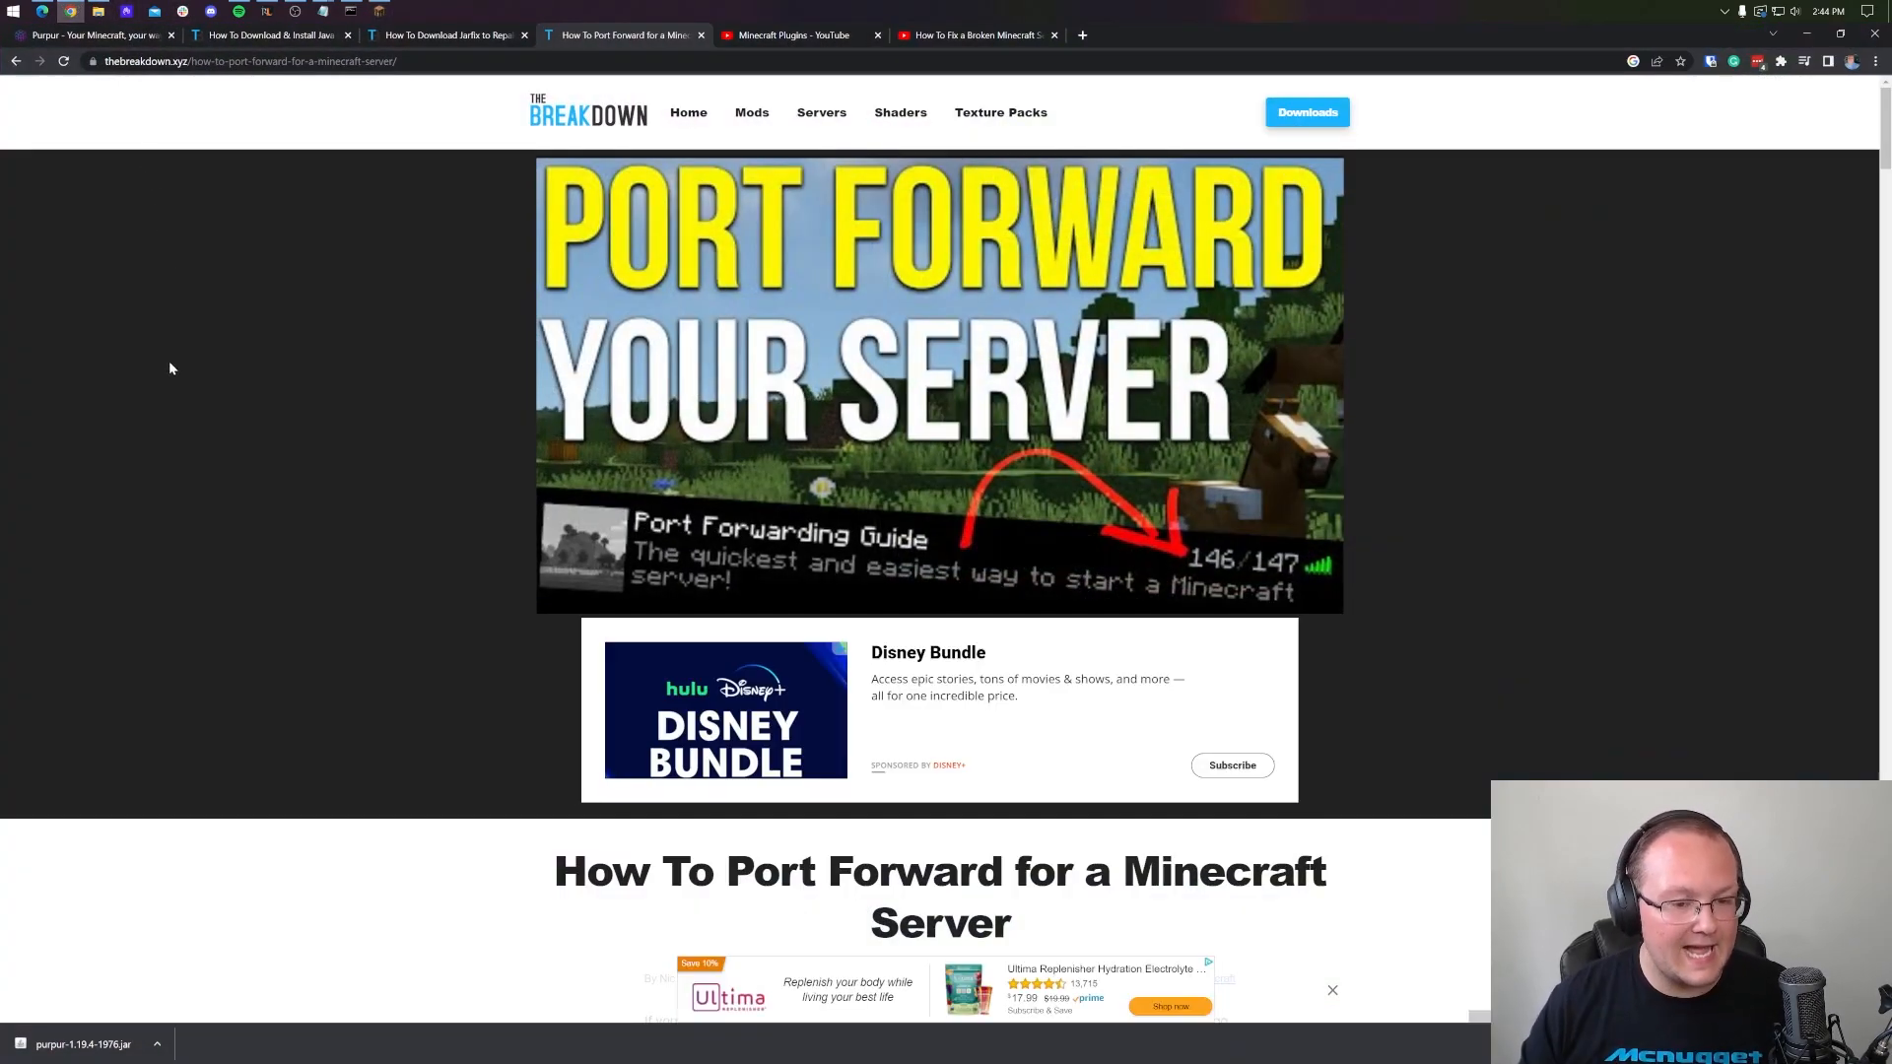
Scroll through the port forwarding article and load its 'How To Port Forward' video.
{"action": "scroll", "scroll_direction": "down", "scroll_amount": 3}
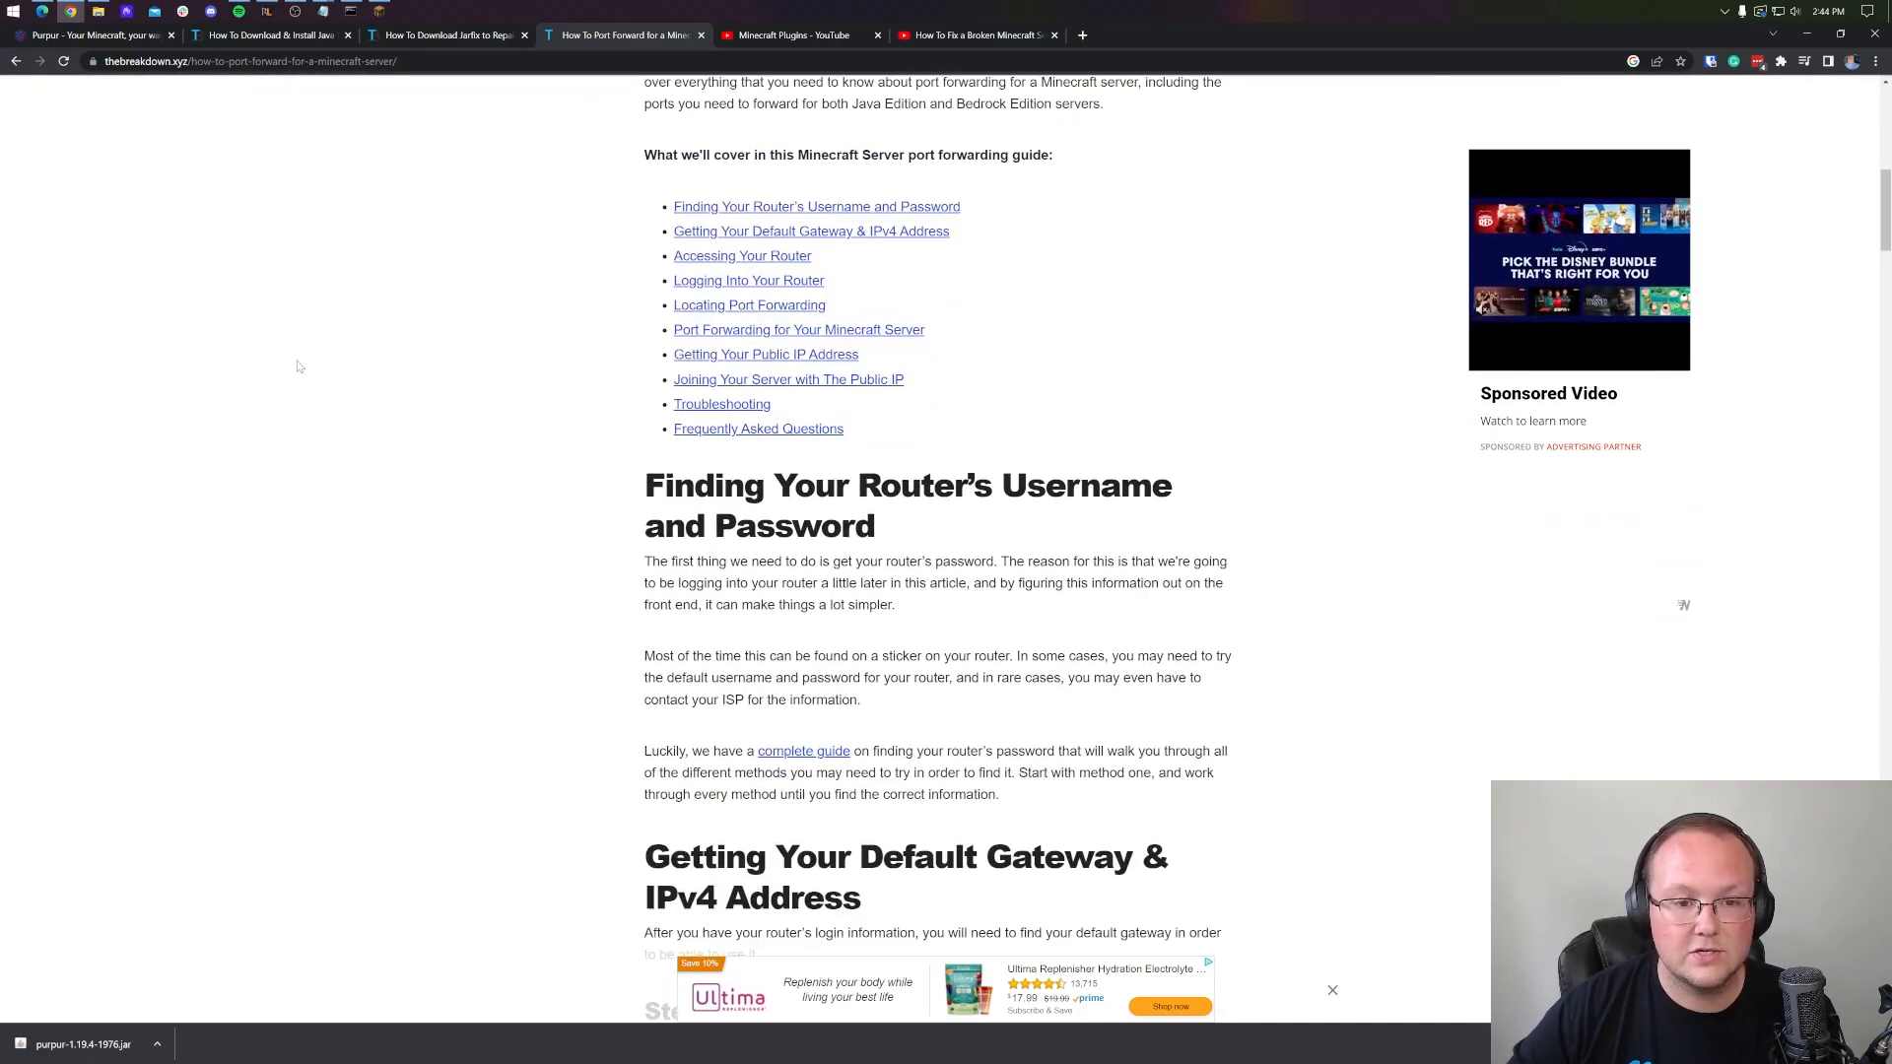
{"action": "scroll", "scroll_direction": "down", "scroll_amount": 3}
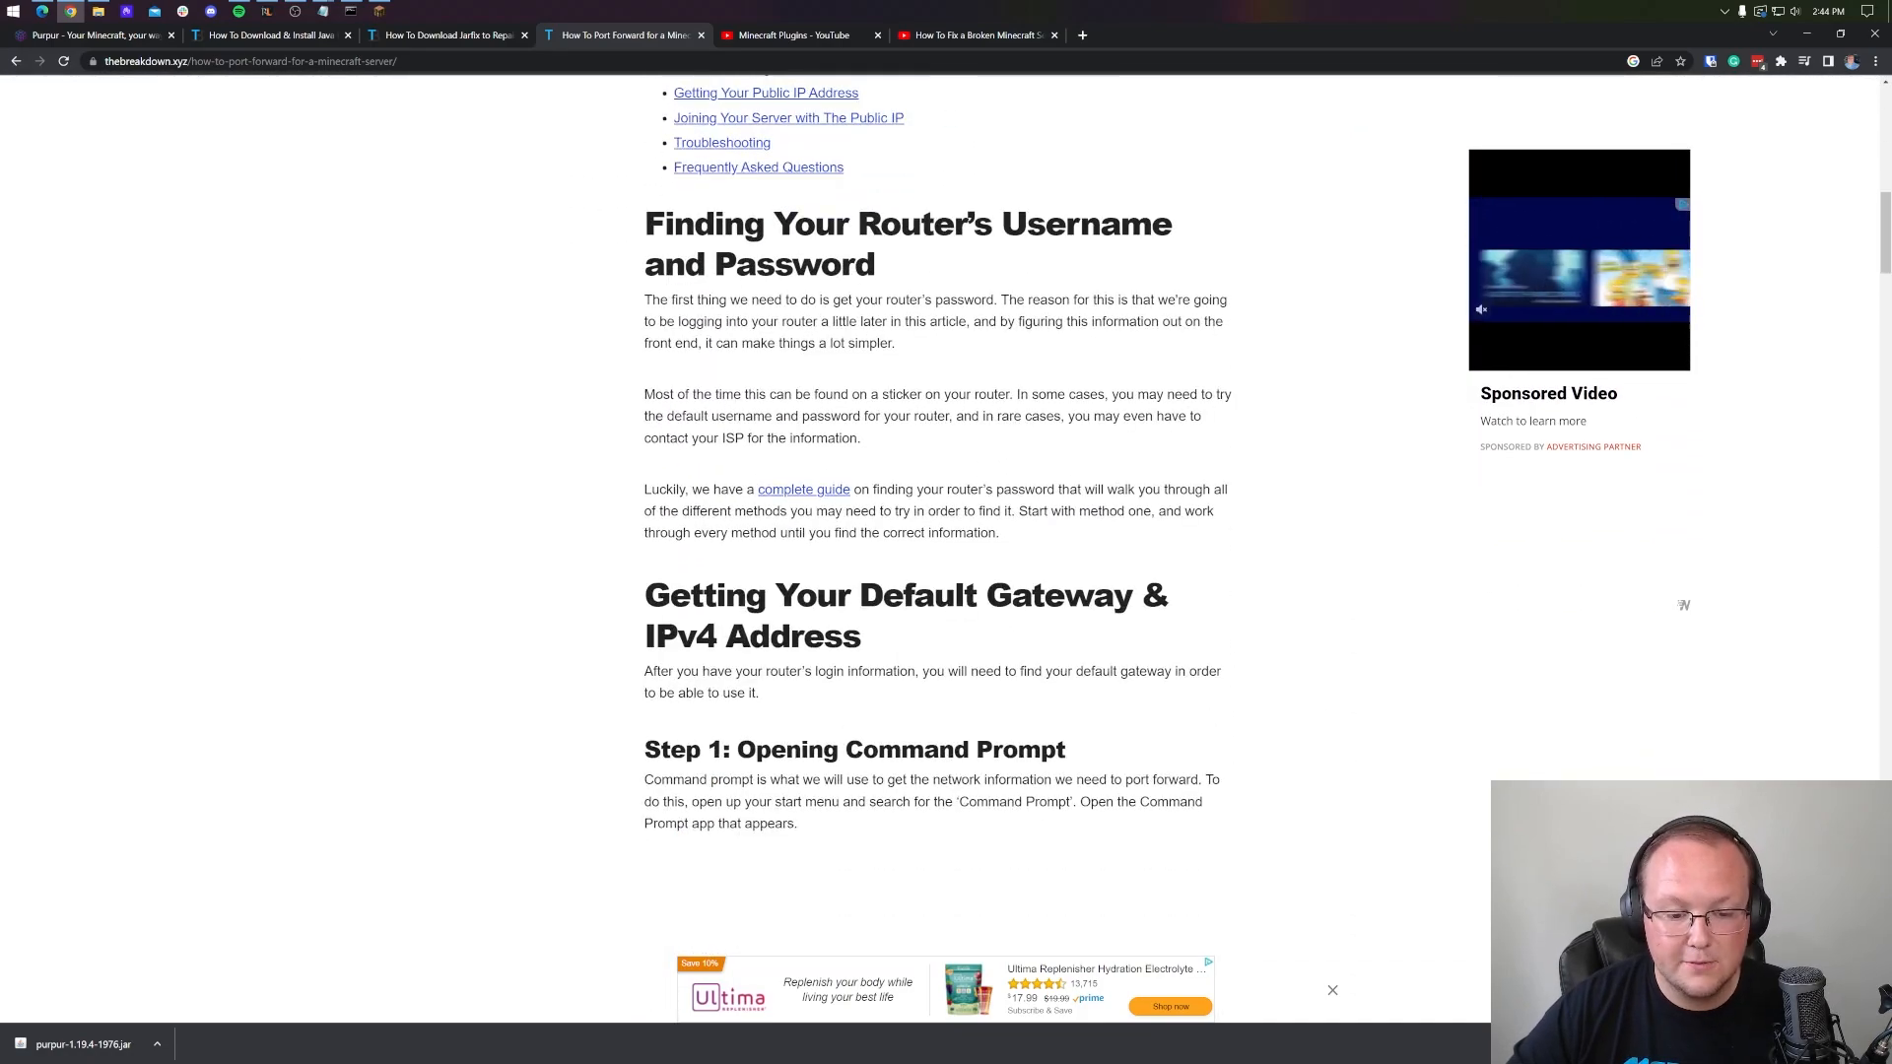
{"action": "scroll", "scroll_direction": "down", "scroll_amount": 3}
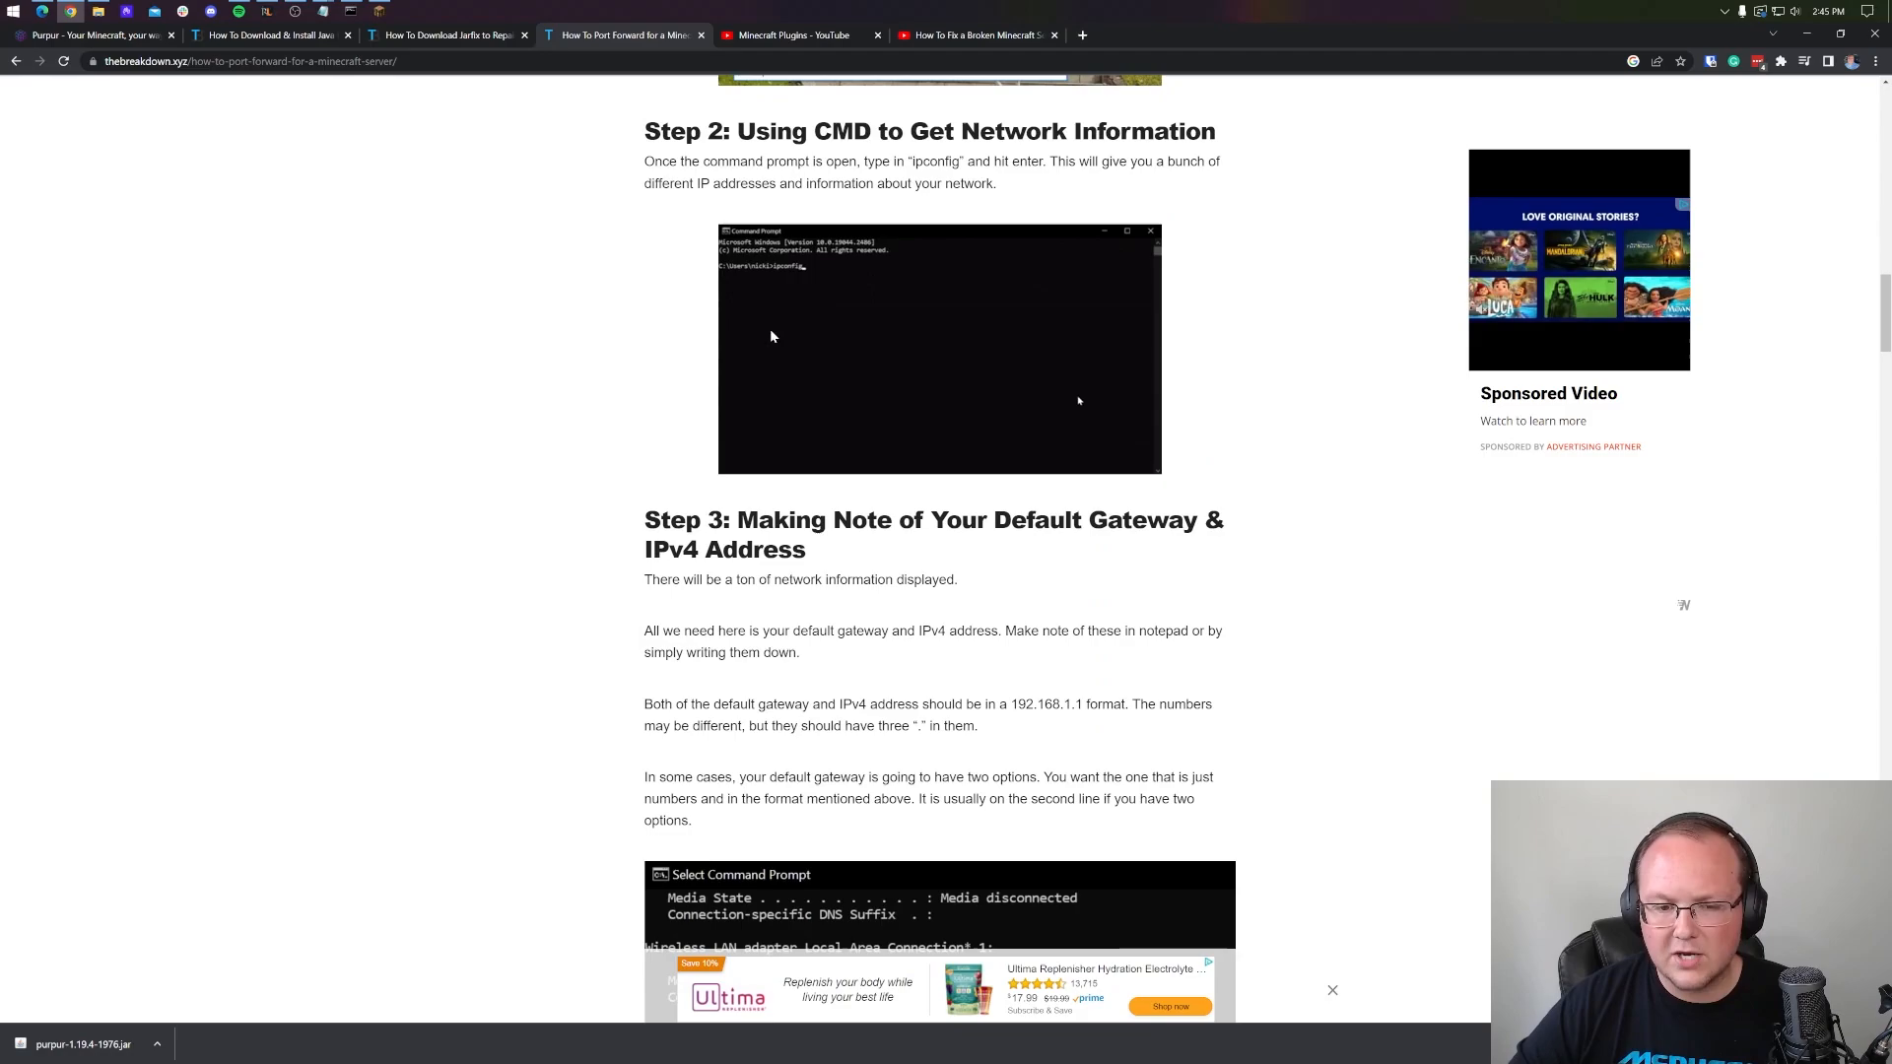
{"action": "scroll", "scroll_direction": "down", "scroll_amount": 3}
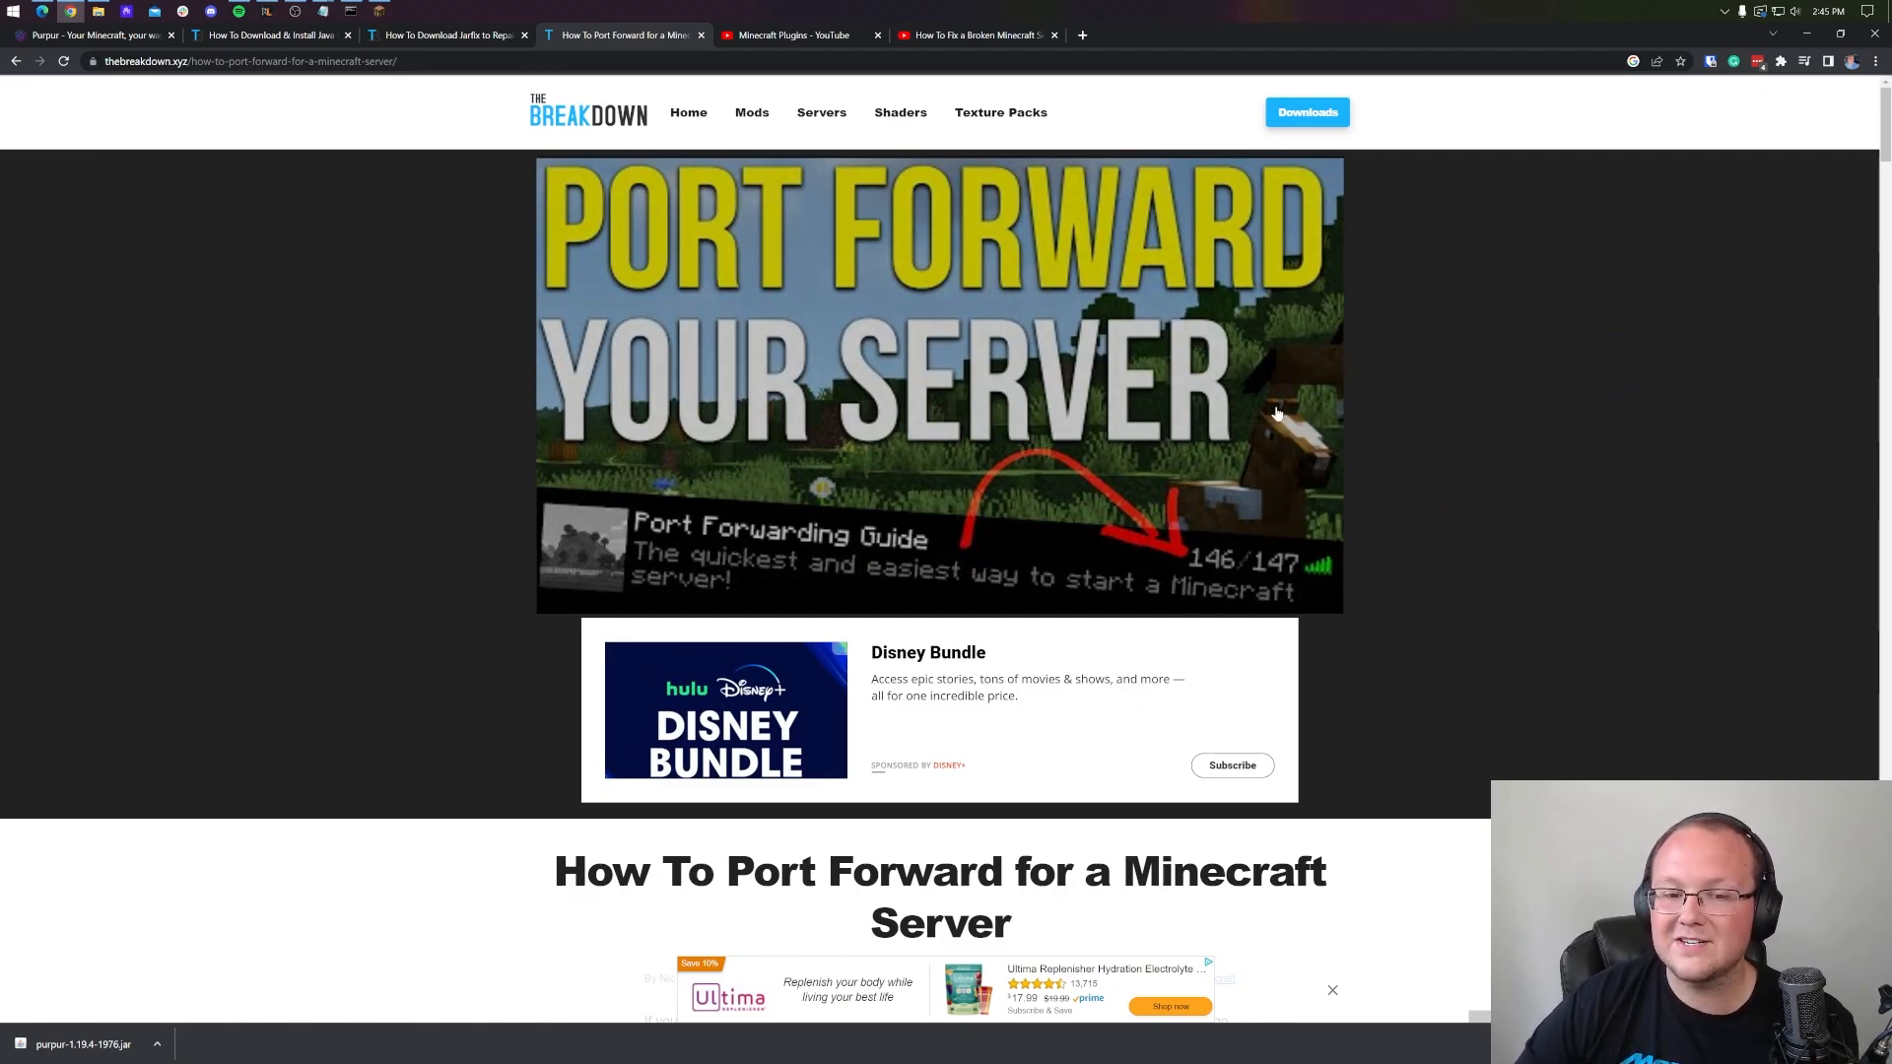
{"action": "left_click", "coordinate": [937, 386]}
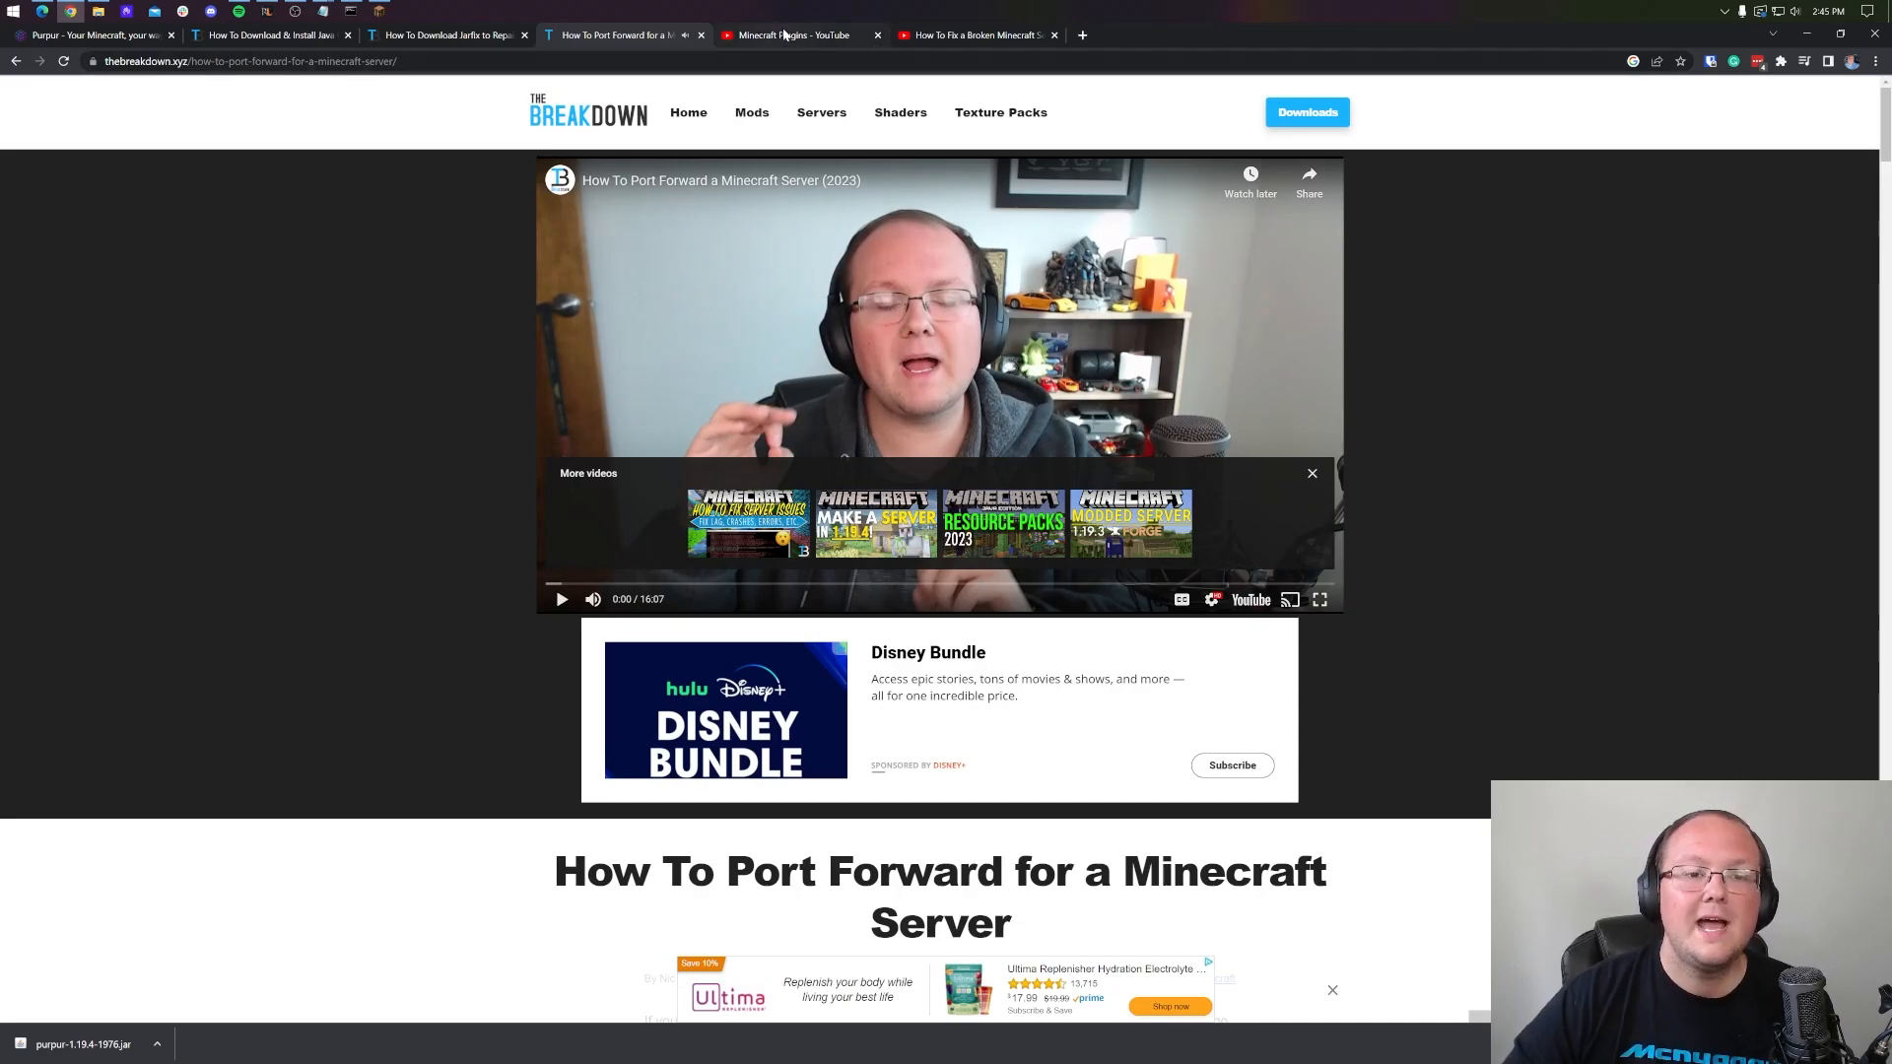
Scroll through The Breakdown's Minecraft Plugins playlist, then switch to the 'How To Fix a Broken Minecraft Server' video.
{"action": "left_click", "coordinate": [791, 34]}
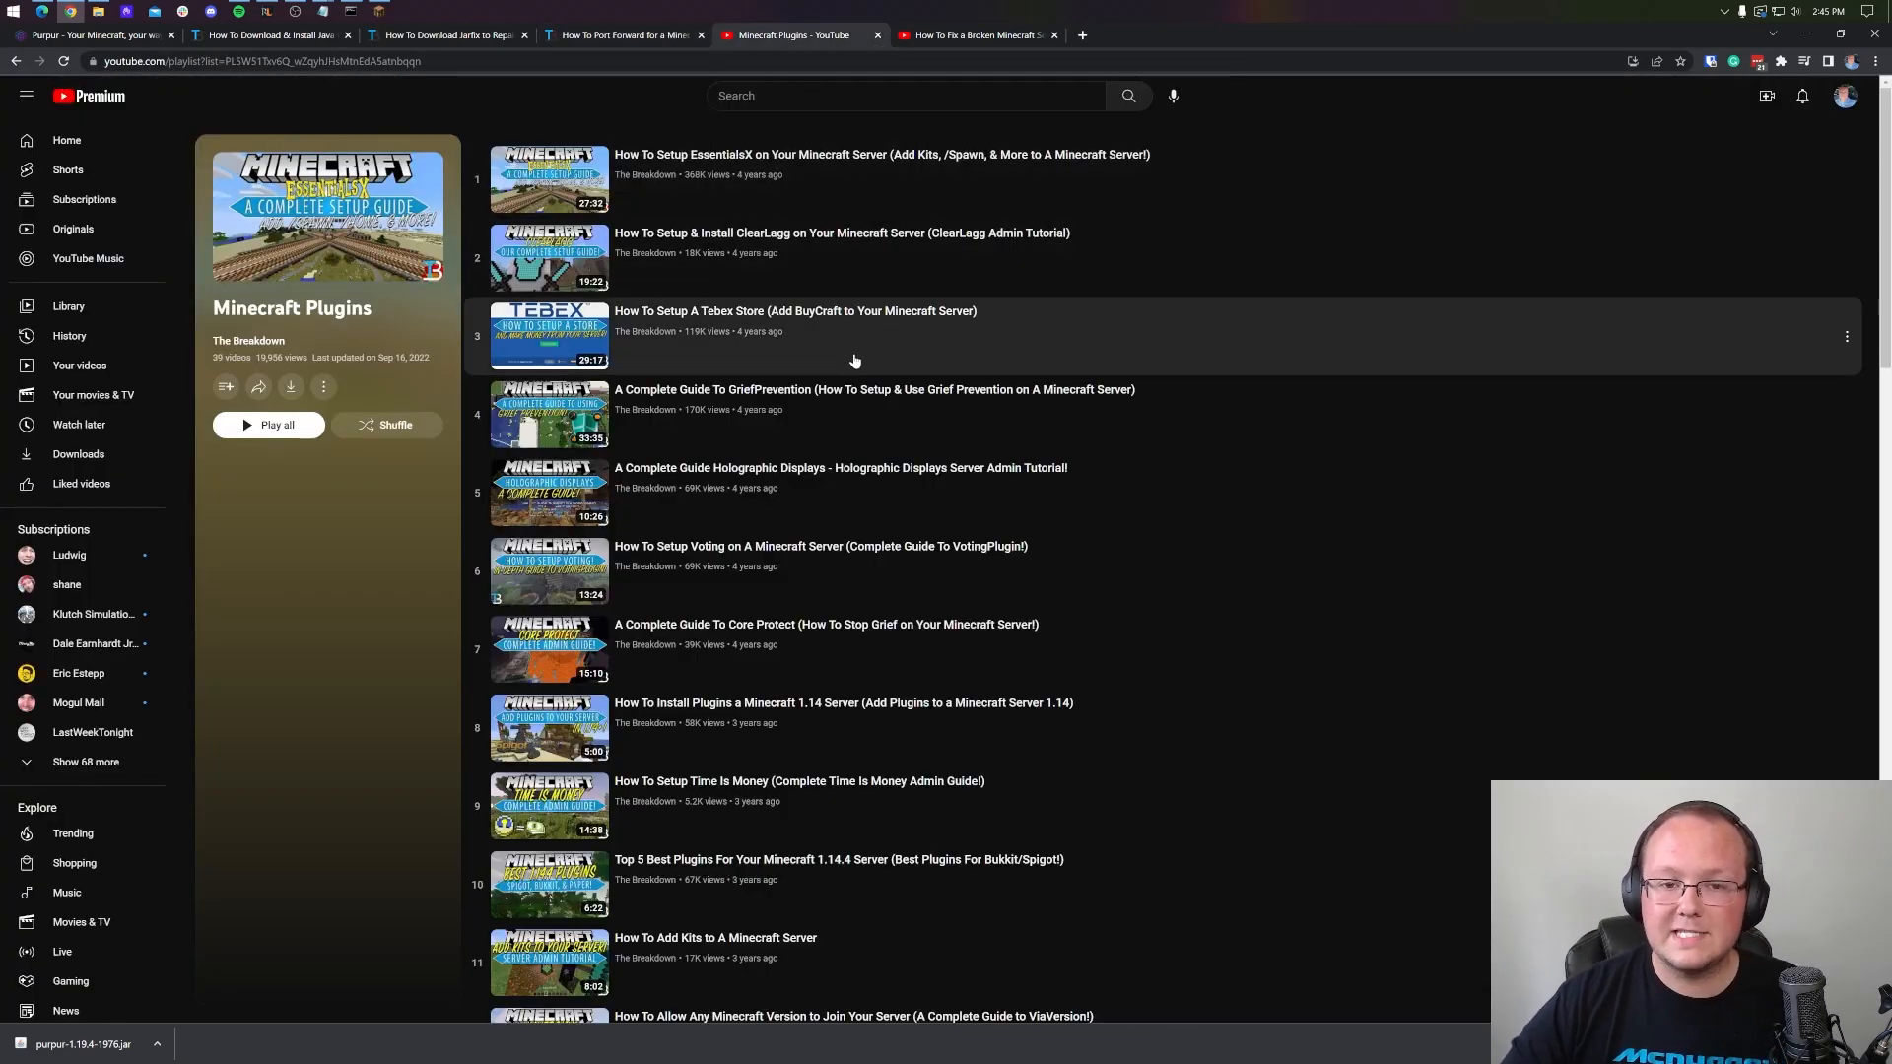
{"action": "mouse_move", "coordinate": [917, 113]}
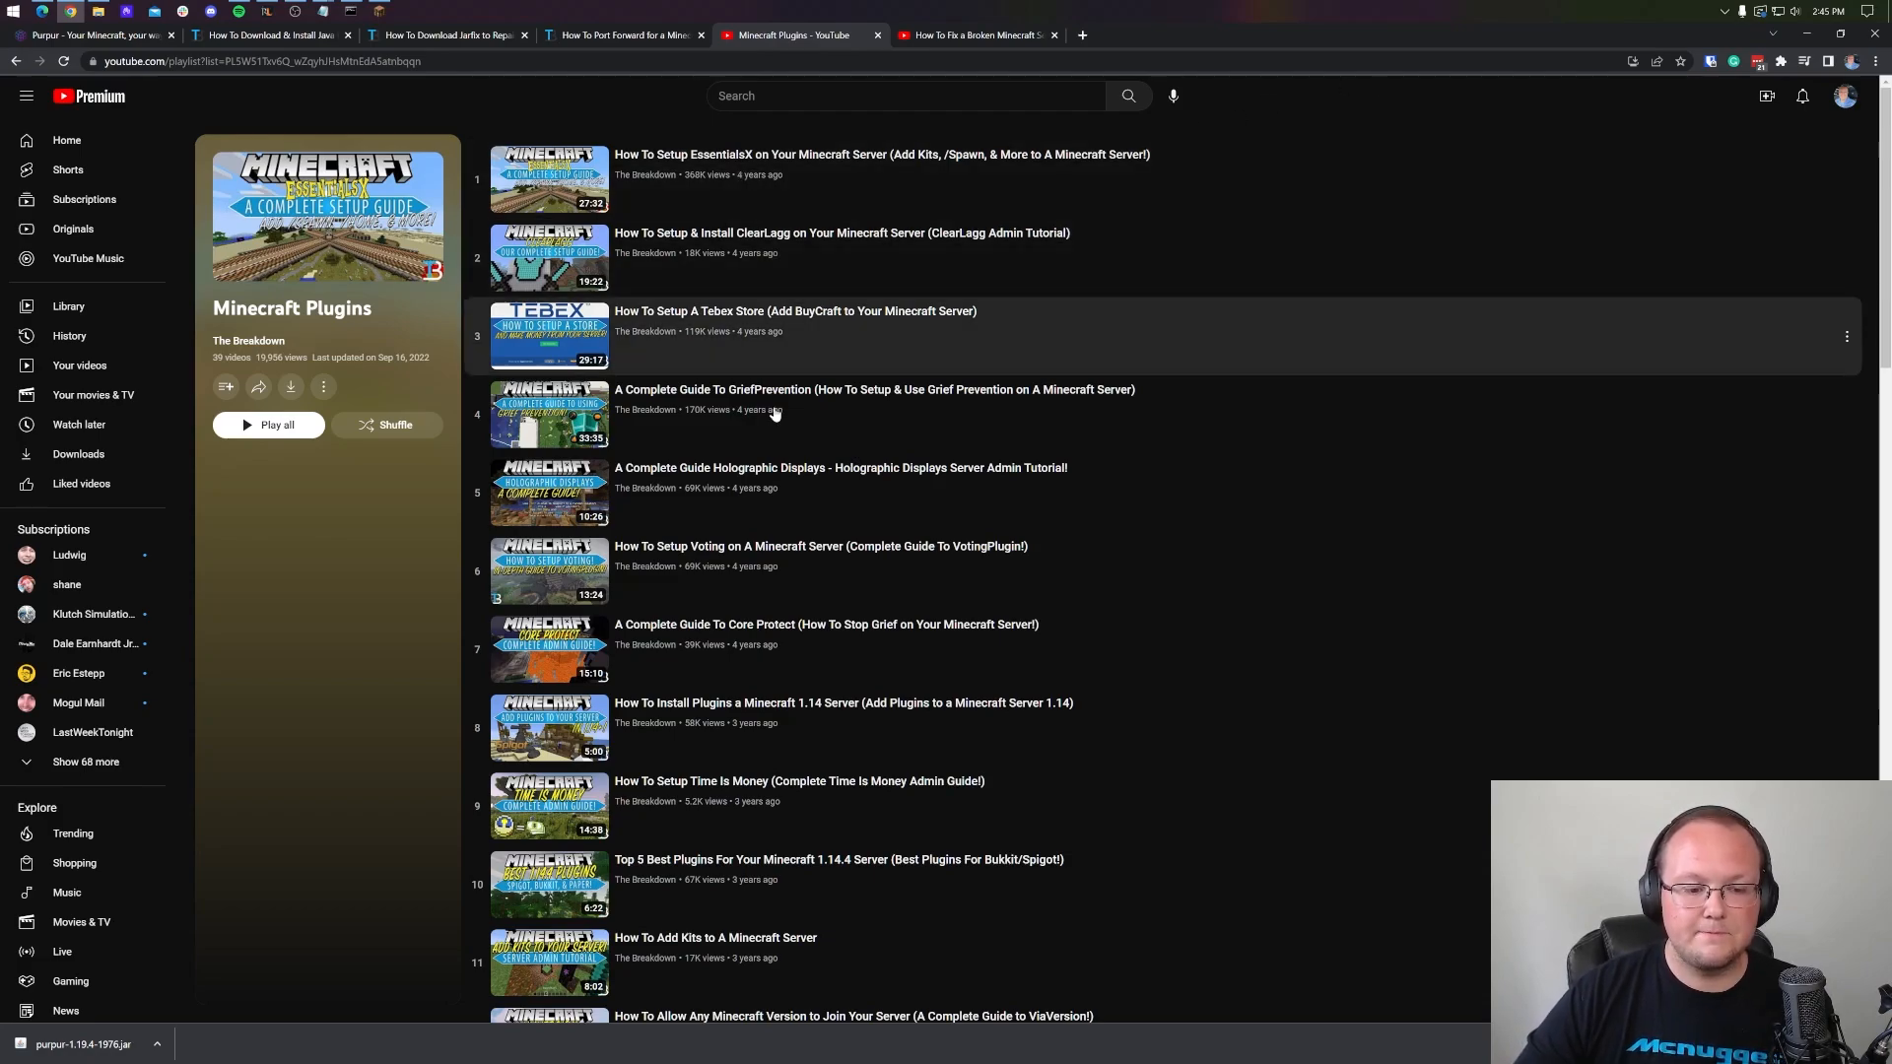
{"action": "scroll", "scroll_direction": "down", "scroll_amount": 3}
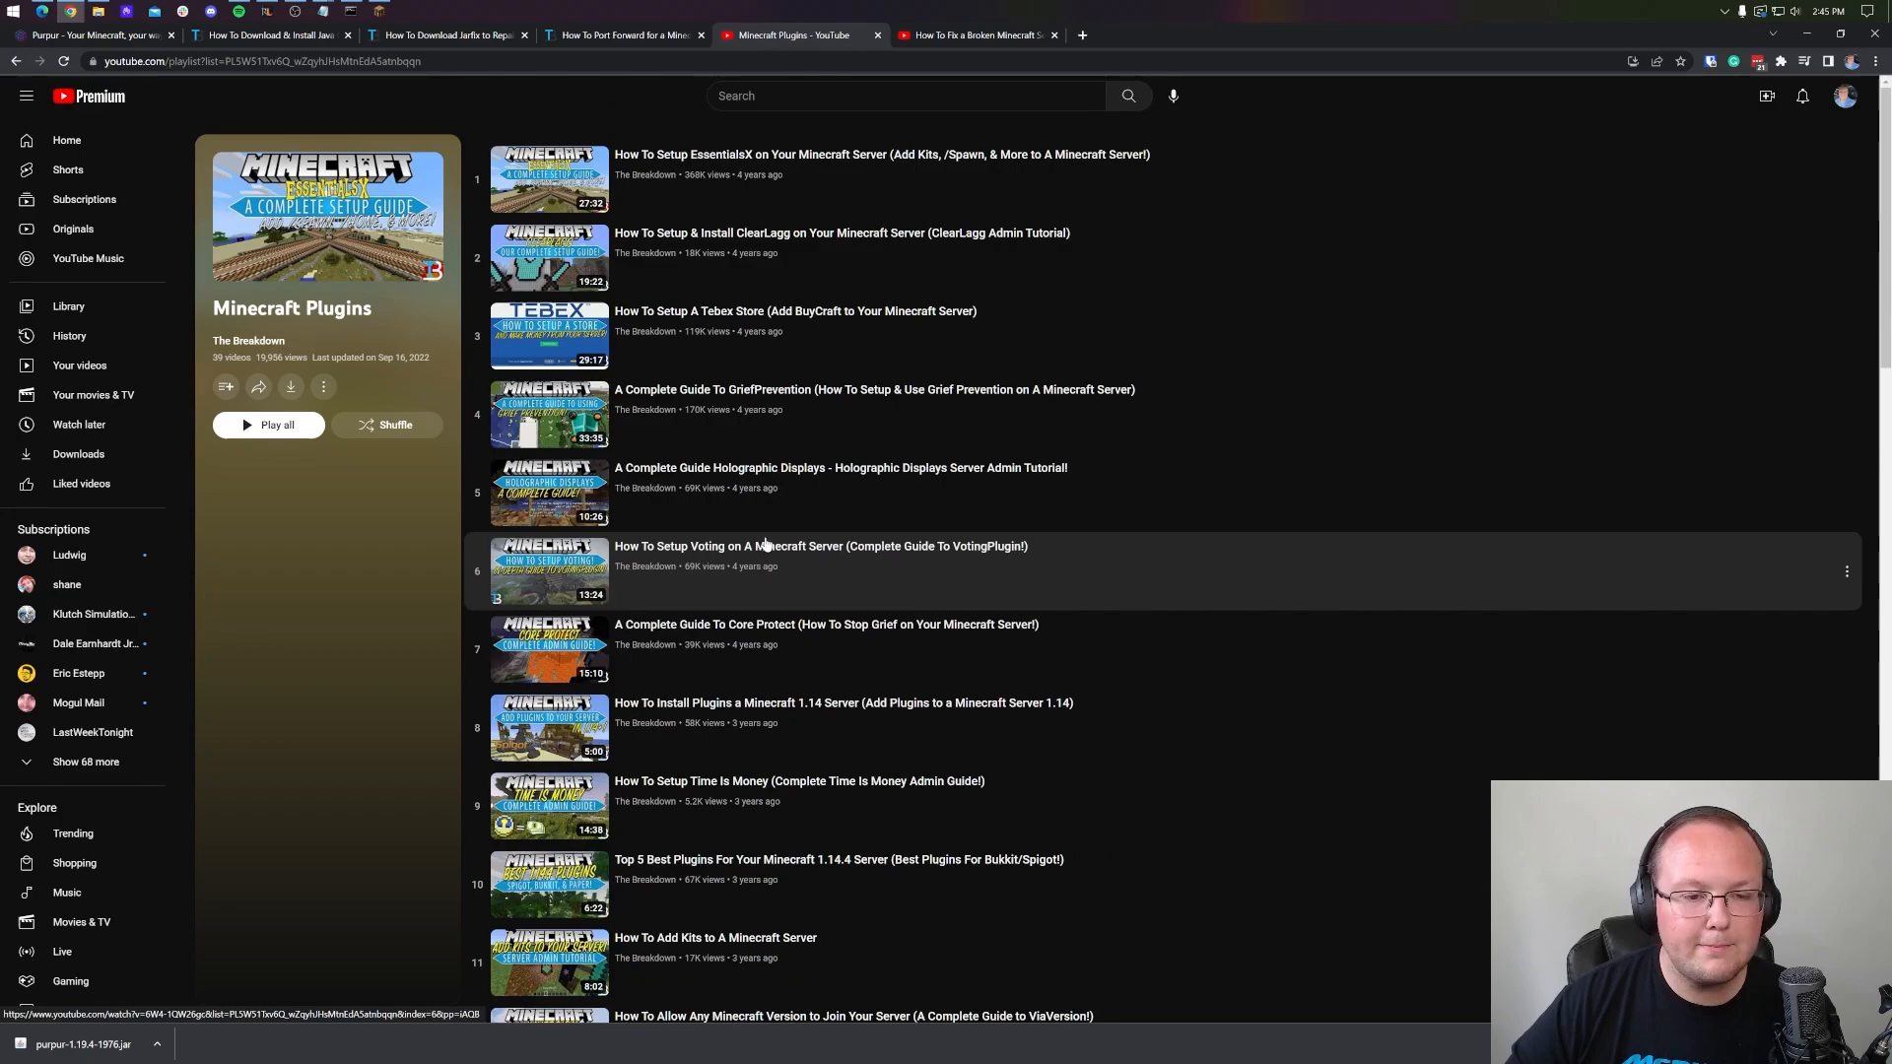
{"action": "mouse_move", "coordinate": [769, 811]}
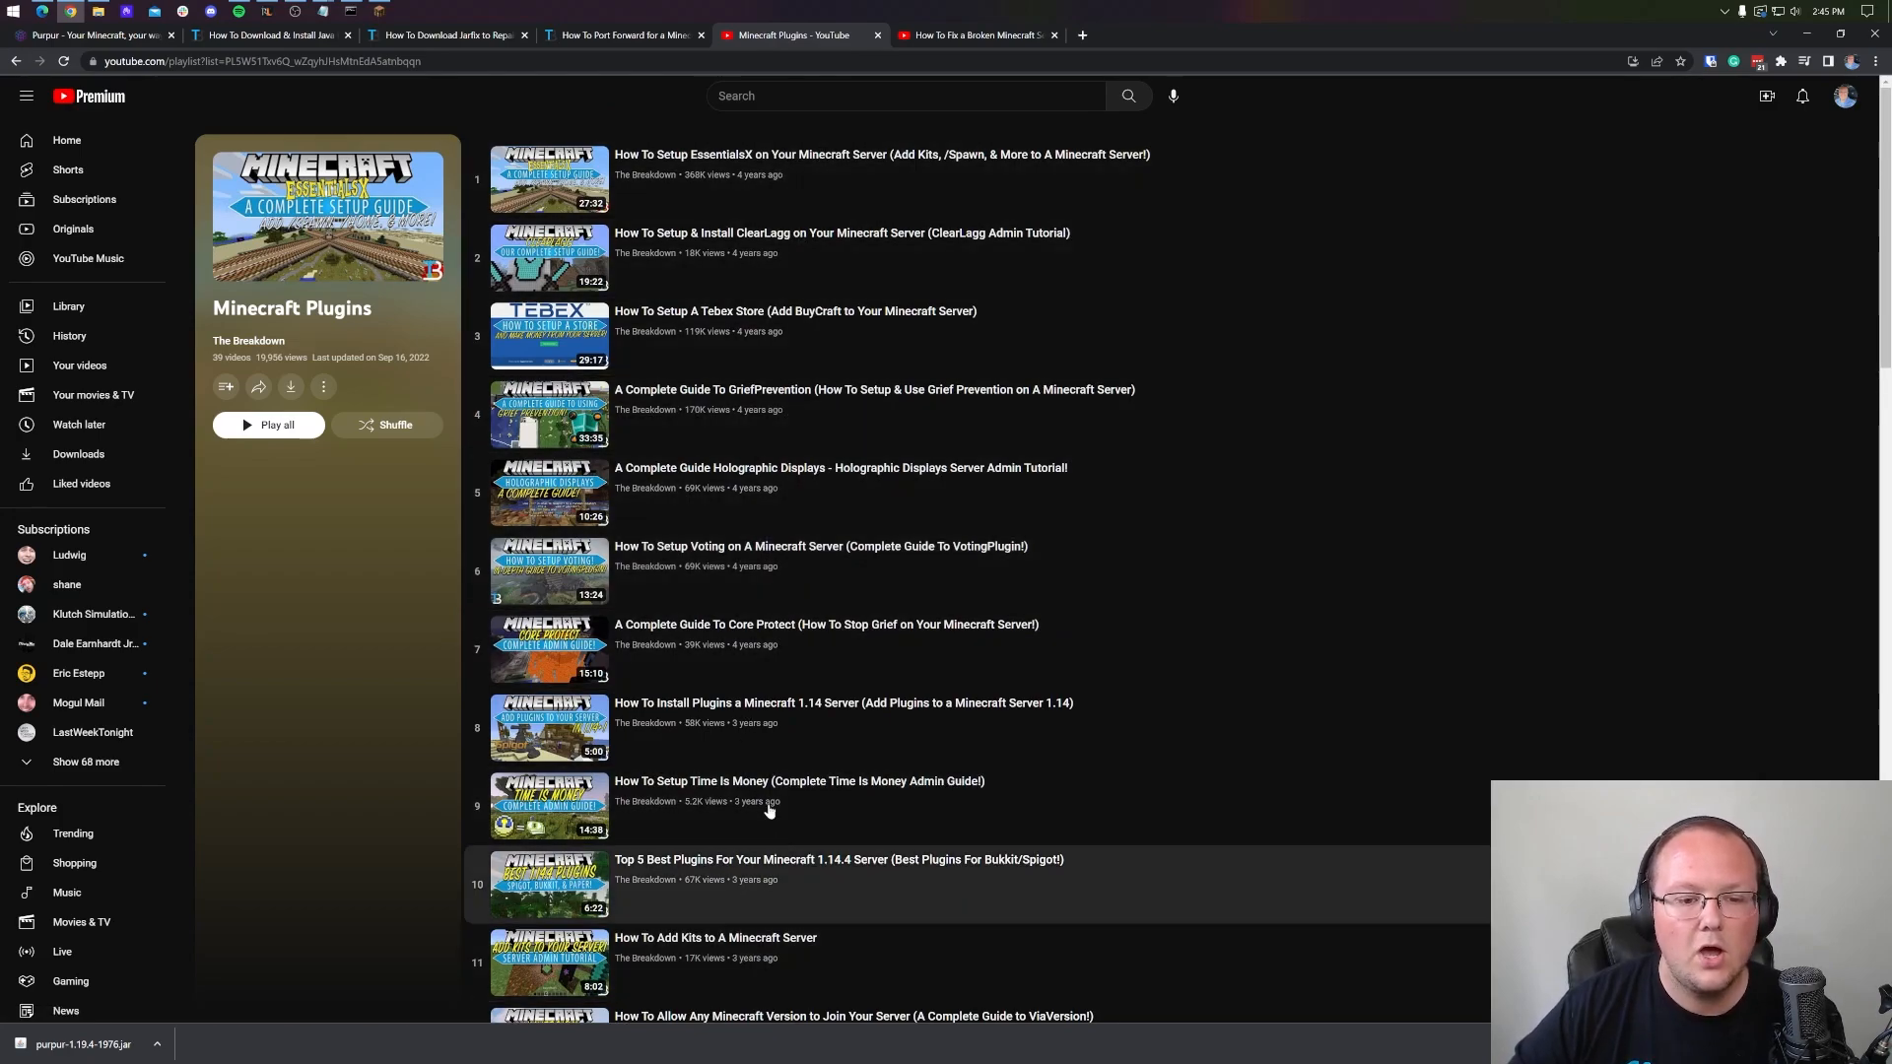
{"action": "scroll", "scroll_direction": "down", "scroll_amount": 3}
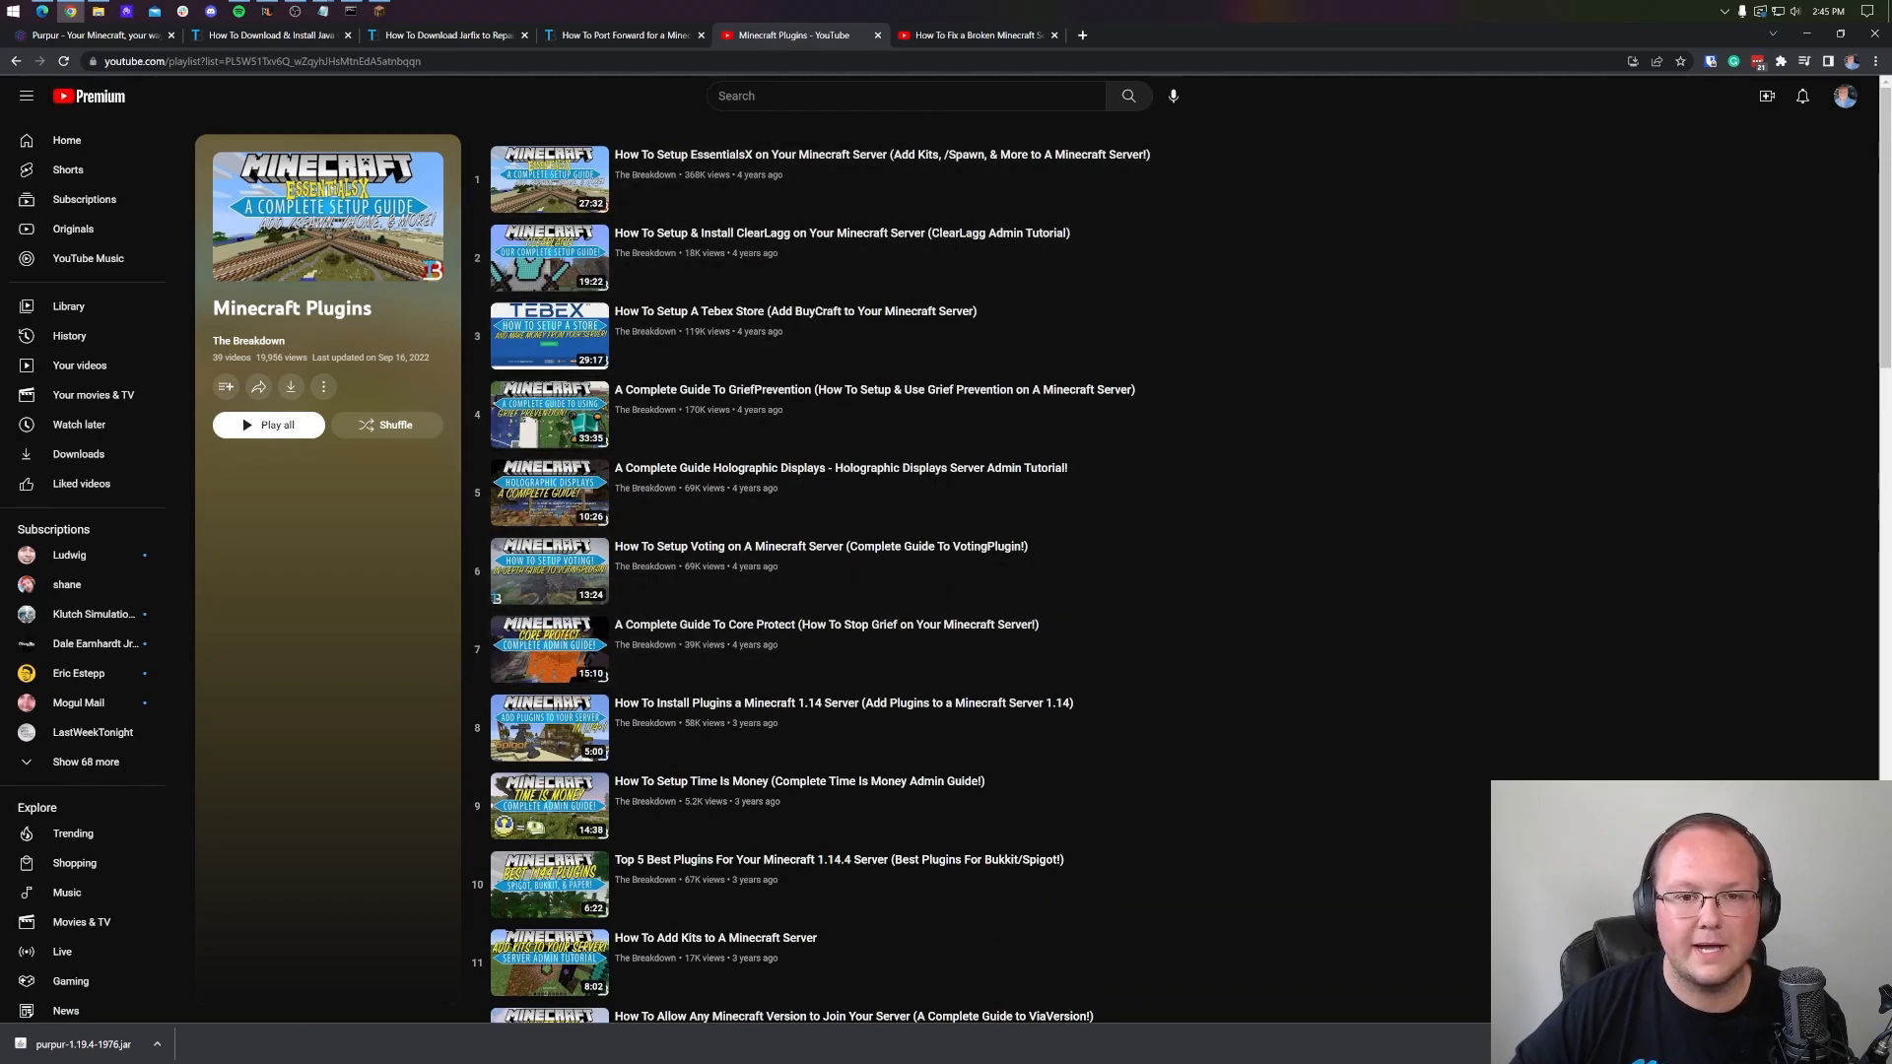
{"action": "left_click", "coordinate": [974, 34]}
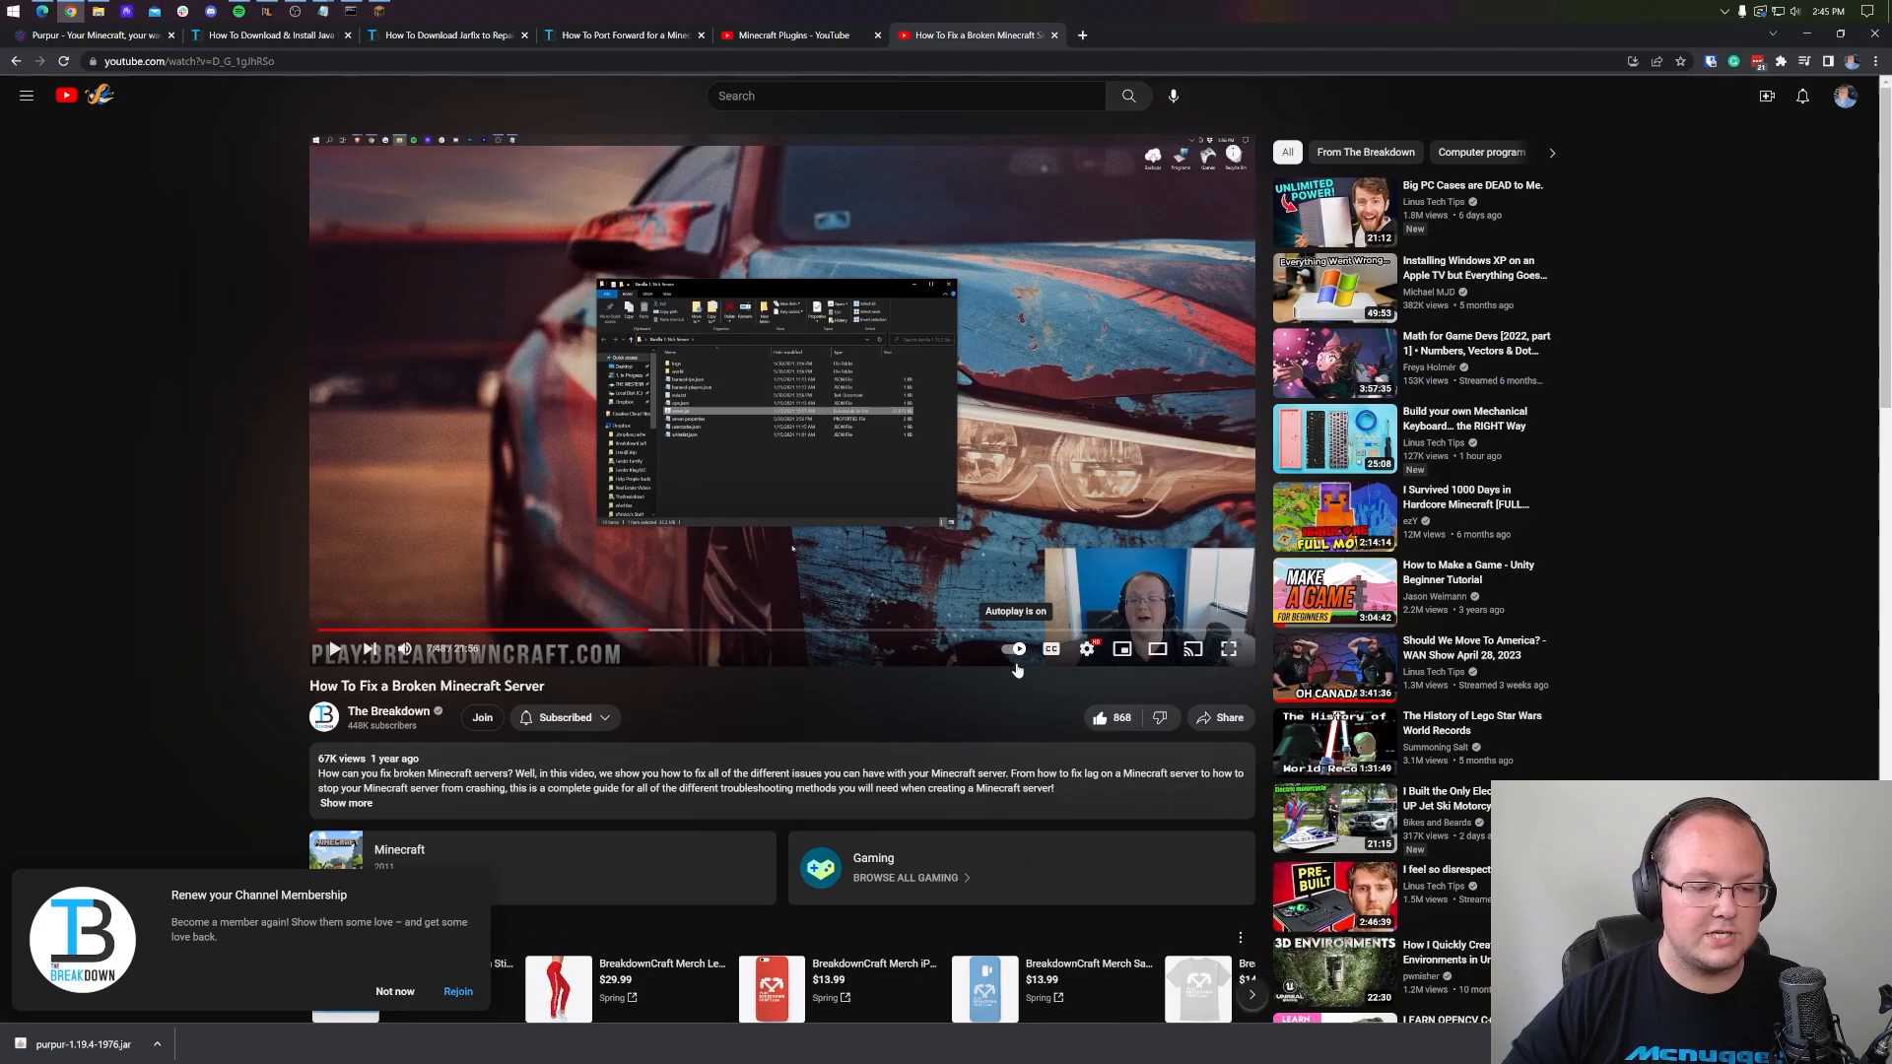
{"action": "mouse_move", "coordinate": [404, 648]}
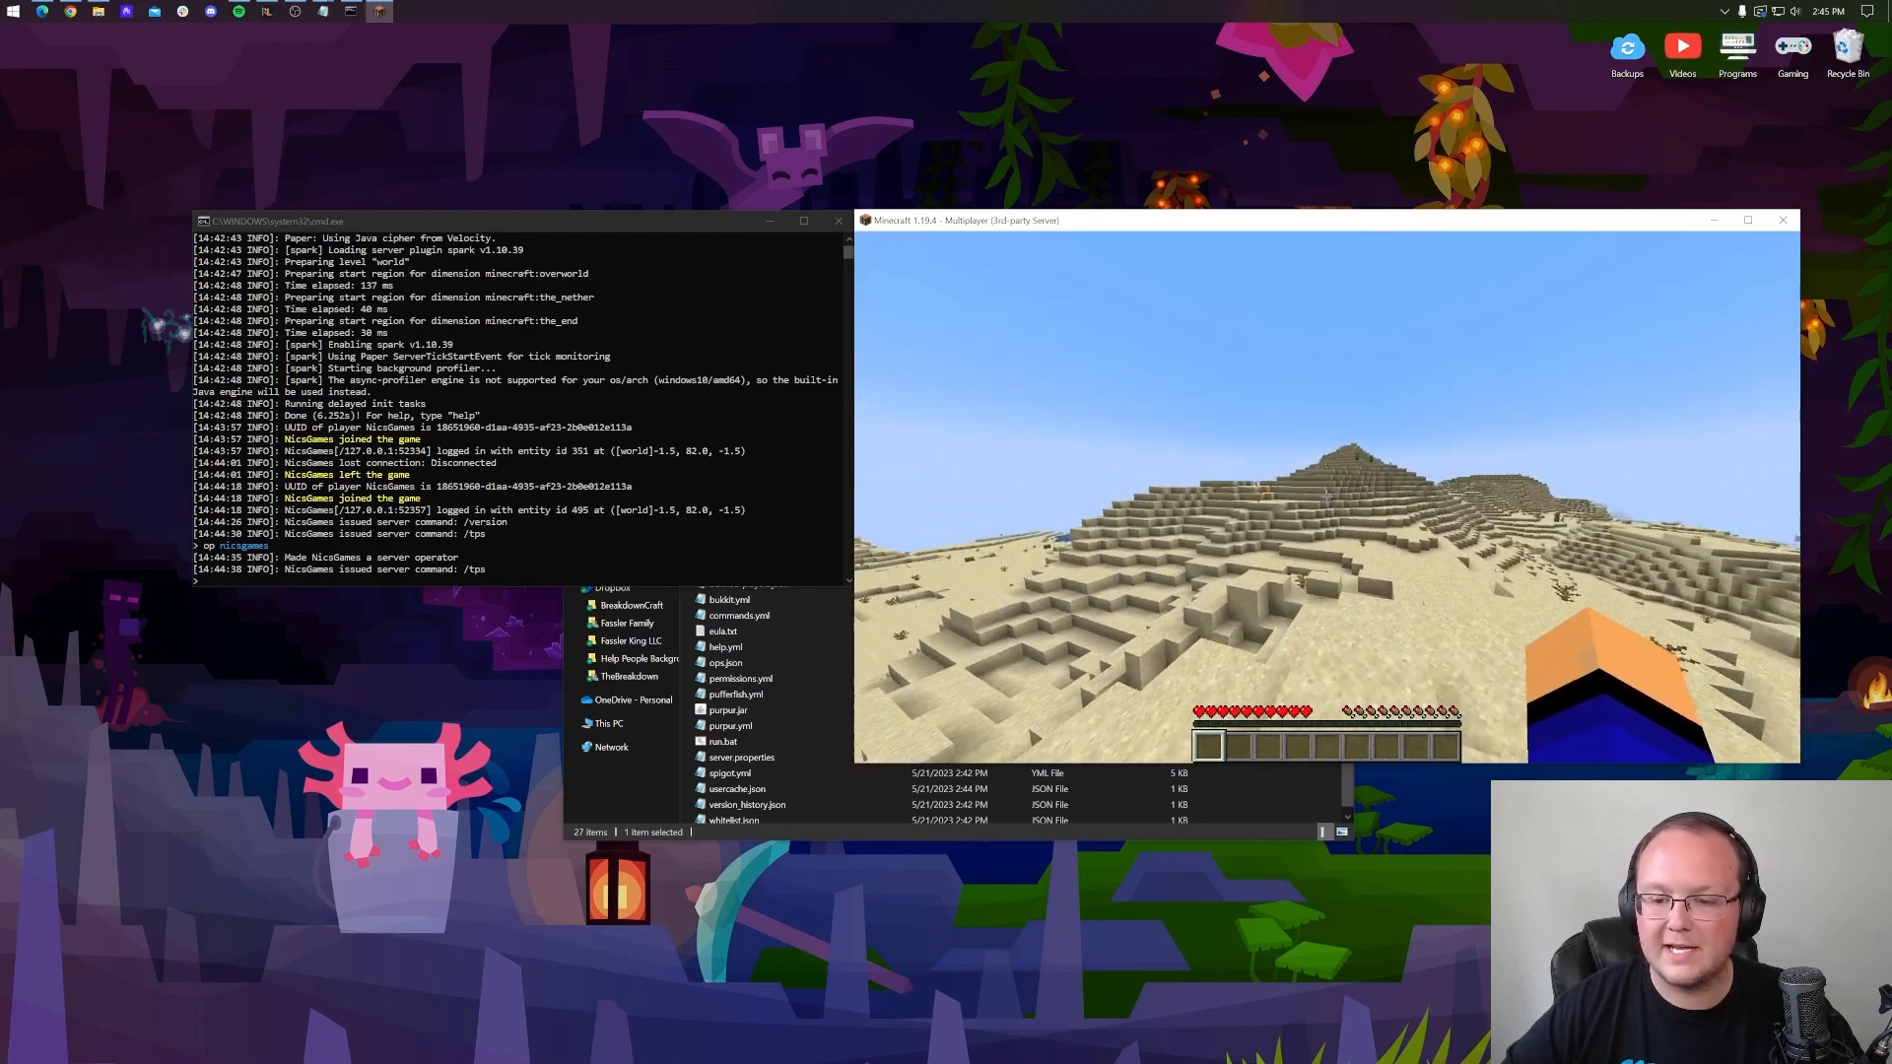
{"action": "mouse_move", "coordinate": [1326, 519]}
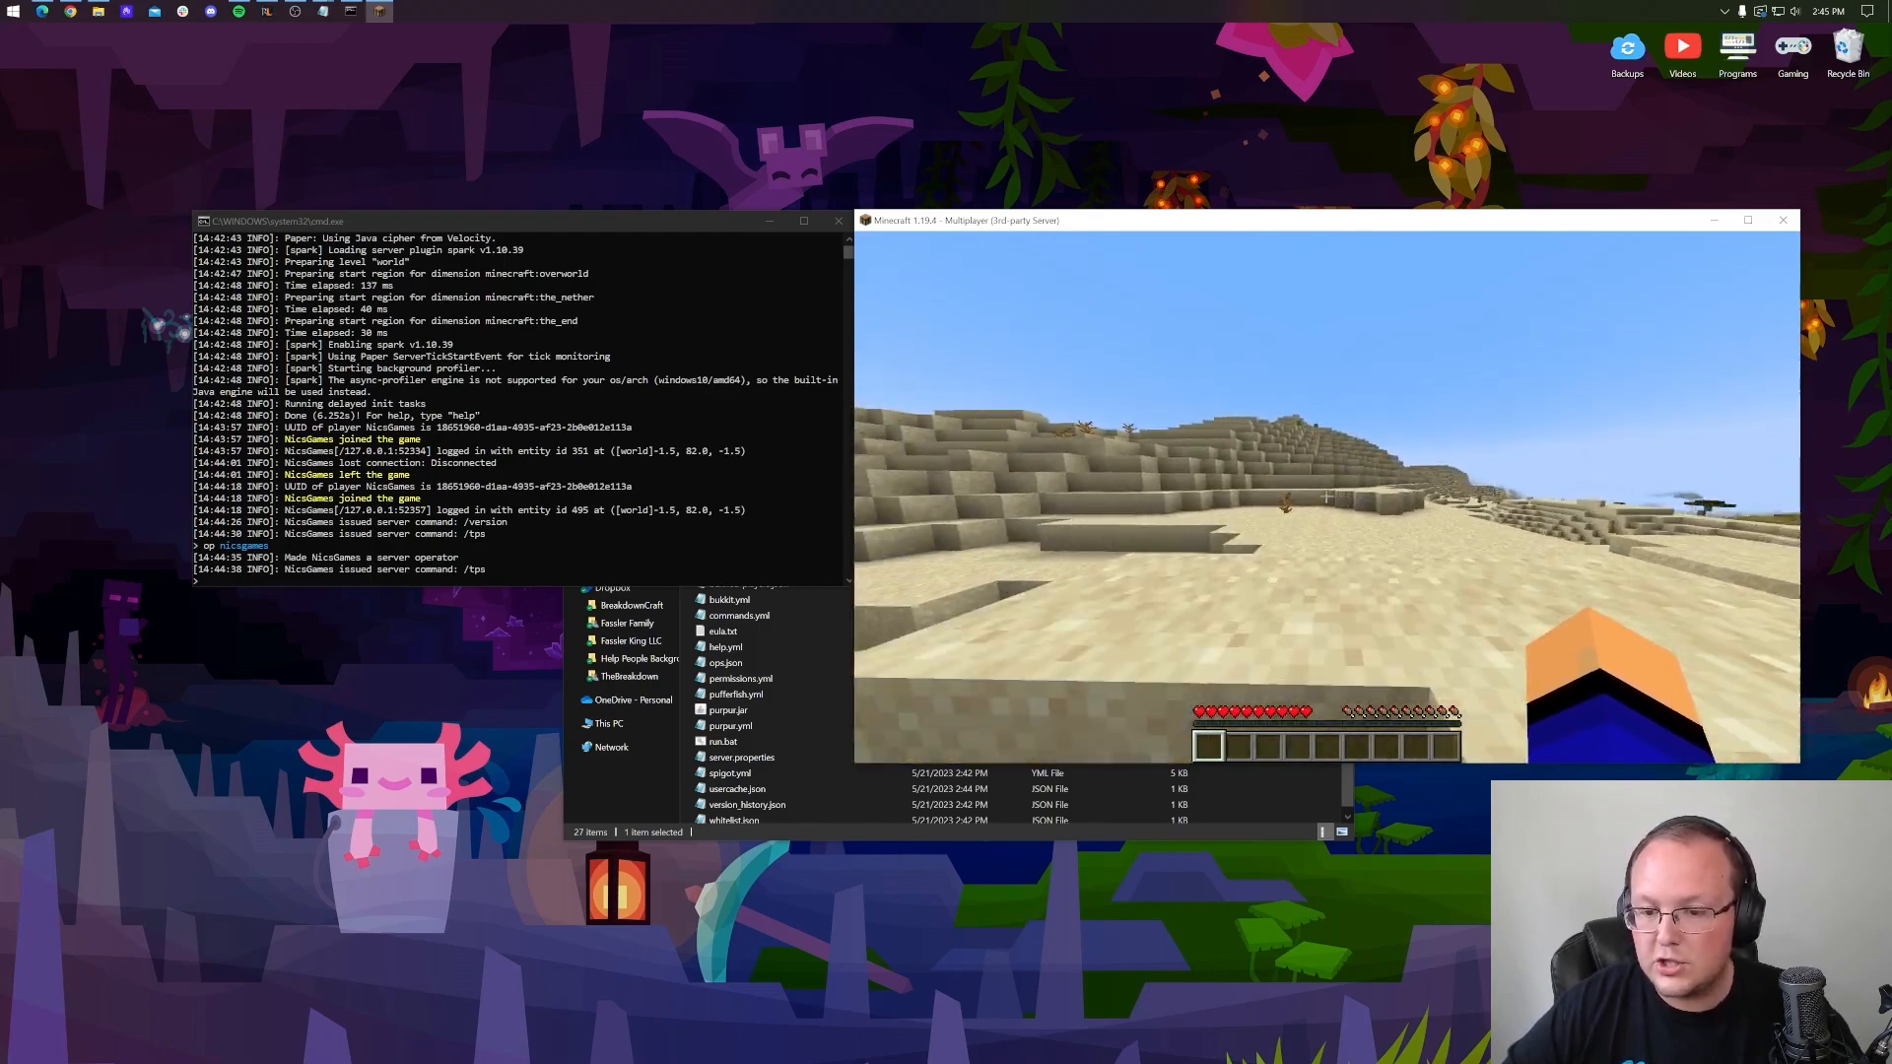